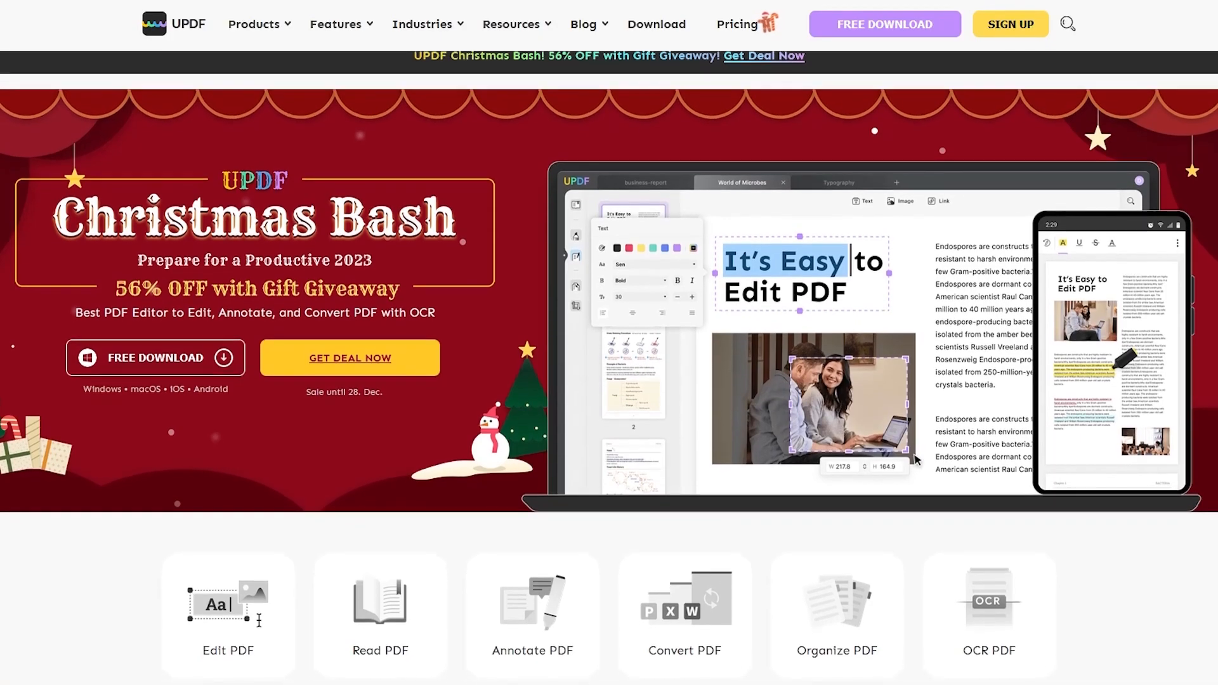
# Step: Make Two Page View the default page layout in Preferences and close the dialog
pyautogui.scroll(-3)
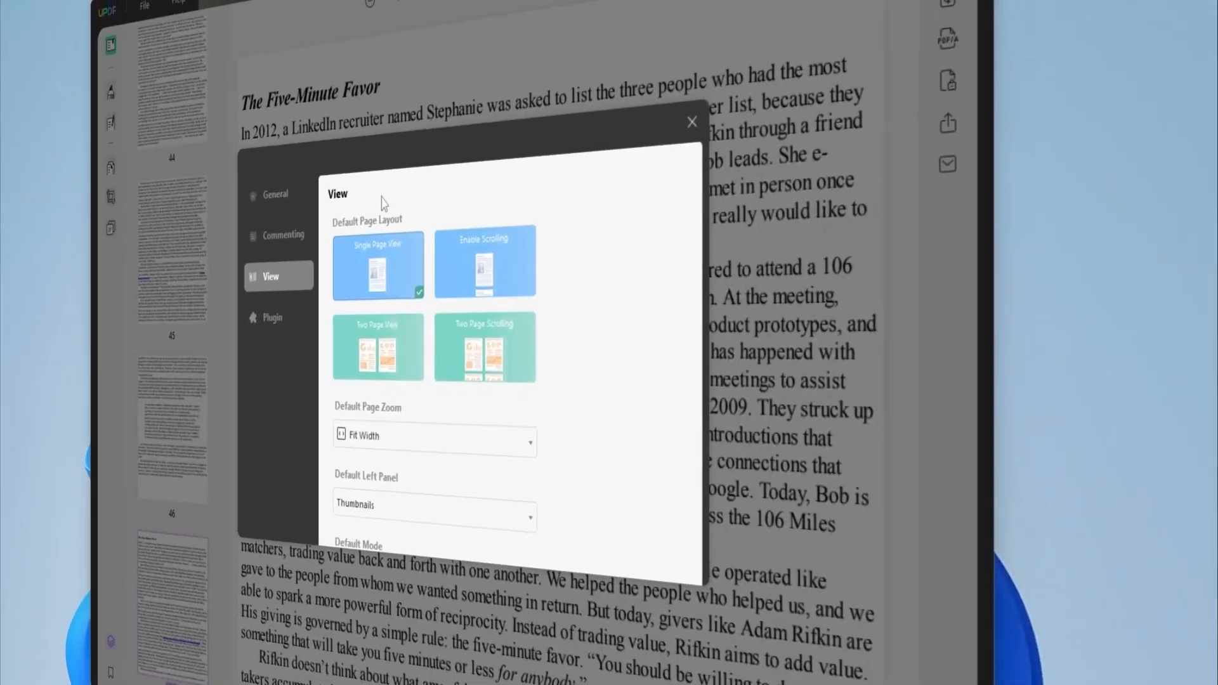
pyautogui.click(538, 345)
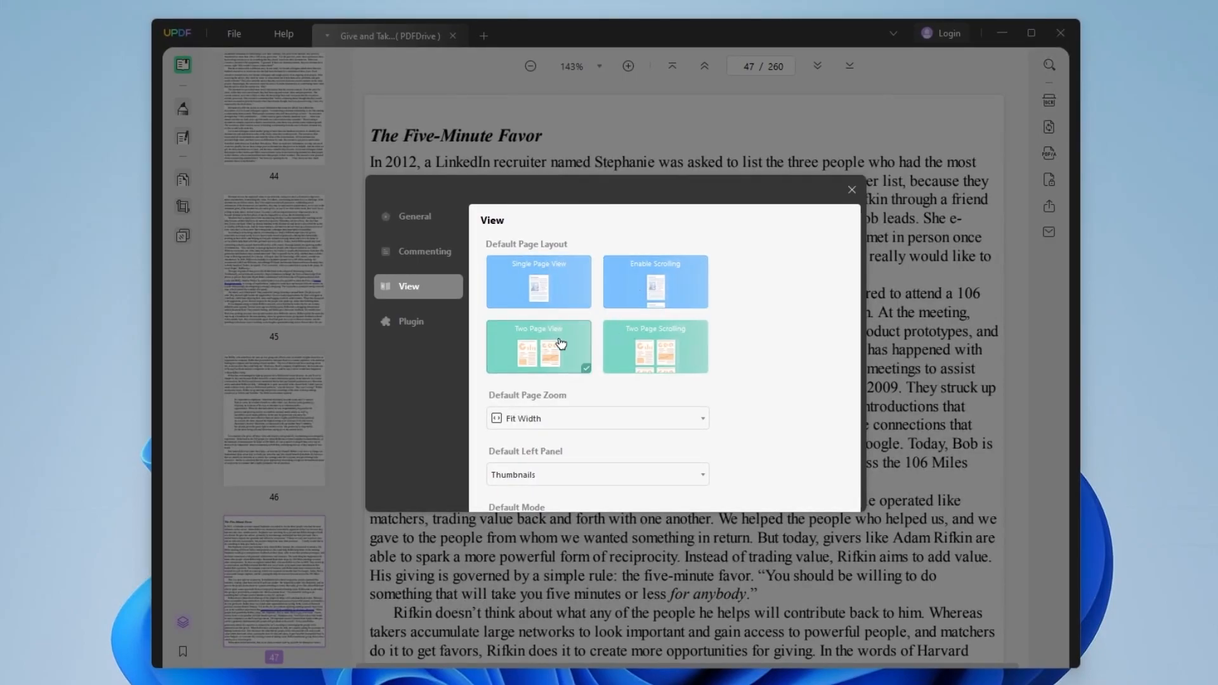
pyautogui.click(655, 347)
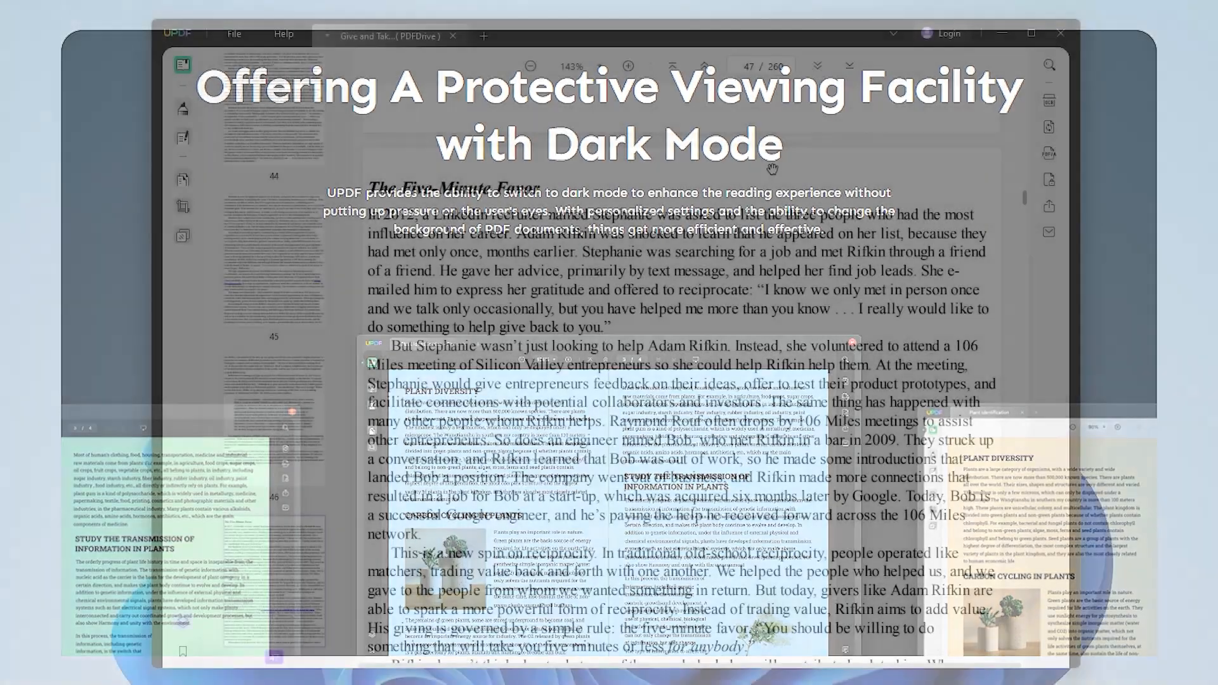
# Step: Review the OCR options for the book and cancel without running OCR
pyautogui.click(982, 171)
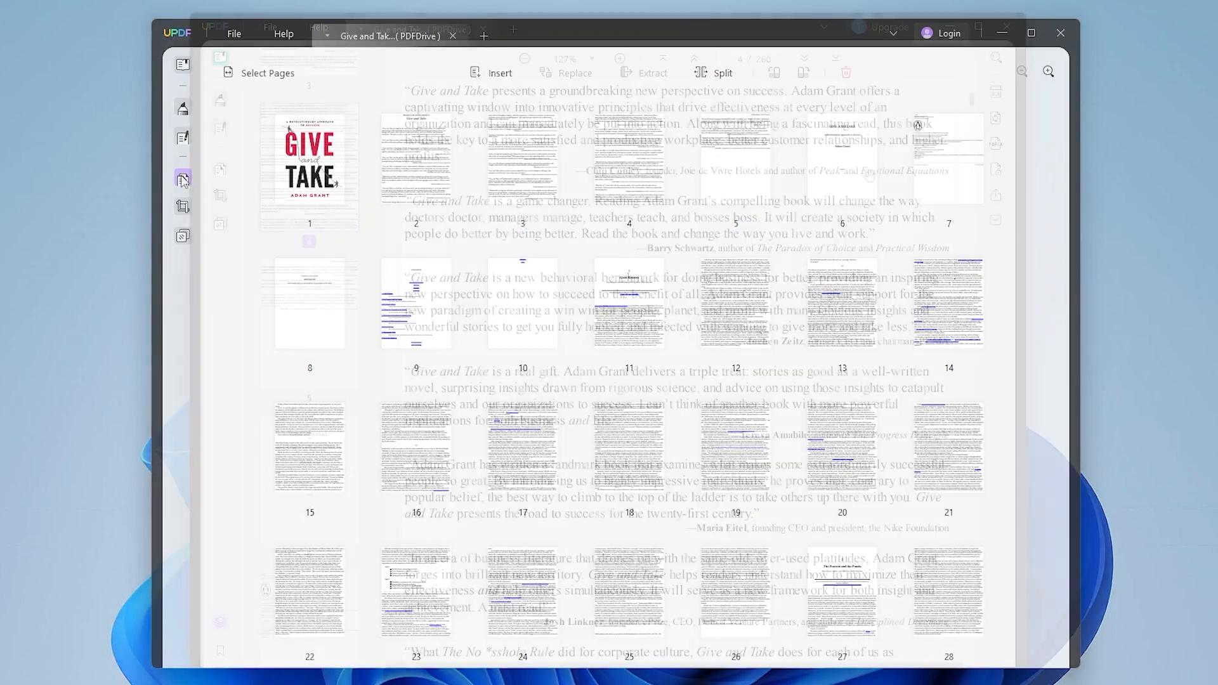
pyautogui.click(995, 92)
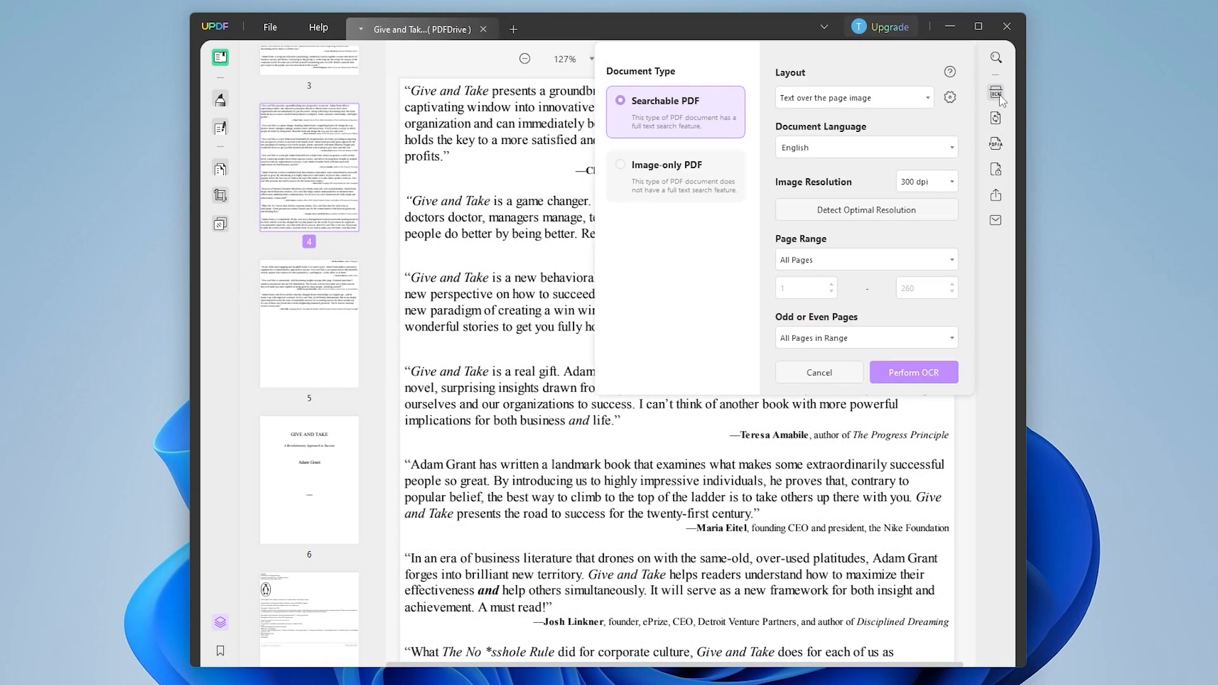
pyautogui.moveTo(912, 152)
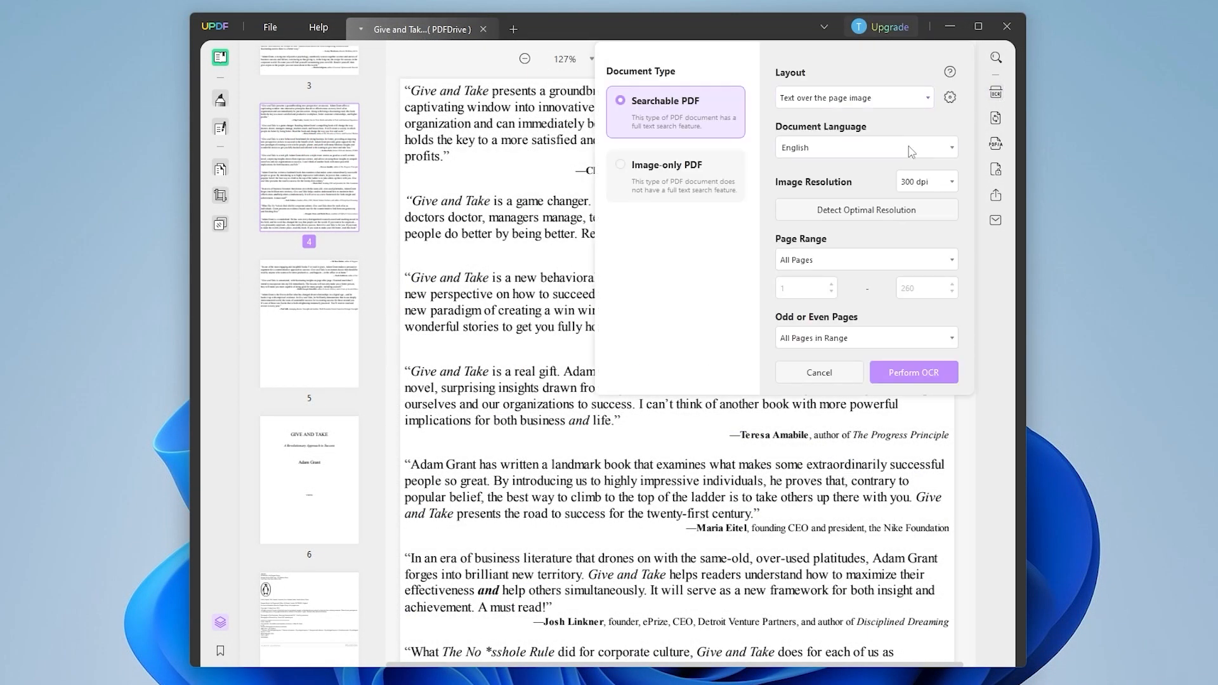
pyautogui.click(819, 372)
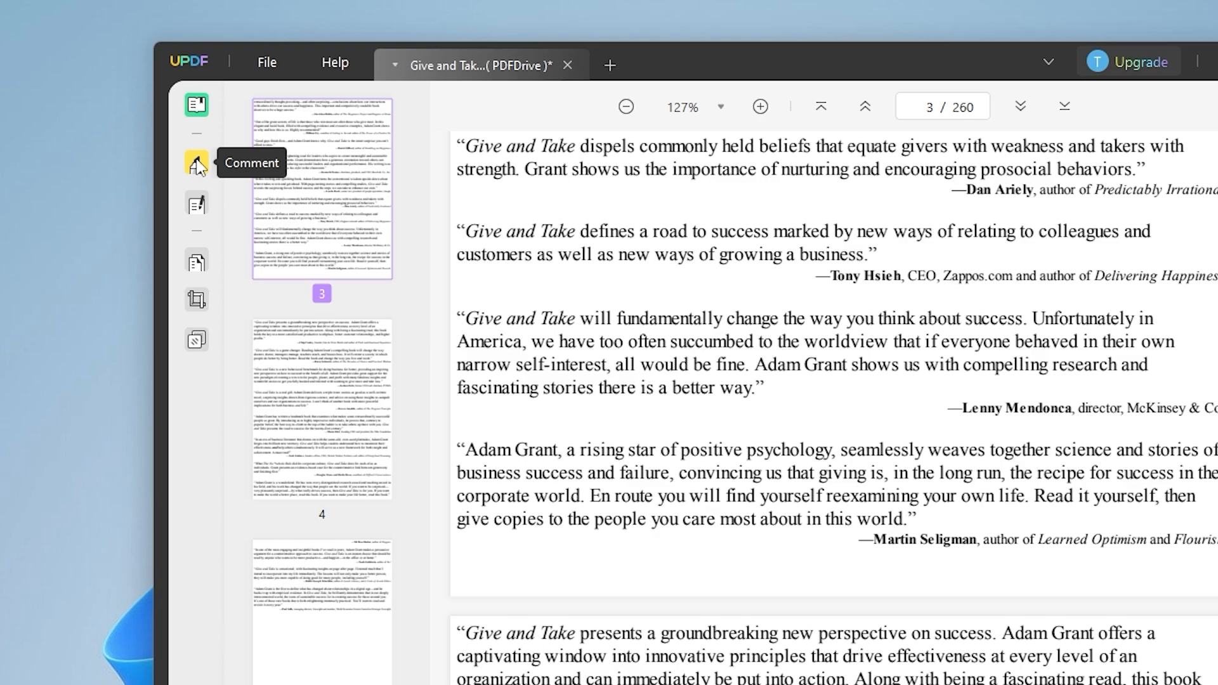
# Step: Add a text comment reading 'Important!!!' under the last quote on page 3
pyautogui.click(195, 163)
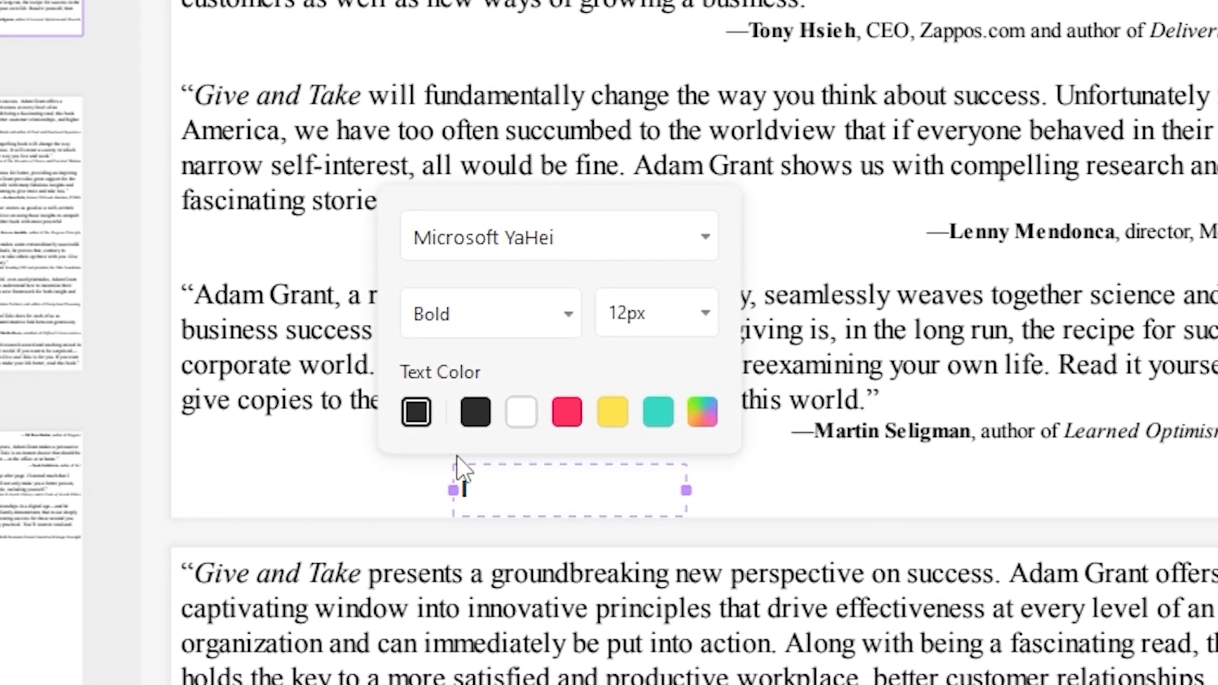
pyautogui.write('Important!!!')
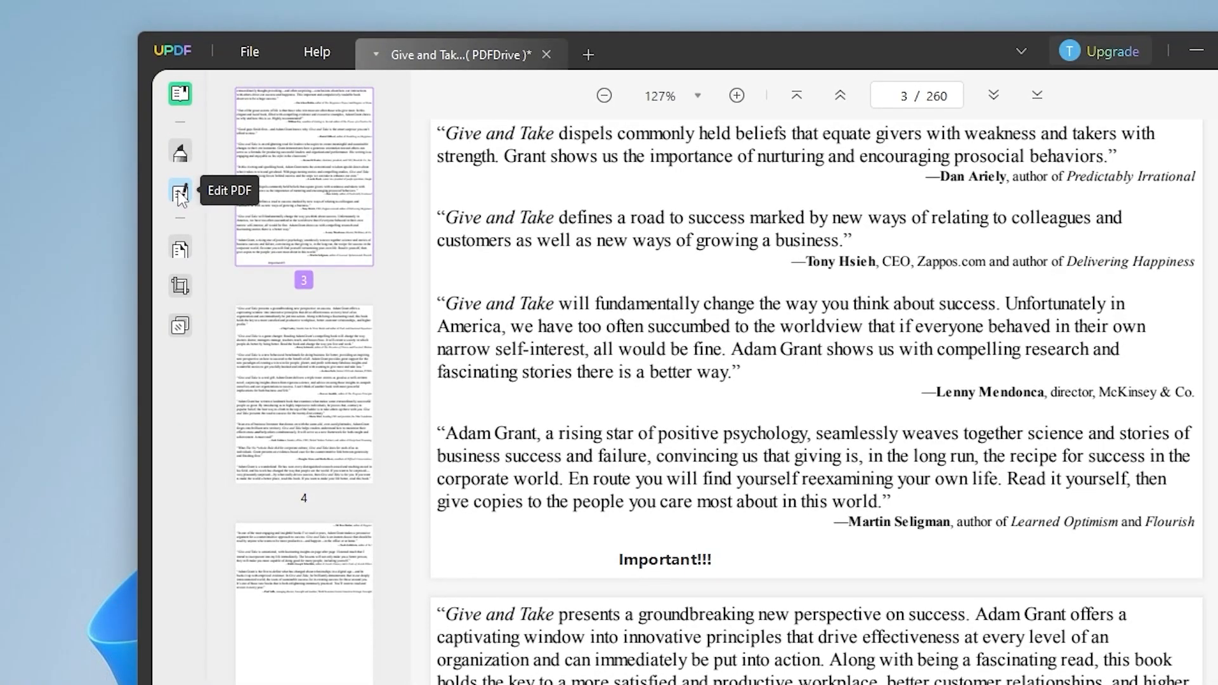
# Step: Rewrite the opening words of that quote's paragraph in Edit PDF mode
pyautogui.click(179, 194)
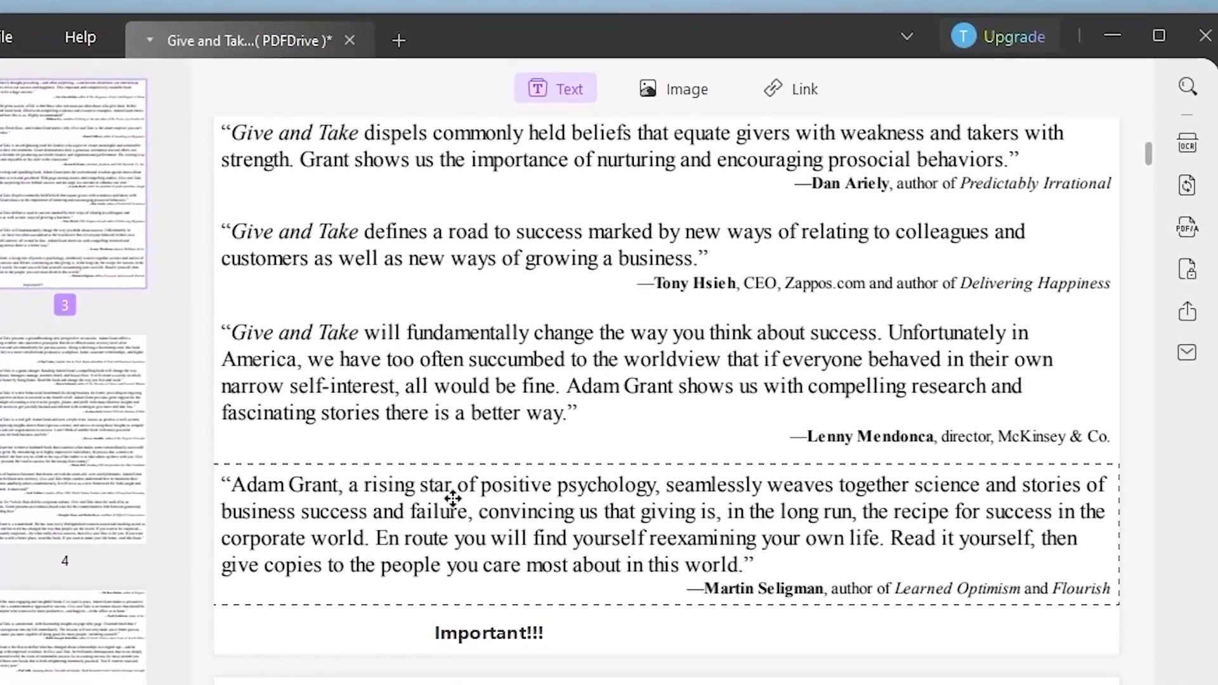
pyautogui.click(309, 486)
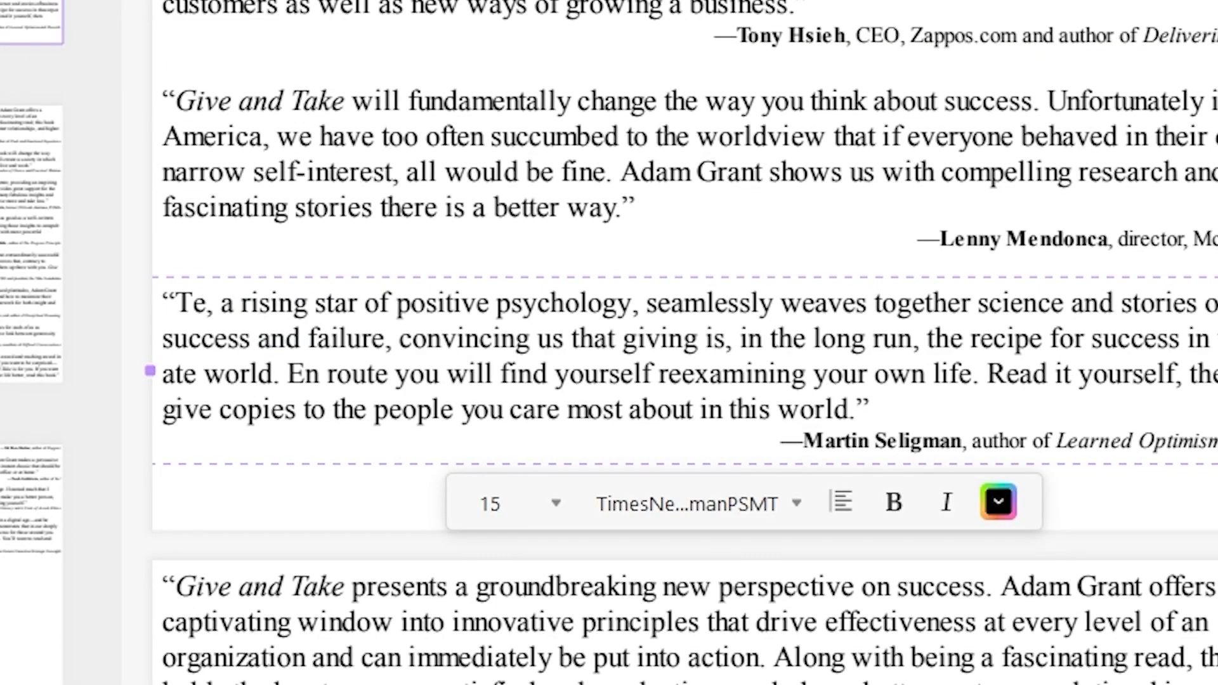
pyautogui.write('Tech Enth')
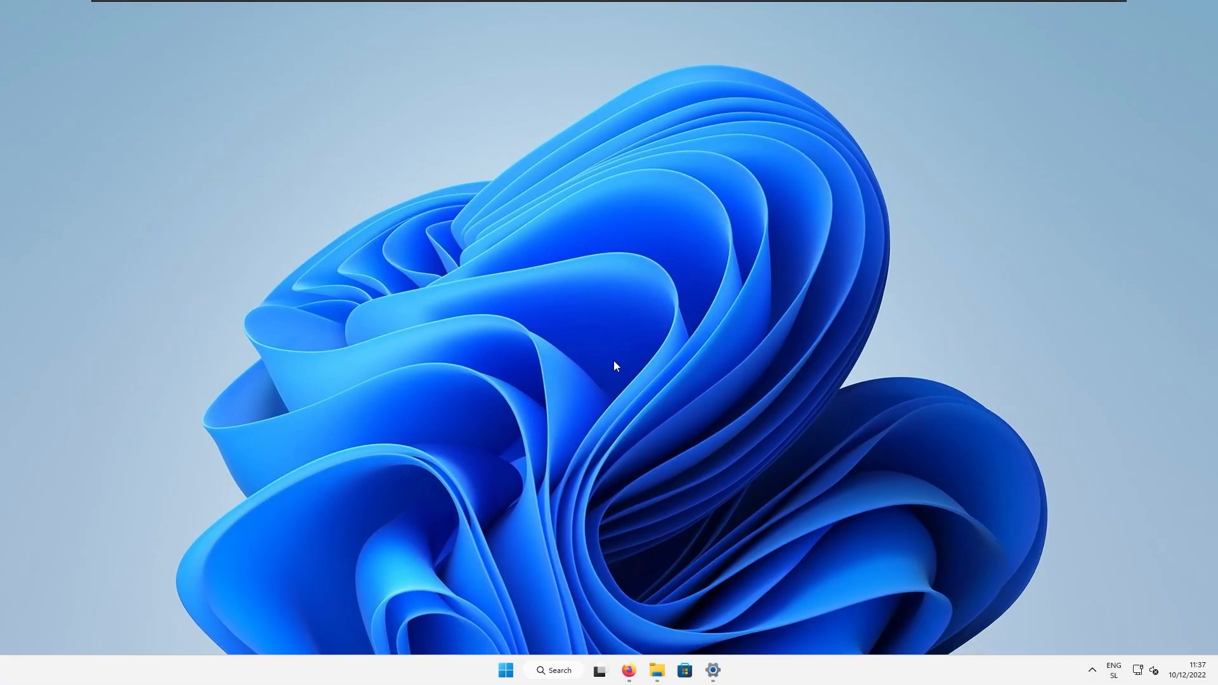
# Step: Check the Windows 11 Pro 22H2 version on Settings' About page, then close Settings
pyautogui.click(712, 671)
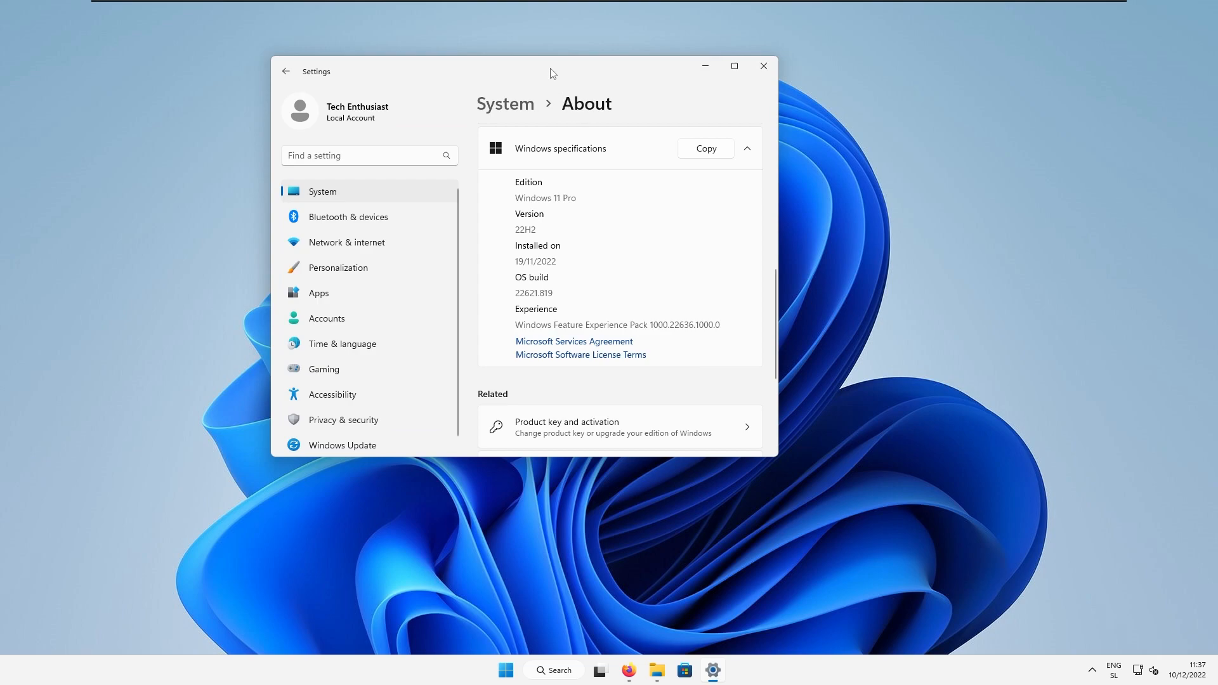
pyautogui.doubleClick(524, 230)
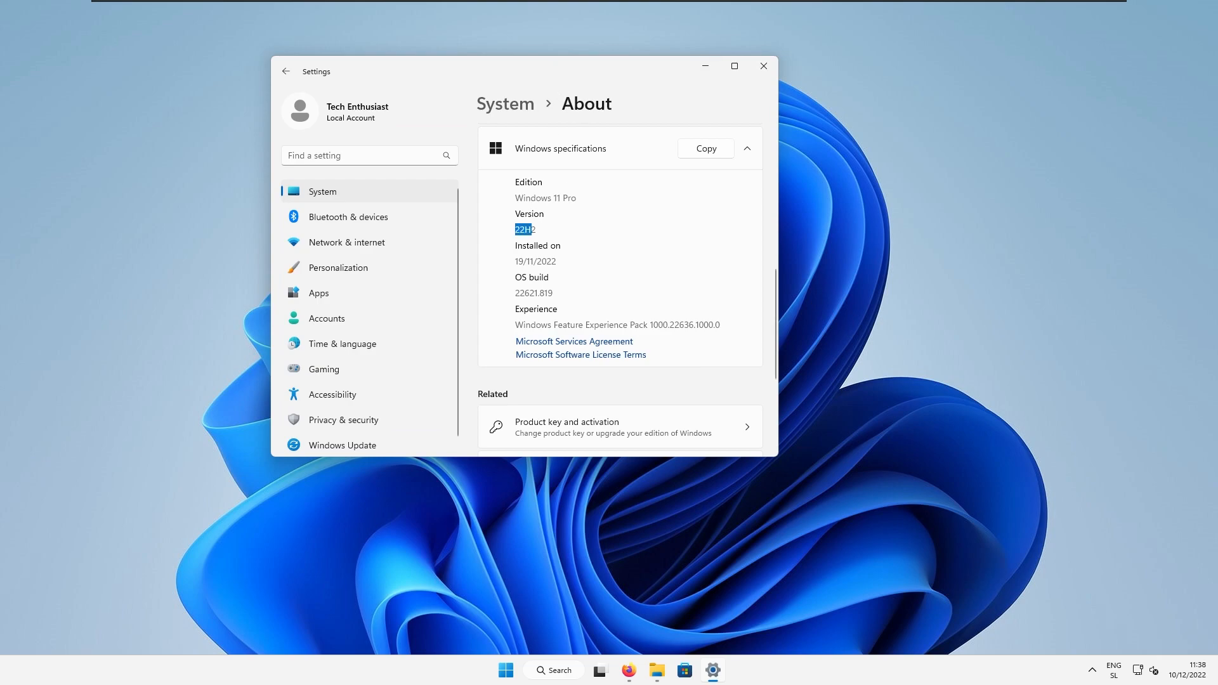
pyautogui.moveTo(544, 71); pyautogui.dragTo(545, 86)
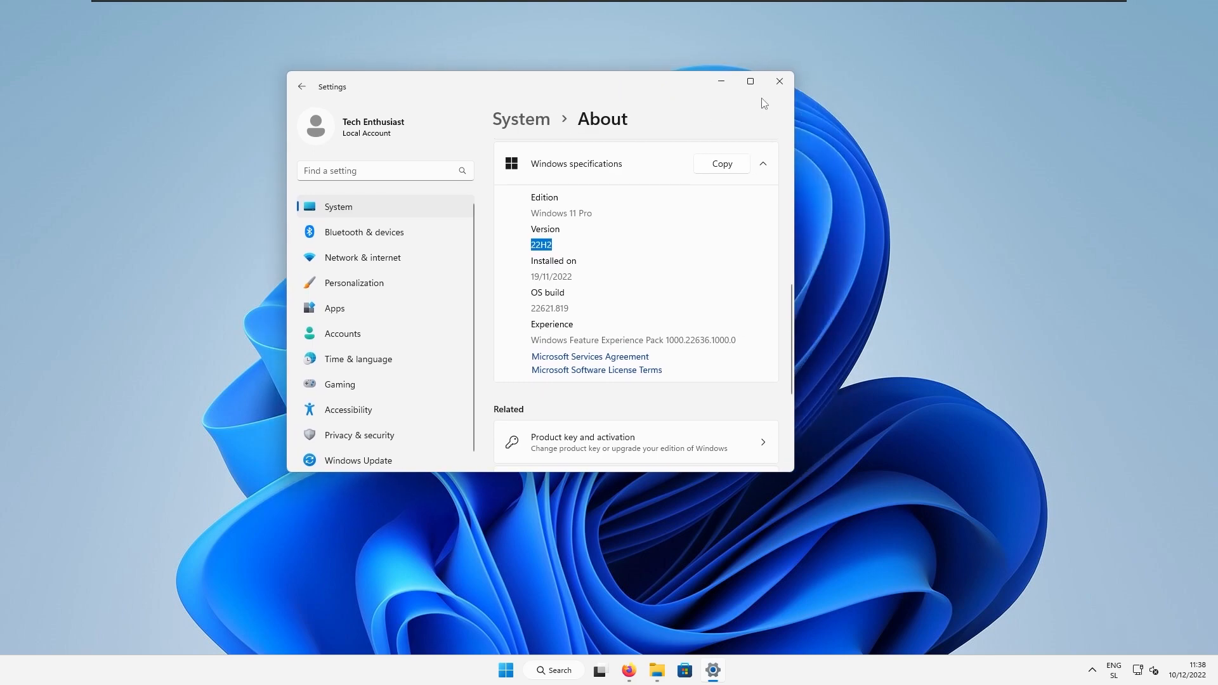
pyautogui.click(642, 670)
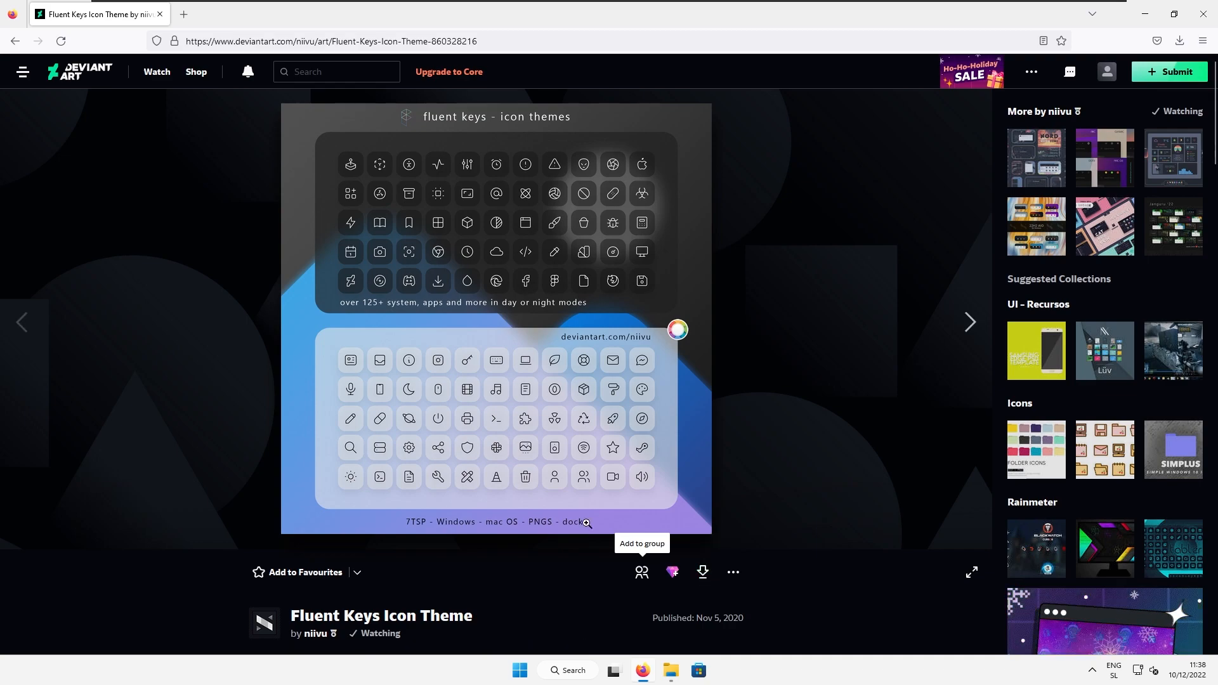
# Step: Download the Fluent Keys Icon Theme and the 7TSP GUI 2019 Edition from DeviantArt
pyautogui.click(701, 572)
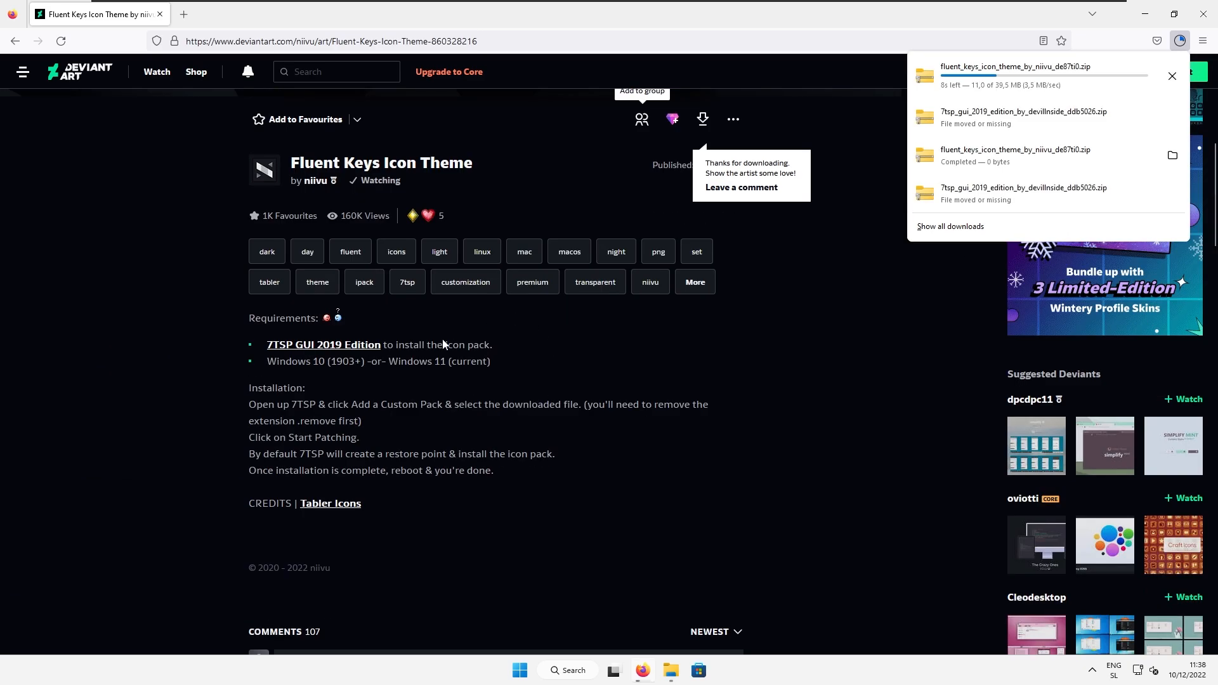
pyautogui.moveTo(364, 332)
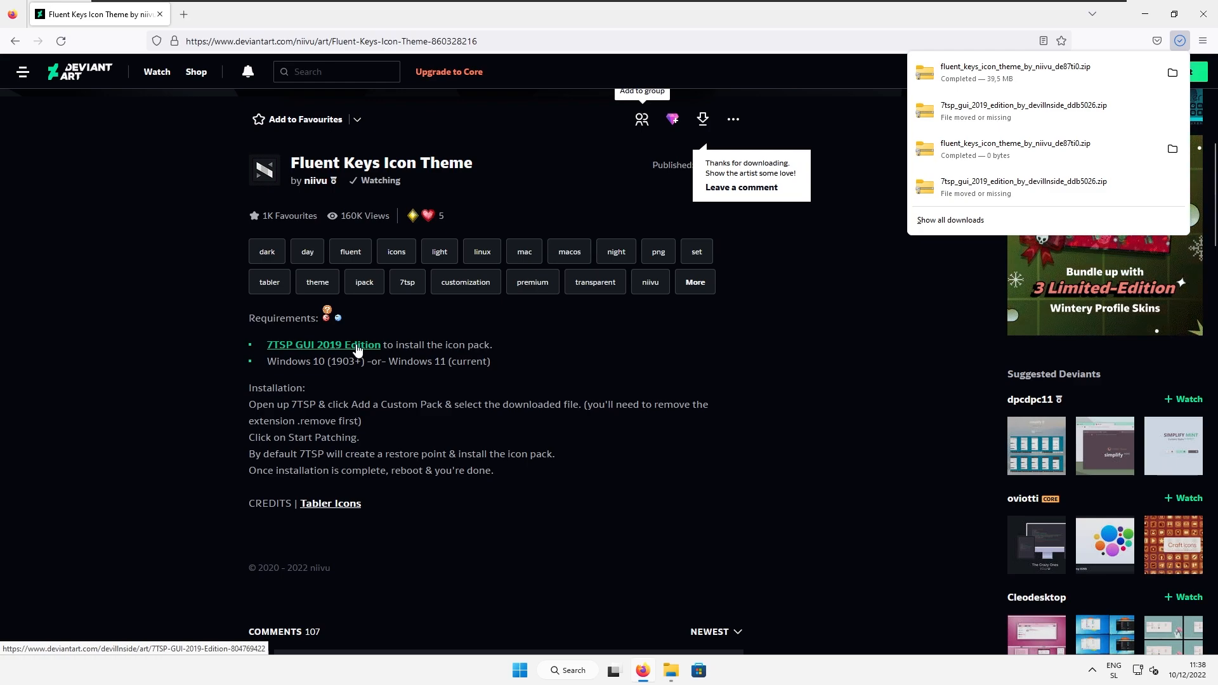
pyautogui.click(324, 343)
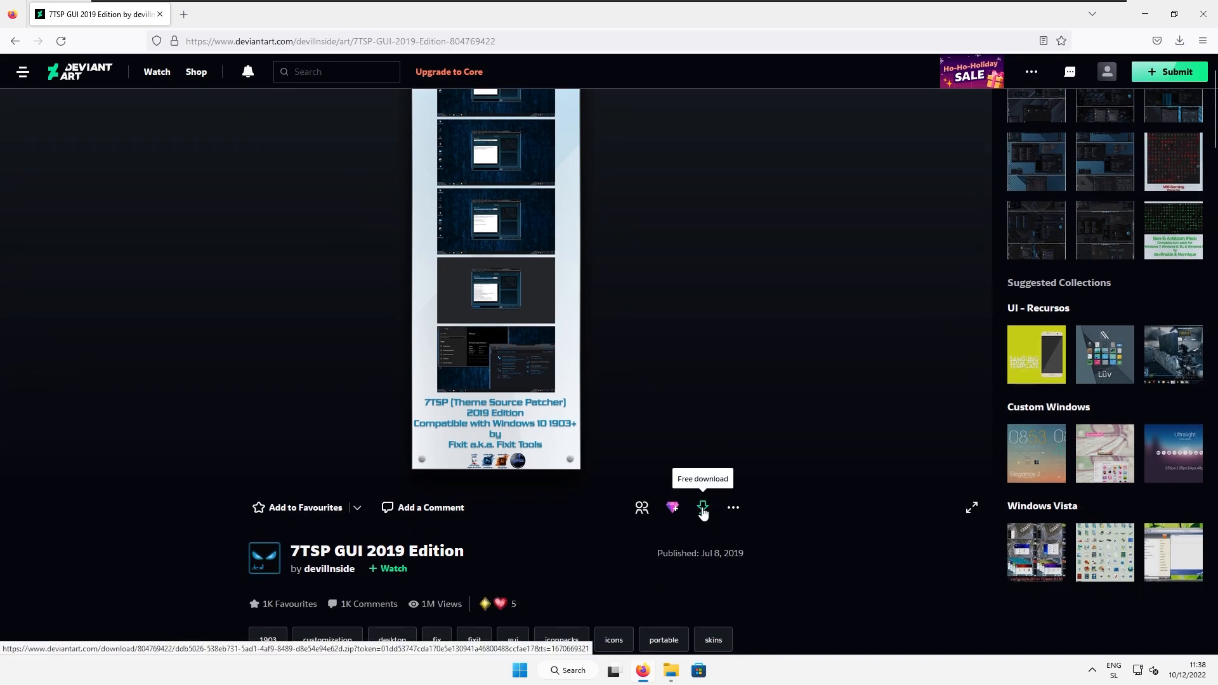
pyautogui.click(702, 507)
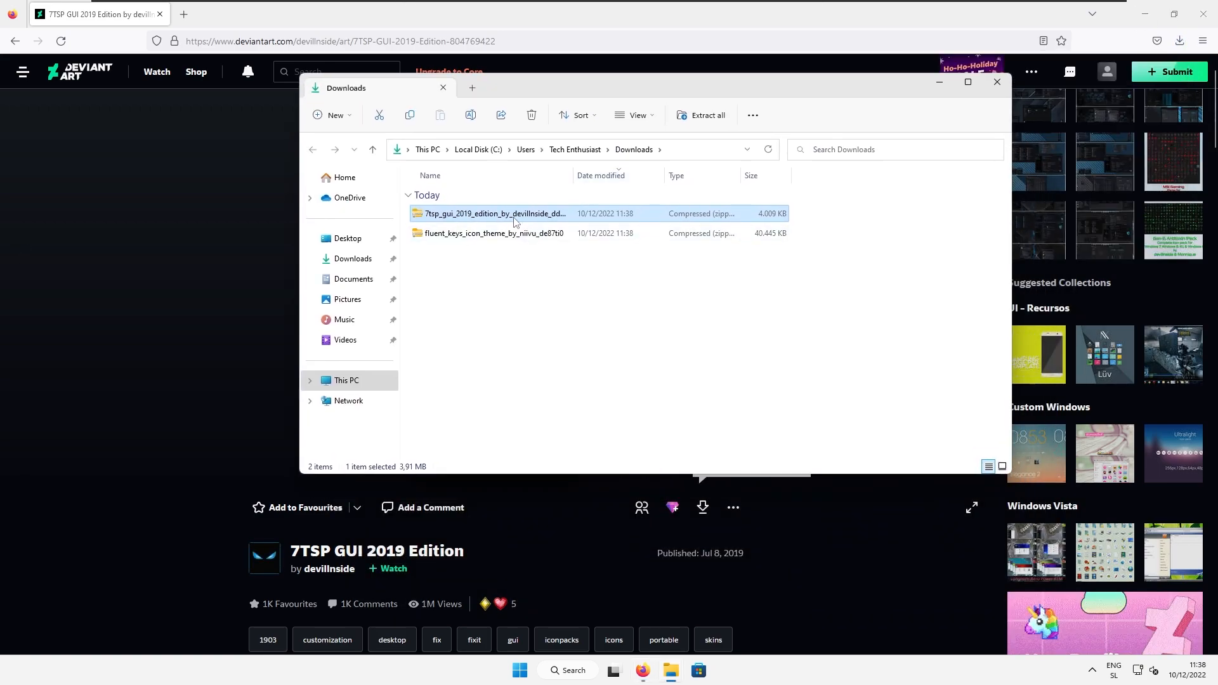
# Step: Extract the 7TSP archive to the suggested folder and enter it
pyautogui.click(707, 116)
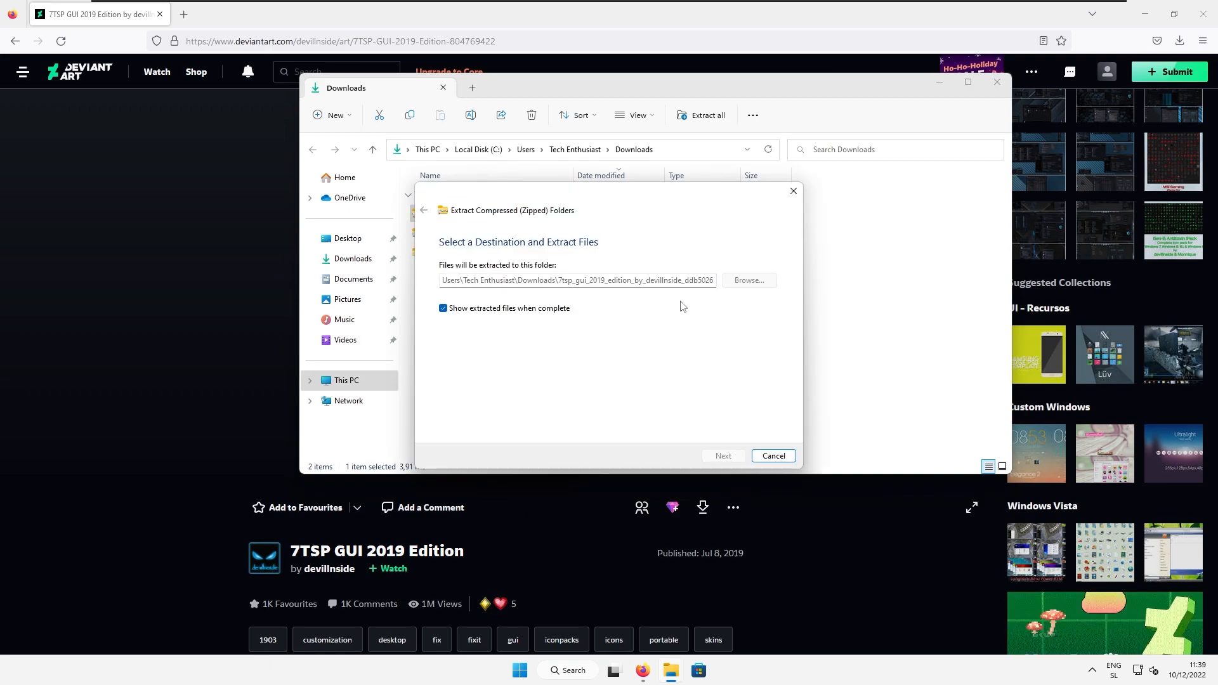
pyautogui.click(722, 459)
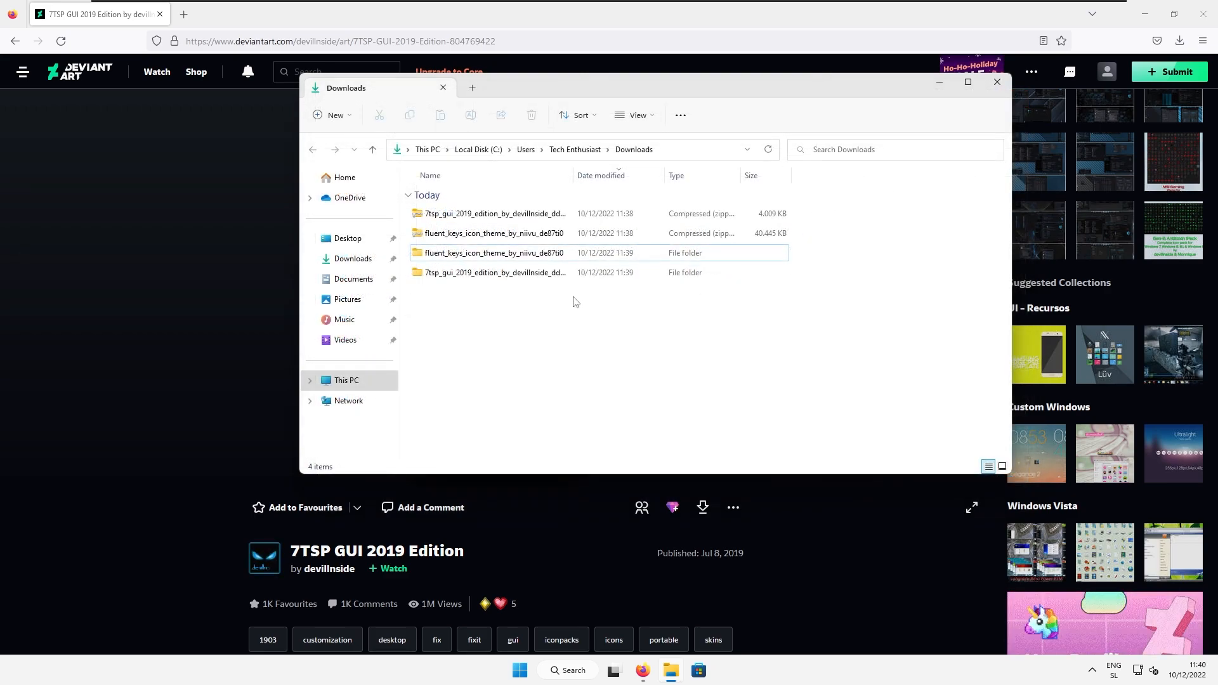
pyautogui.doubleClick(495, 272)
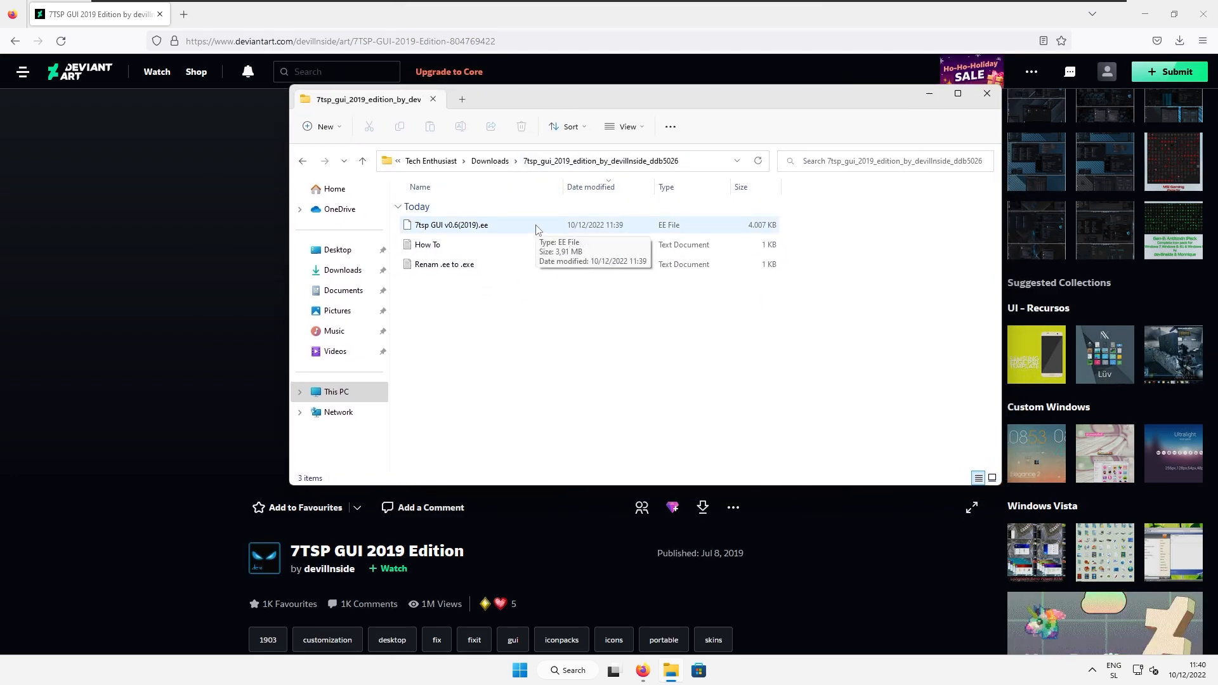
# Step: Rename the 7TSP program file's extension from .ee to .exe, confirming the change
pyautogui.rightClick(451, 225)
pyautogui.write('x')
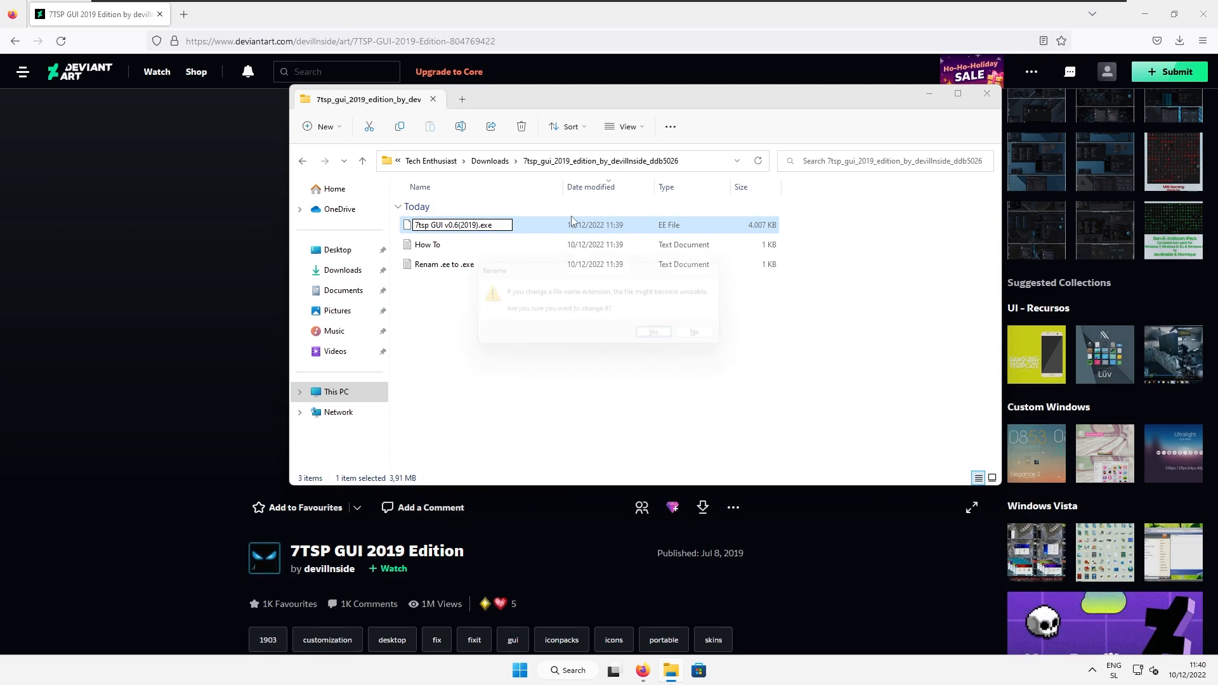
pyautogui.click(653, 332)
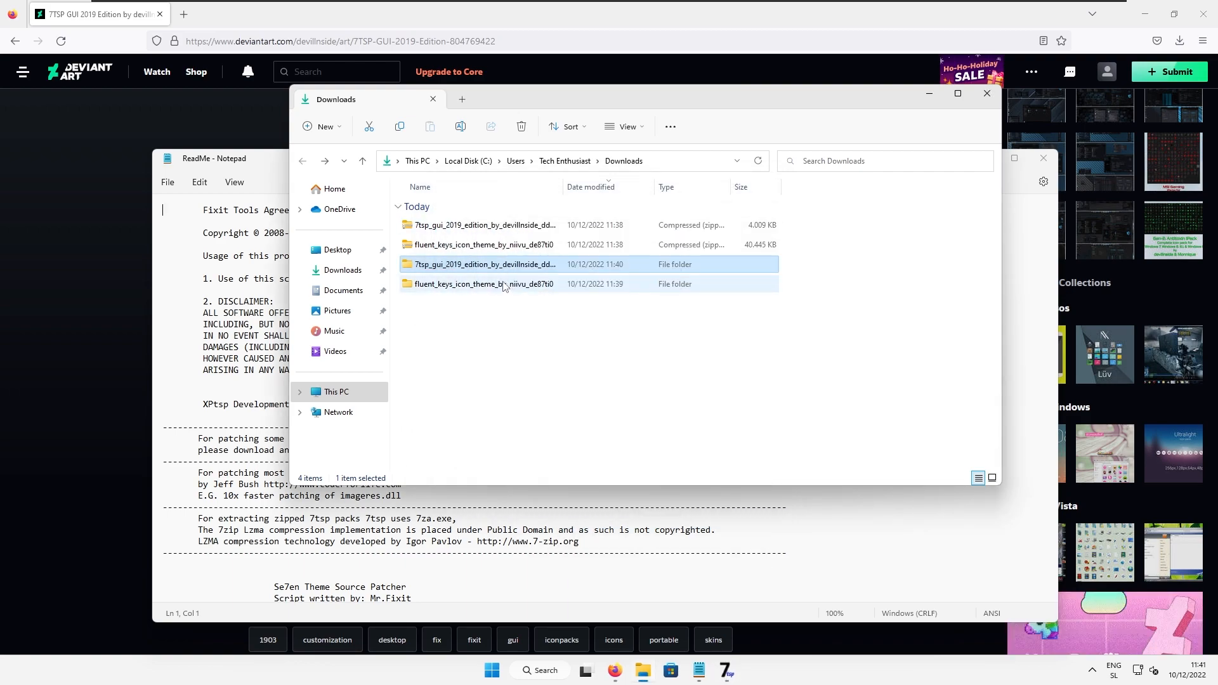
# Step: Browse into the Fluent Keys theme's 7TSP 1903-20H2 folder
pyautogui.doubleClick(483, 283)
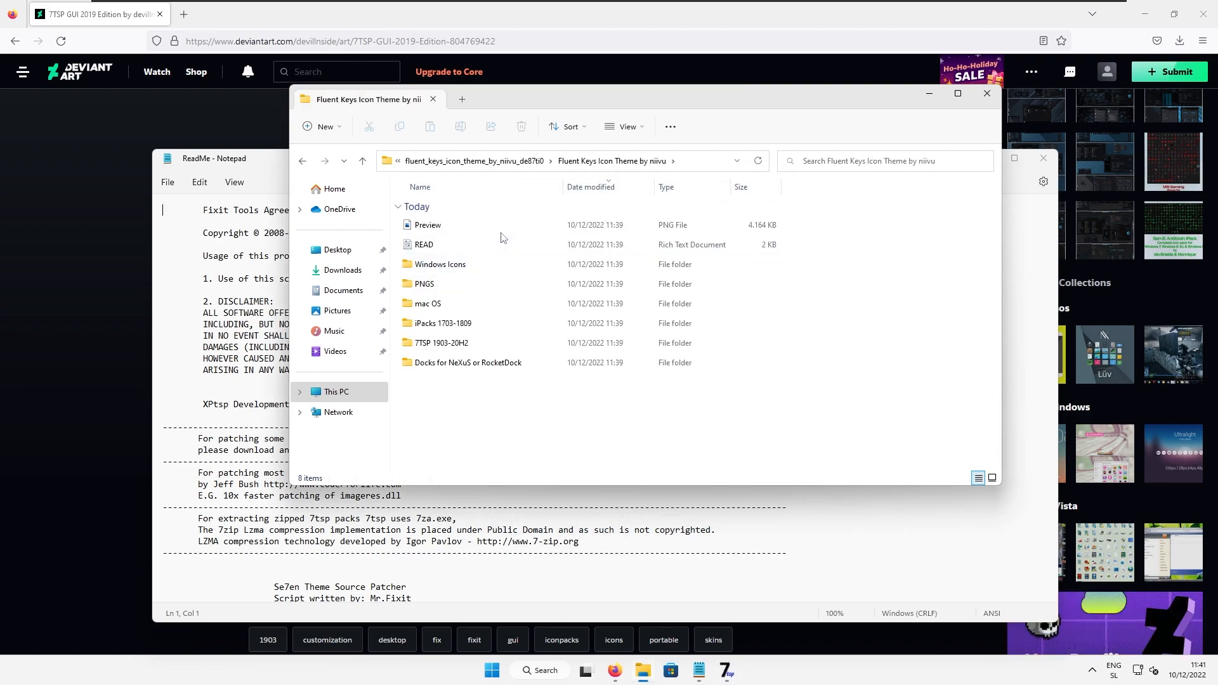
pyautogui.click(441, 343)
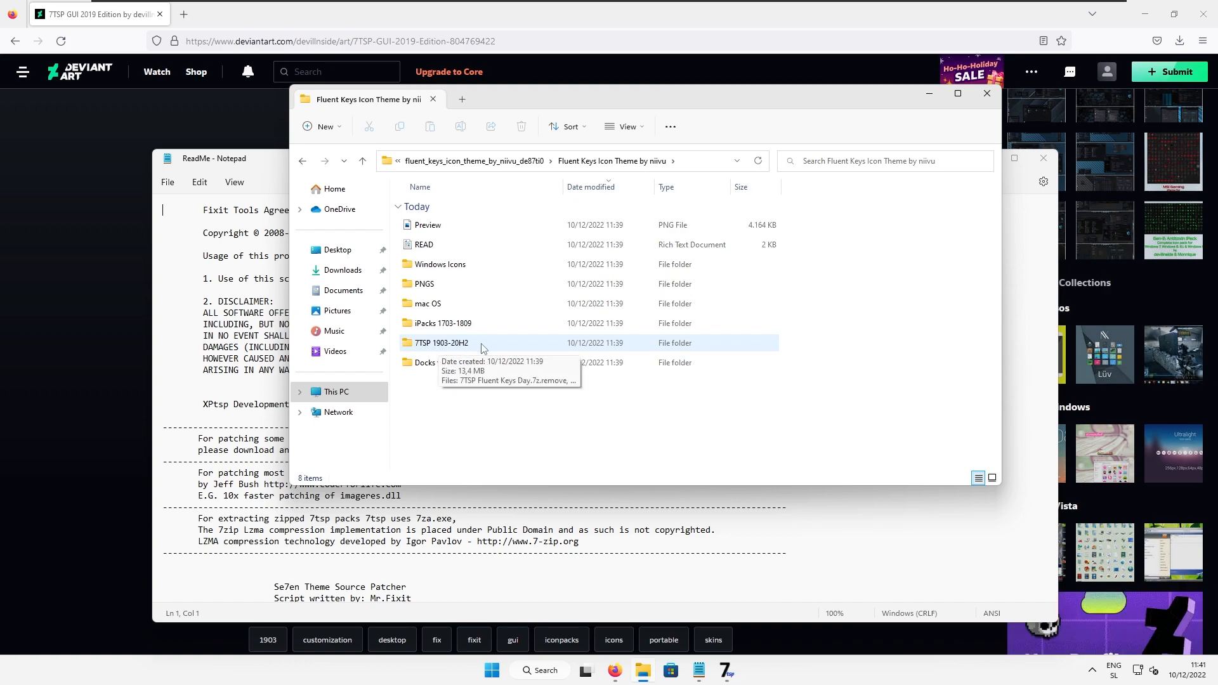
pyautogui.doubleClick(440, 343)
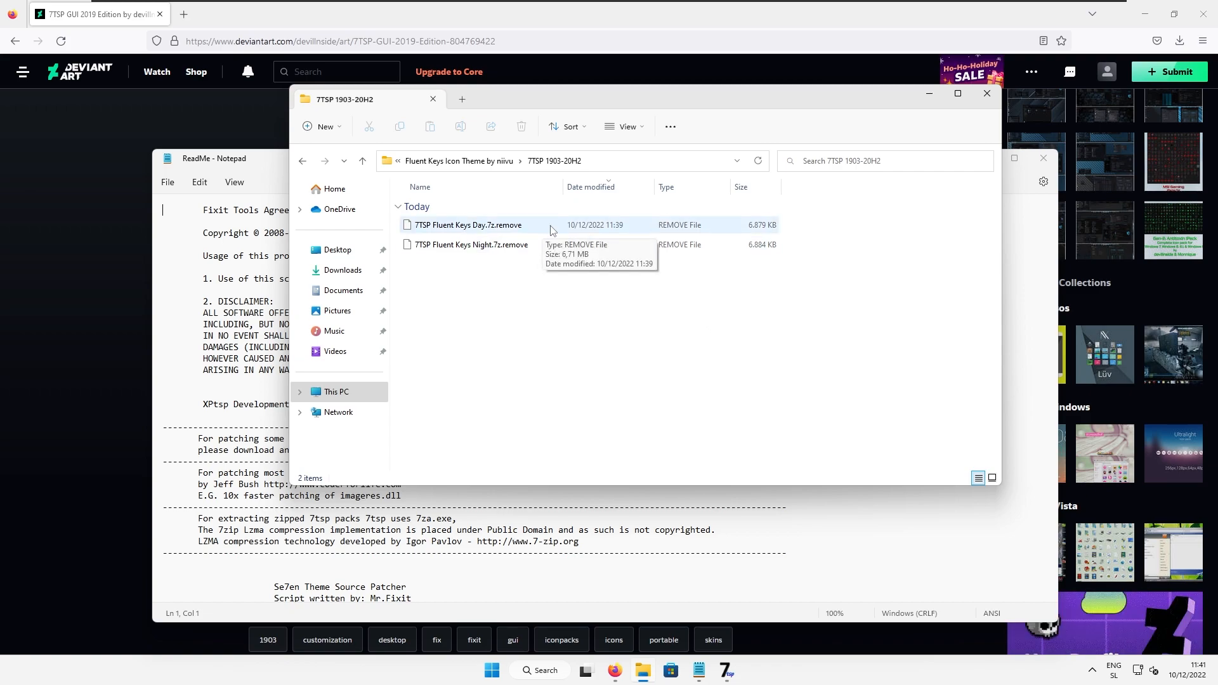
# Step: Rename the Night pack from .7z.remove to .7z and launch the 7TSP patcher
pyautogui.rightClick(469, 243)
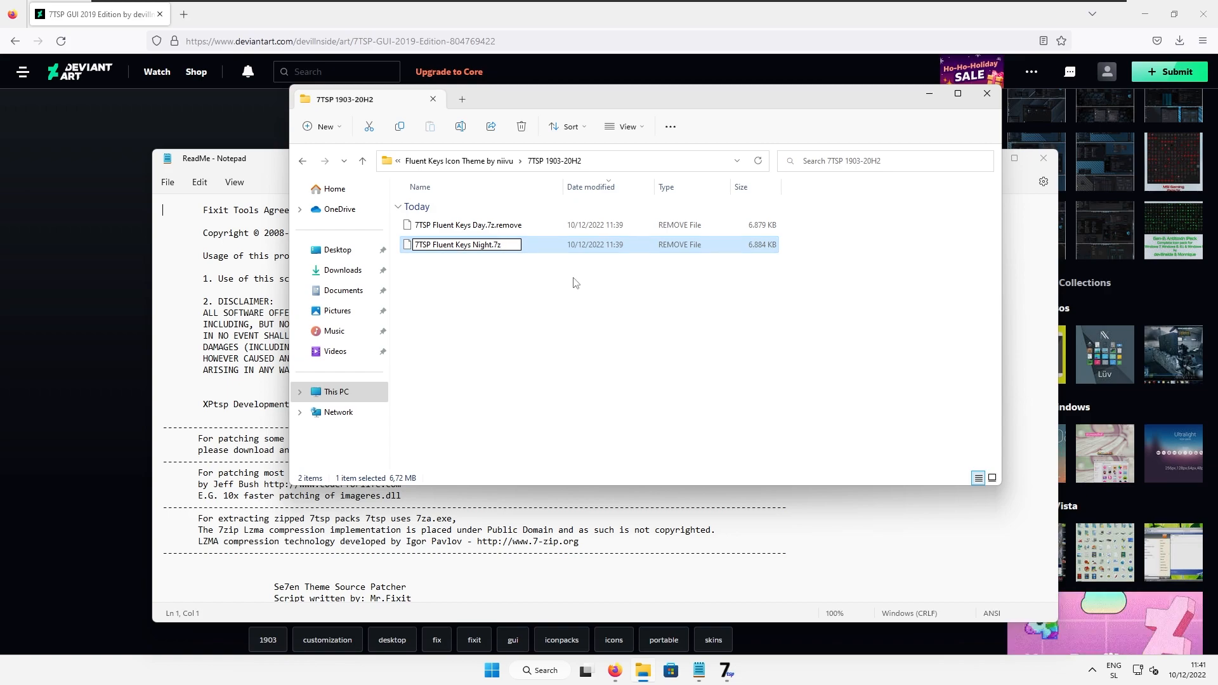
pyautogui.press('Enter')
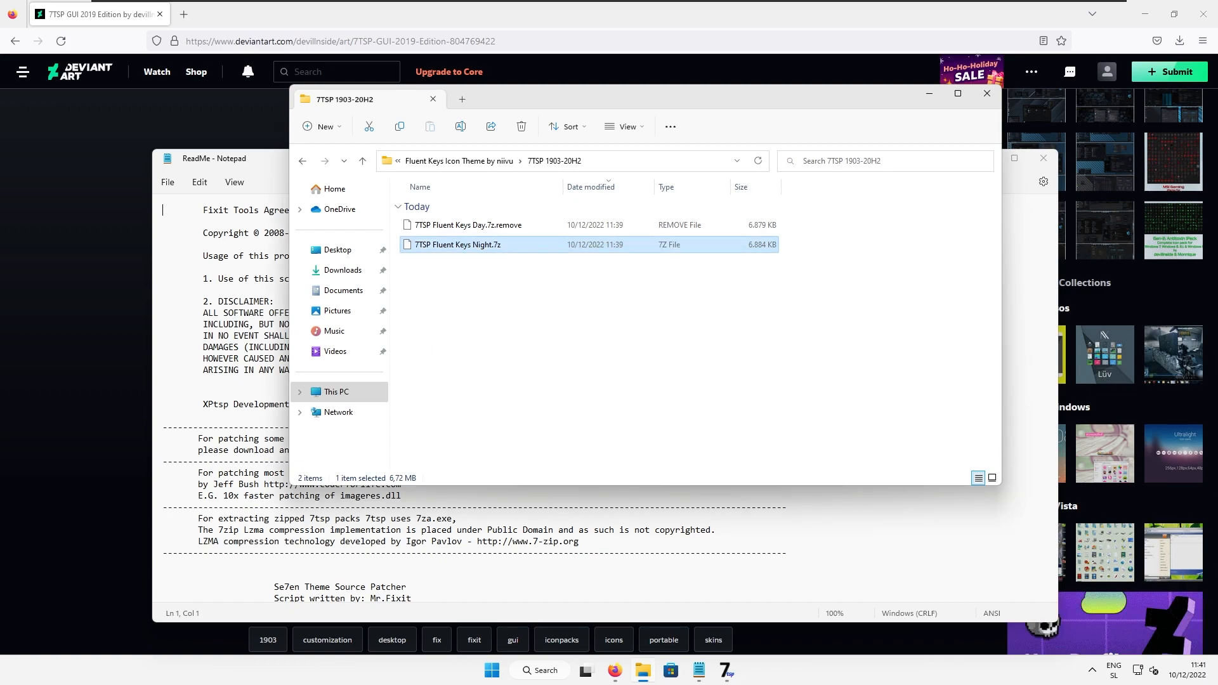
pyautogui.doubleClick(457, 244)
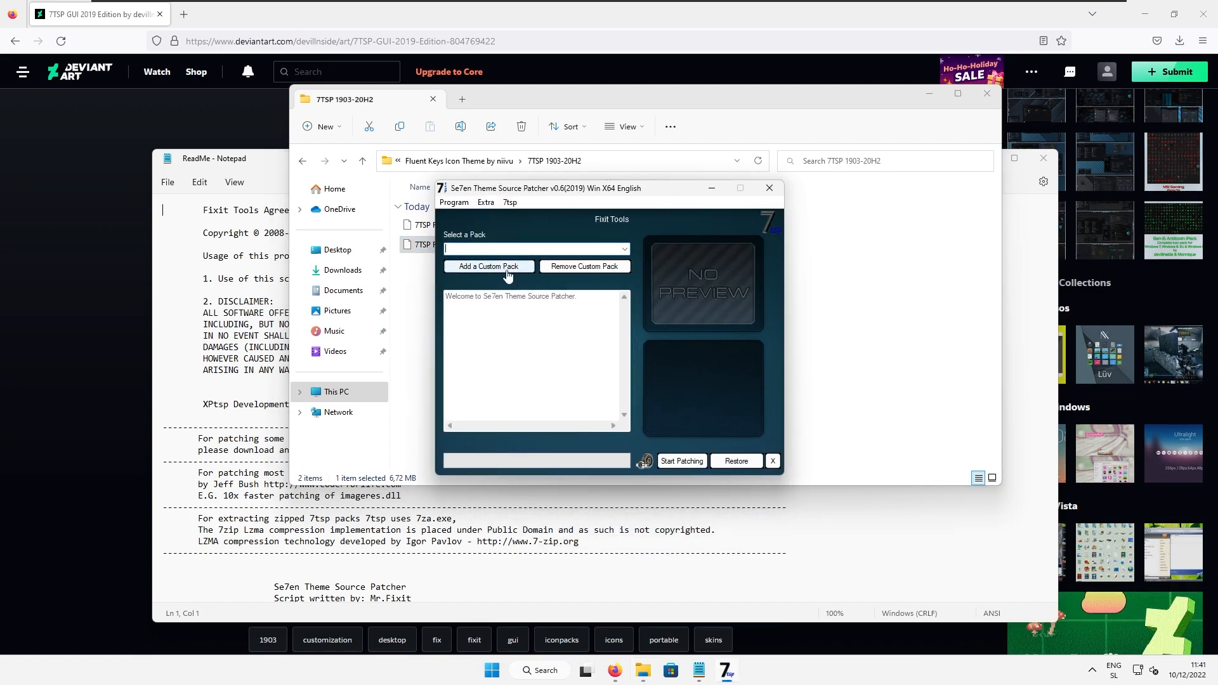
# Step: Load the 7TSP Fluent Keys Night pack as a custom pack from the 1903-20H2 folder
pyautogui.click(489, 267)
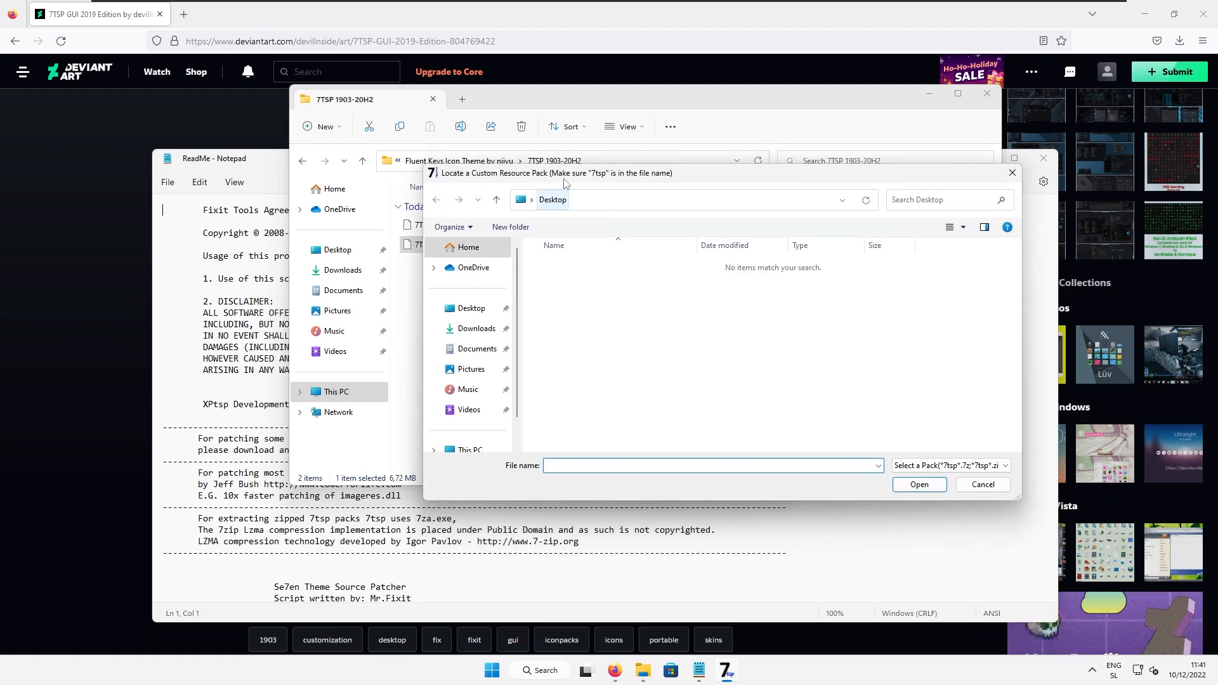
pyautogui.click(476, 328)
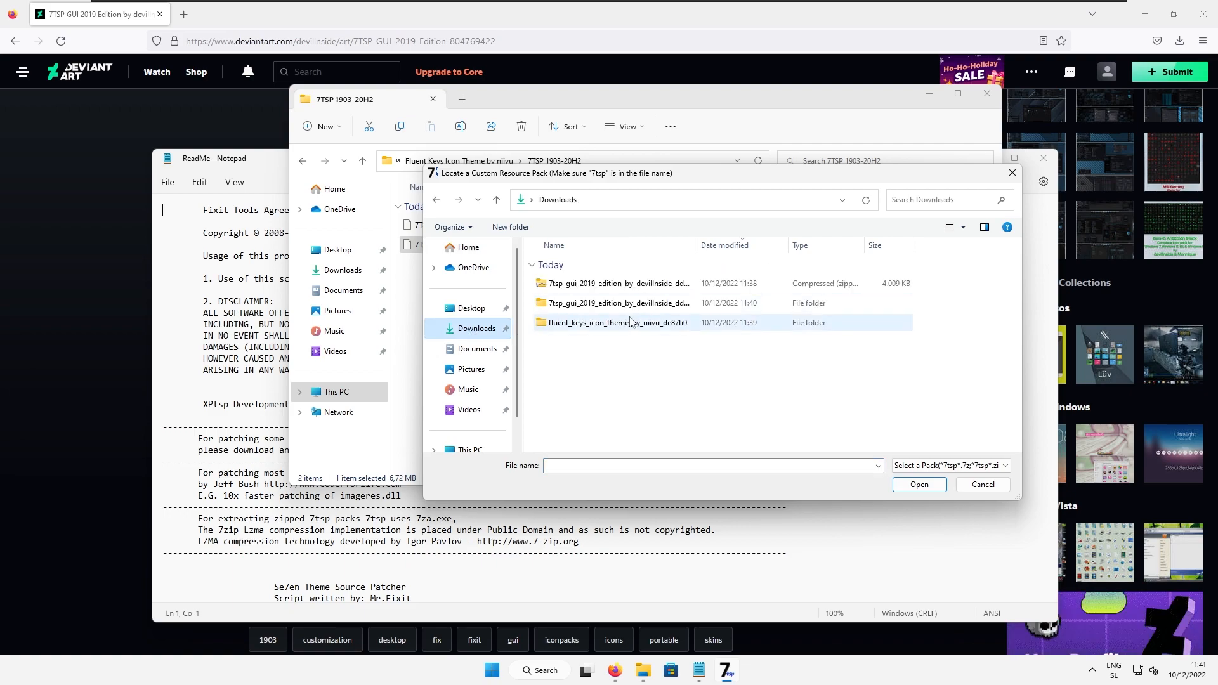
pyautogui.doubleClick(617, 322)
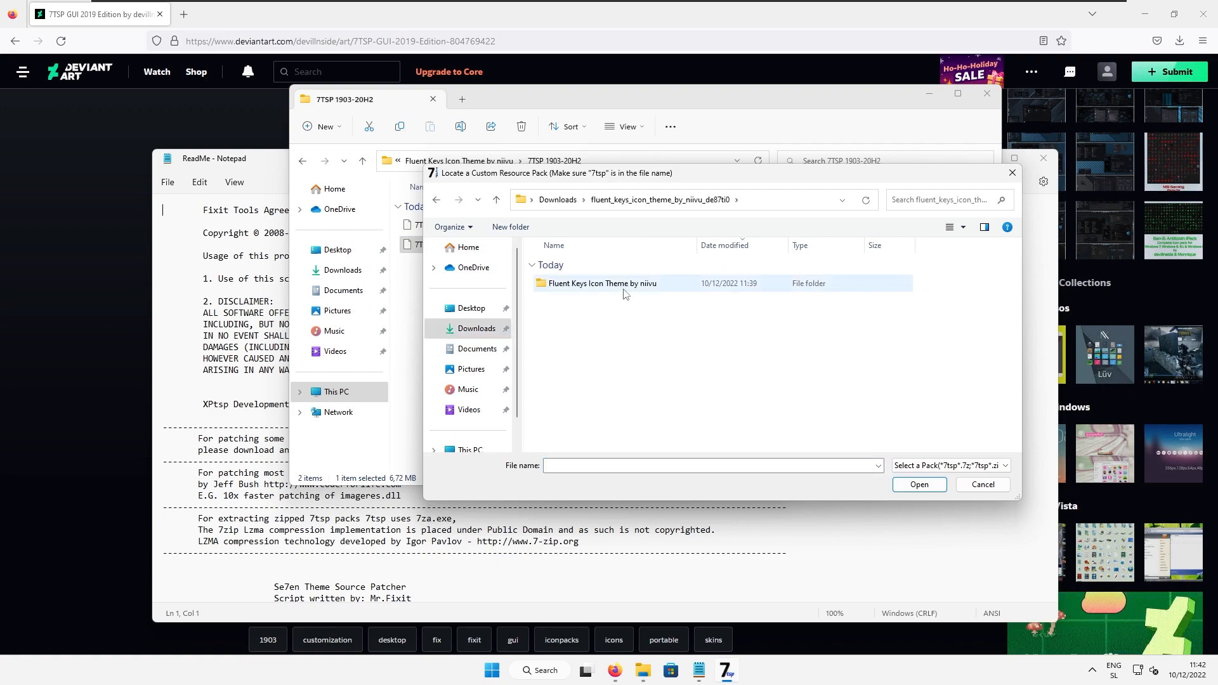
pyautogui.doubleClick(602, 283)
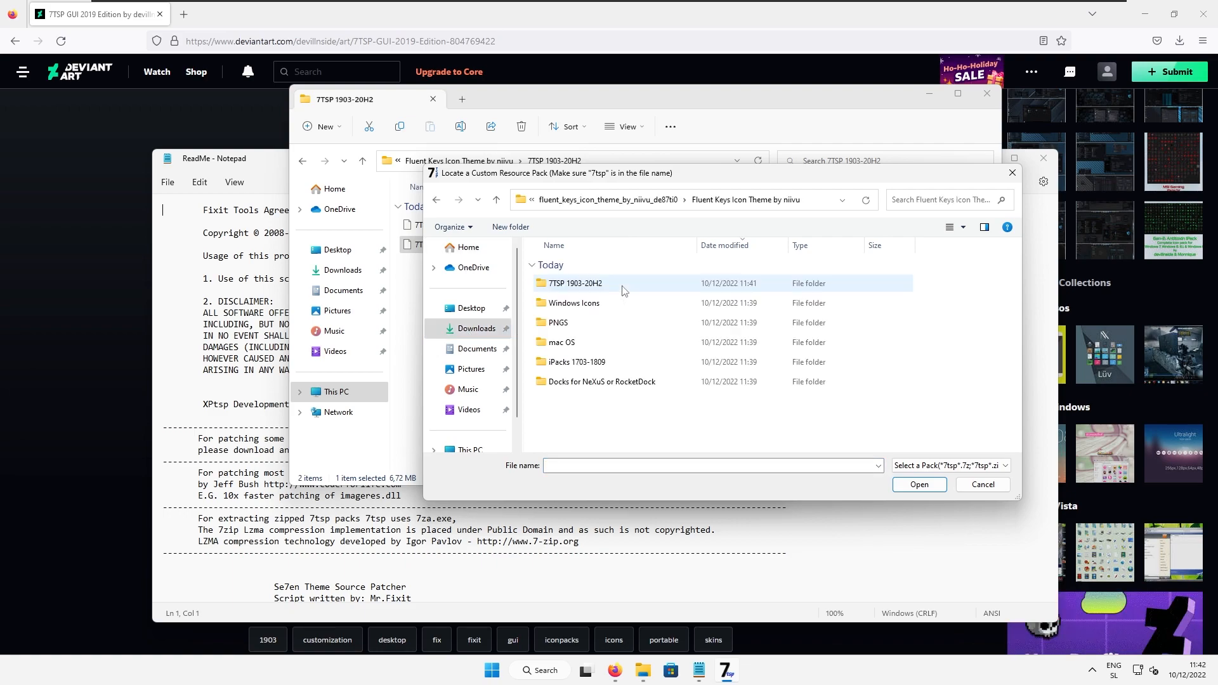
pyautogui.doubleClick(574, 283)
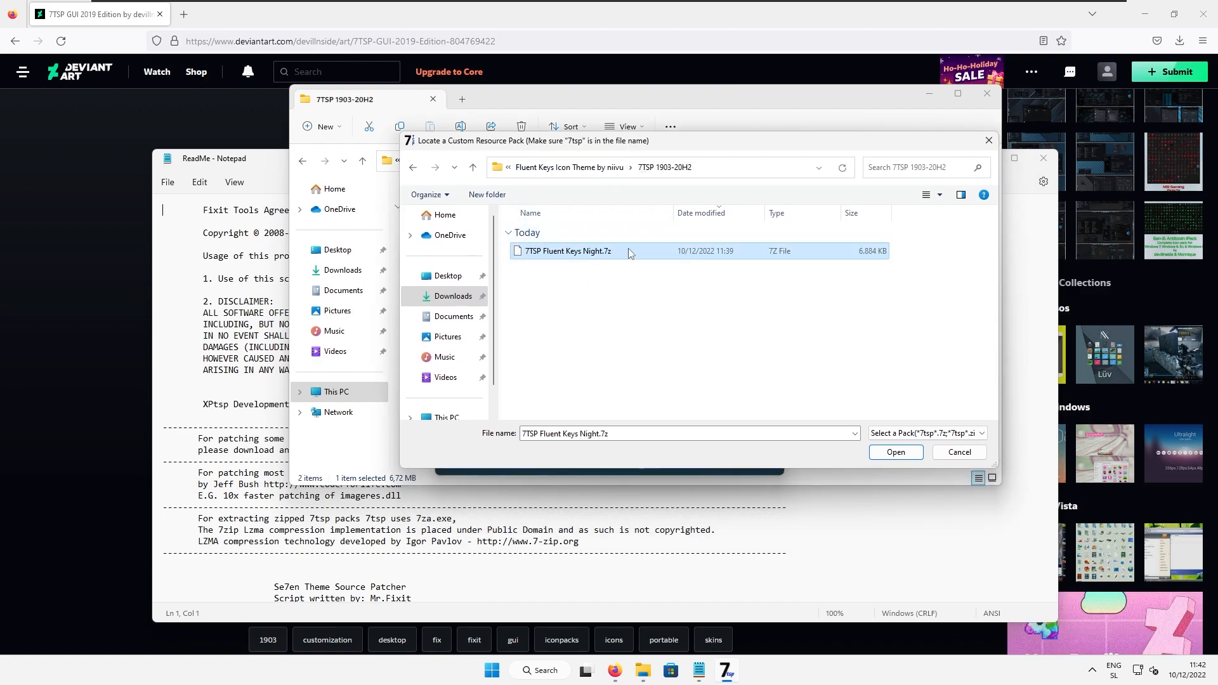
pyautogui.click(895, 452)
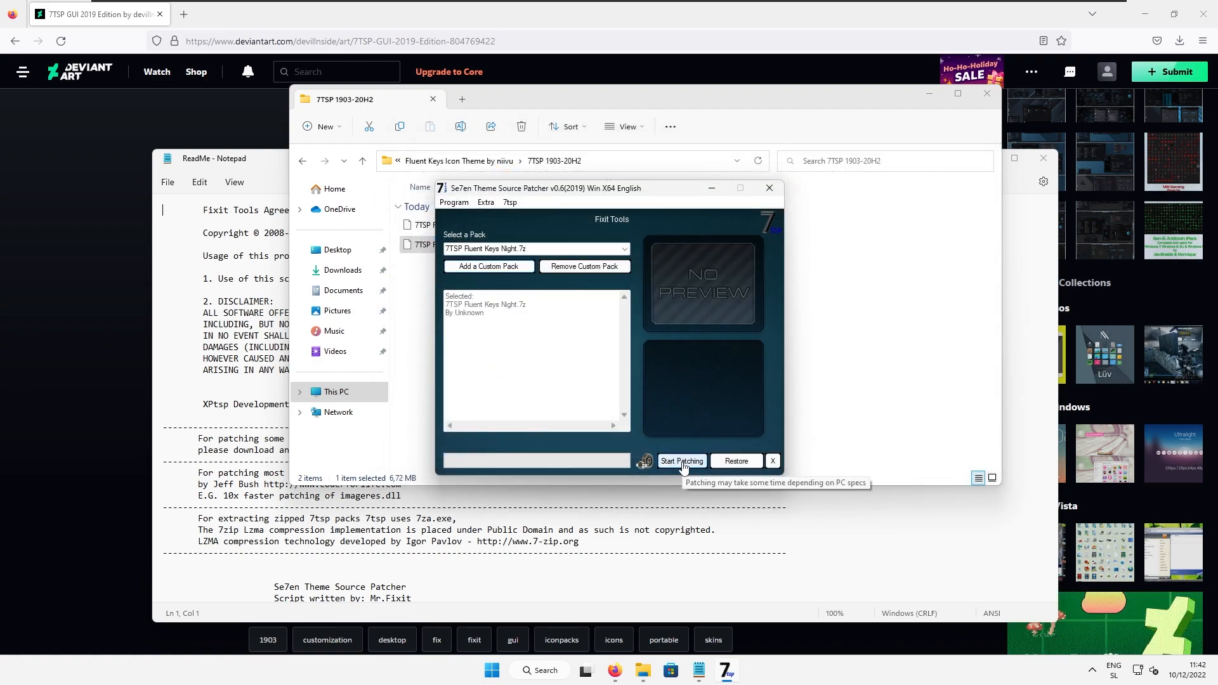
# Step: Start patching the system with the Night pack and confirm
pyautogui.click(680, 461)
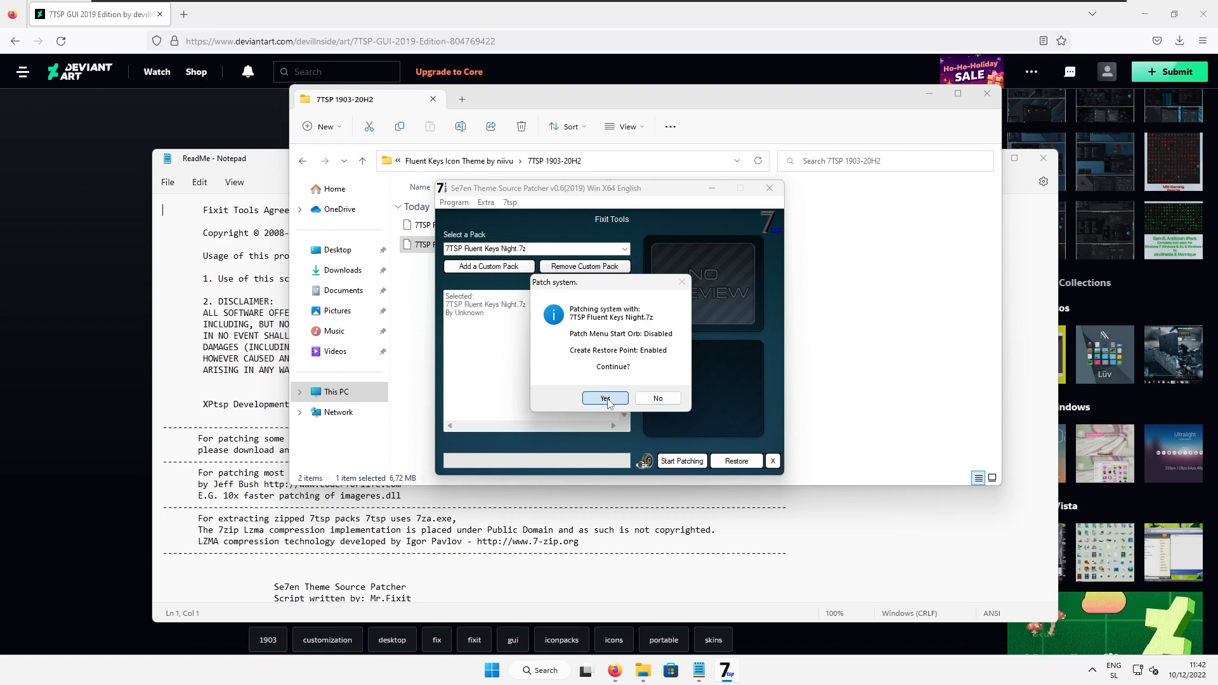
pyautogui.click(606, 397)
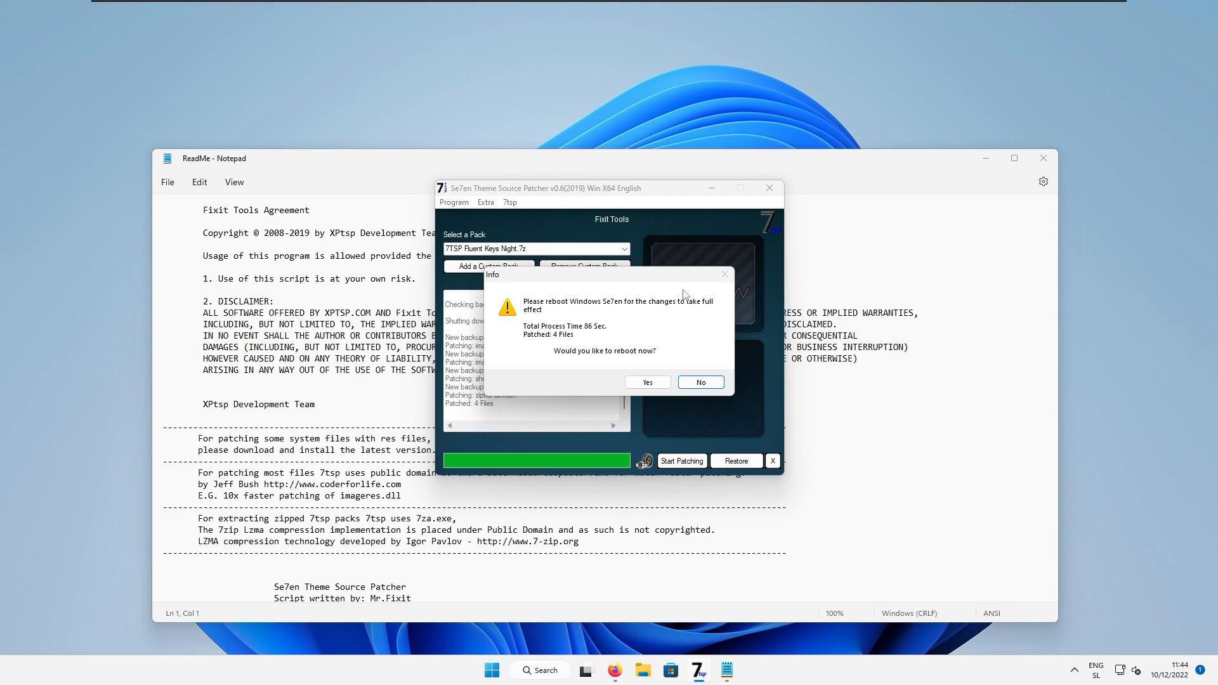
pyautogui.moveTo(679, 291)
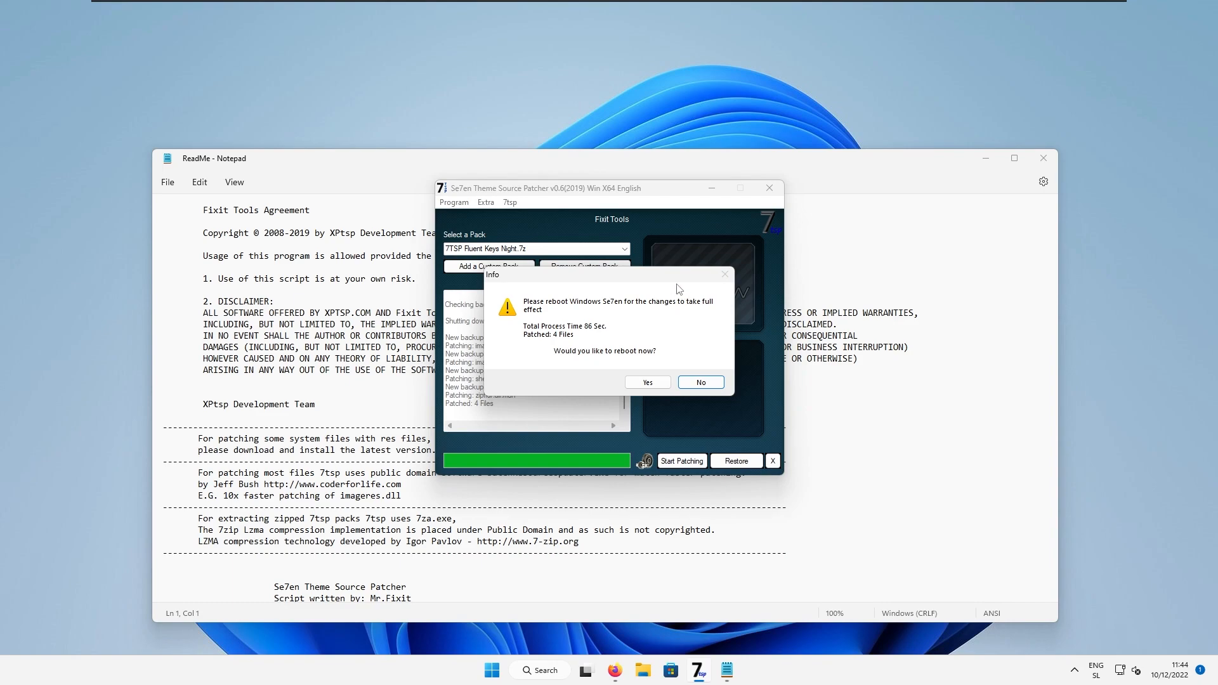
# Step: Reboot Windows now to apply the patched files
pyautogui.click(646, 382)
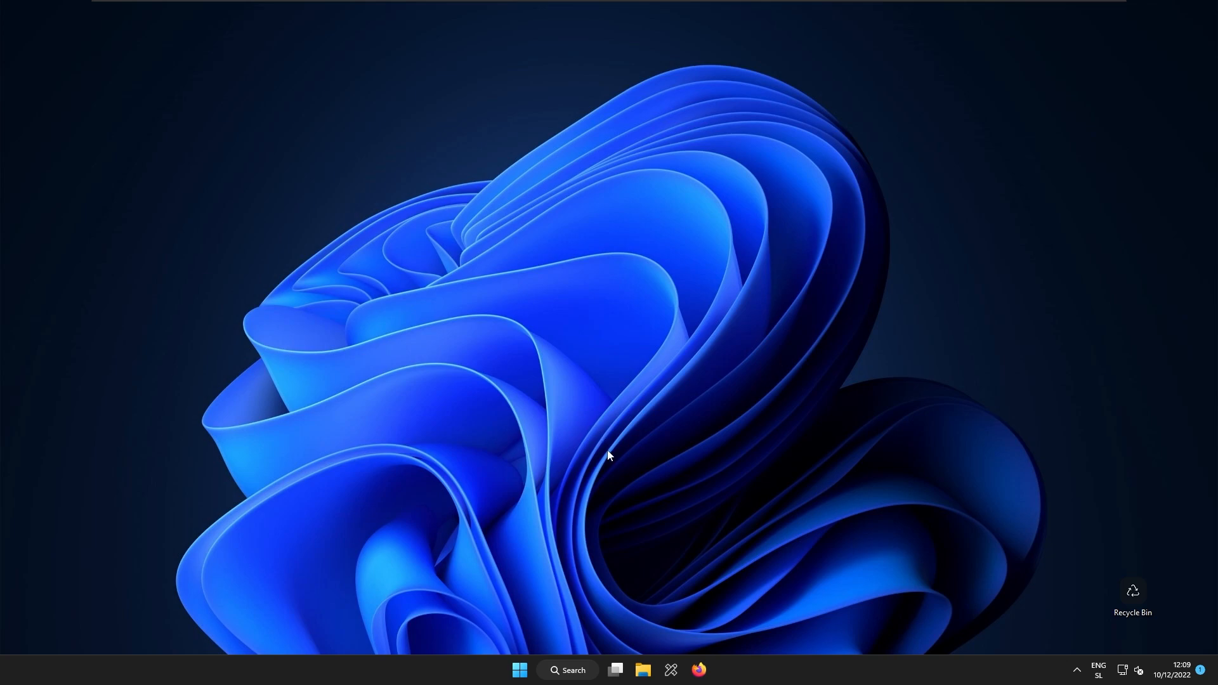
pyautogui.moveTo(626, 443)
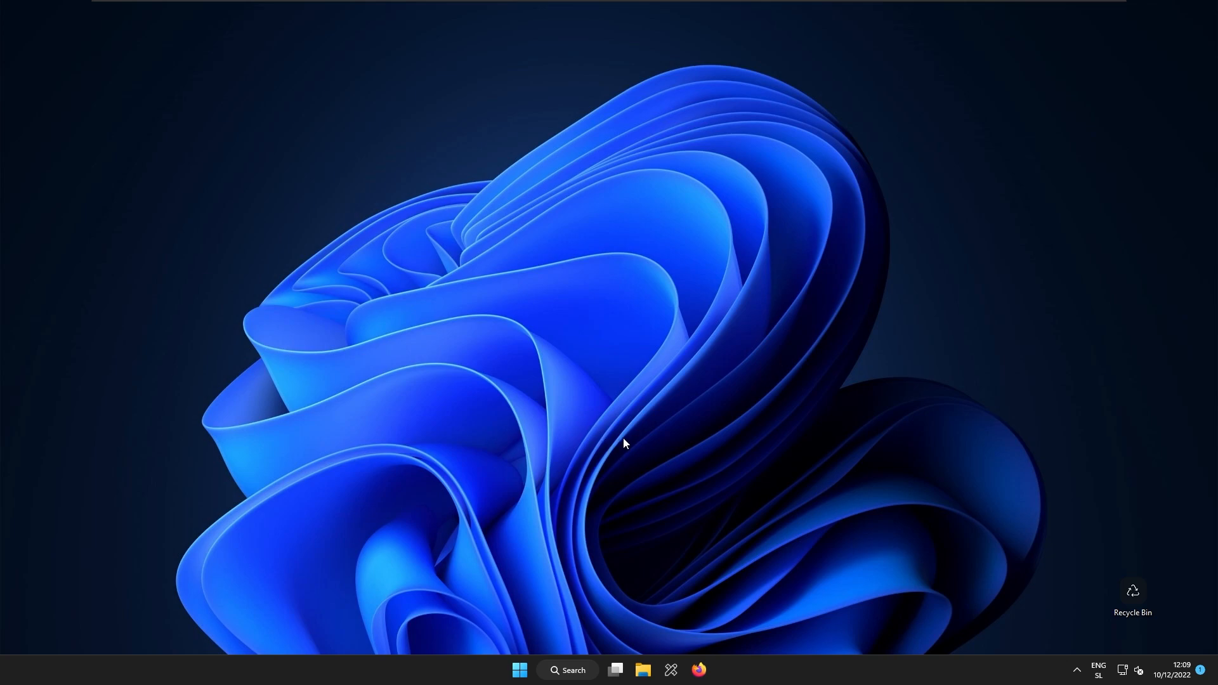
pyautogui.moveTo(655, 478)
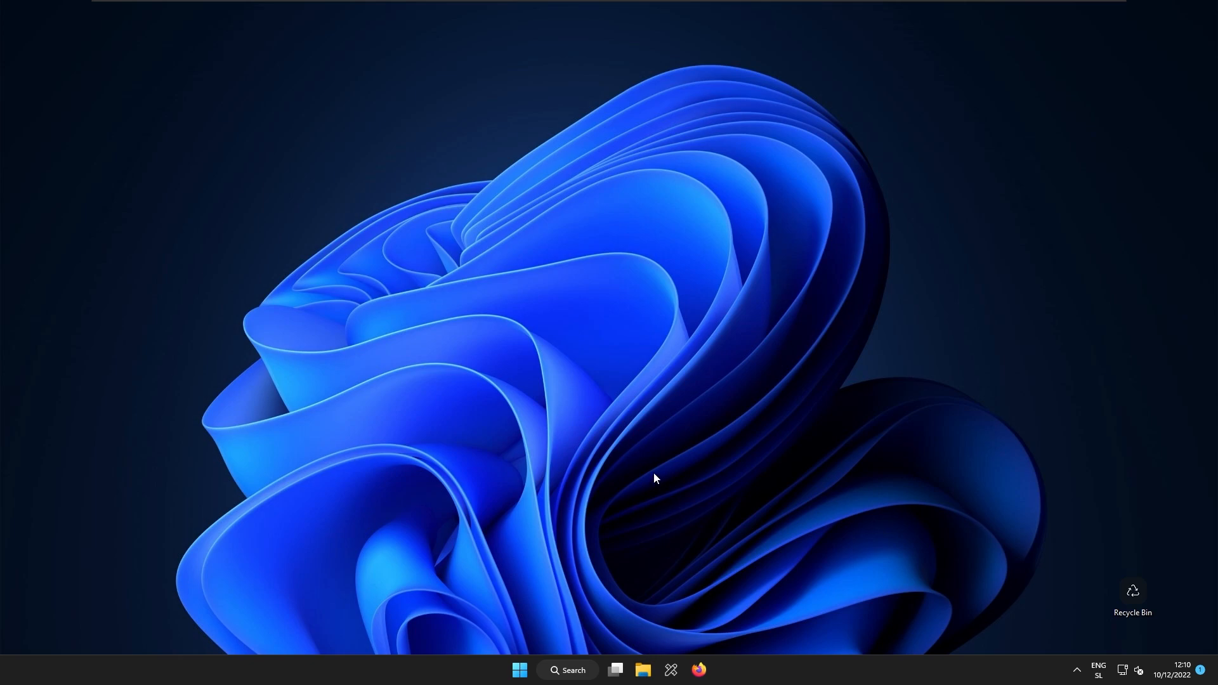
pyautogui.click(642, 670)
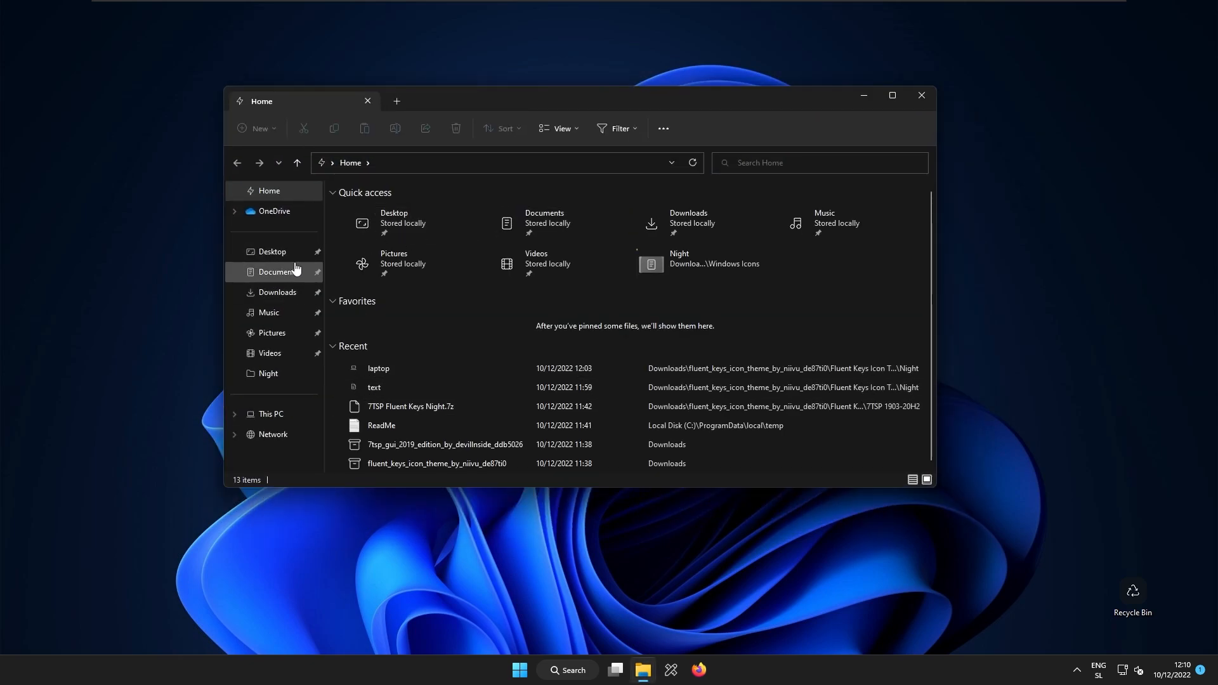
pyautogui.click(921, 95)
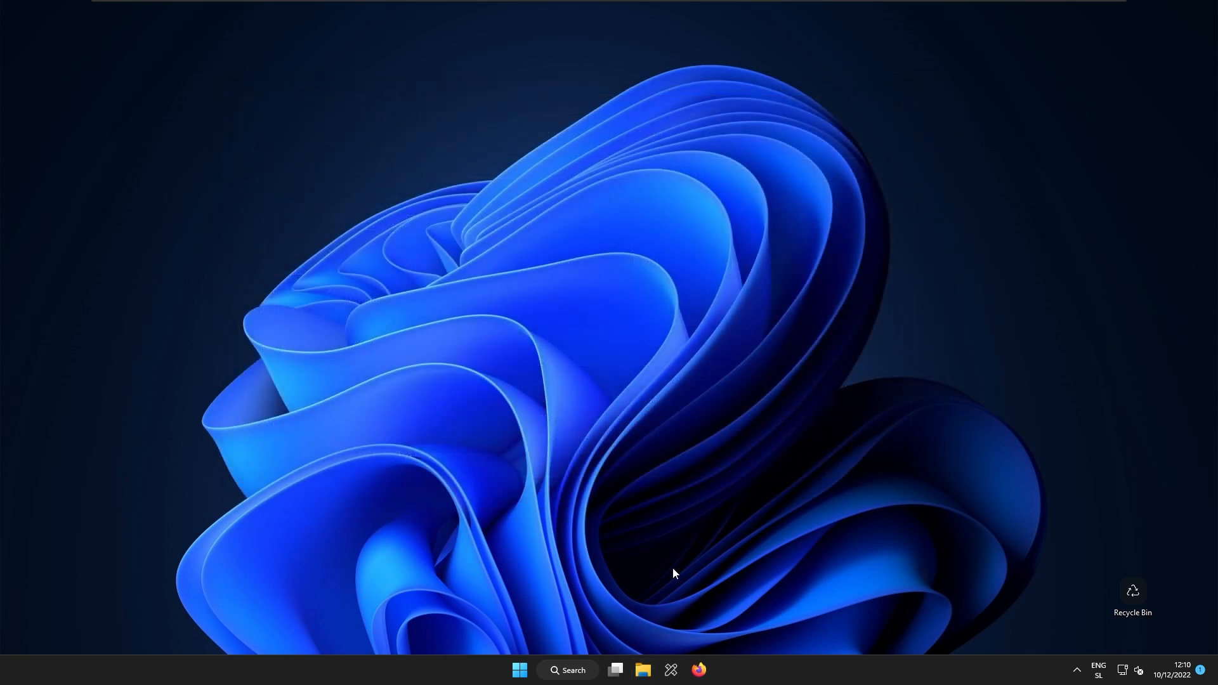
pyautogui.moveTo(643, 670)
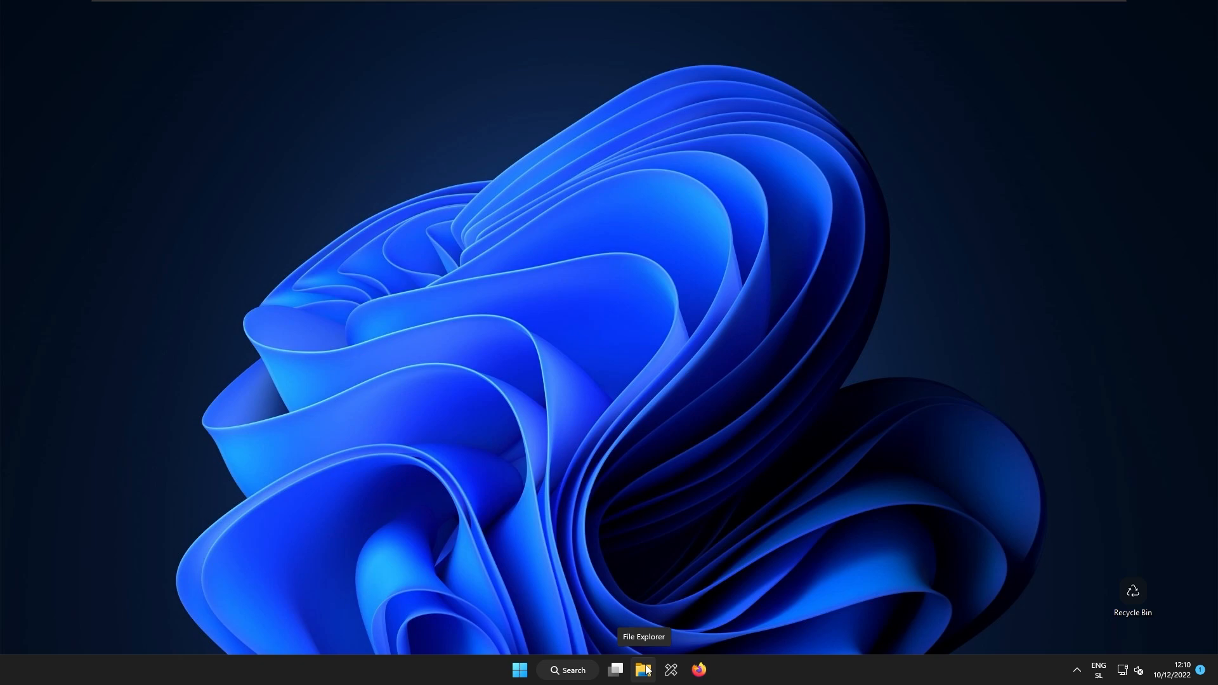
pyautogui.moveTo(665, 568)
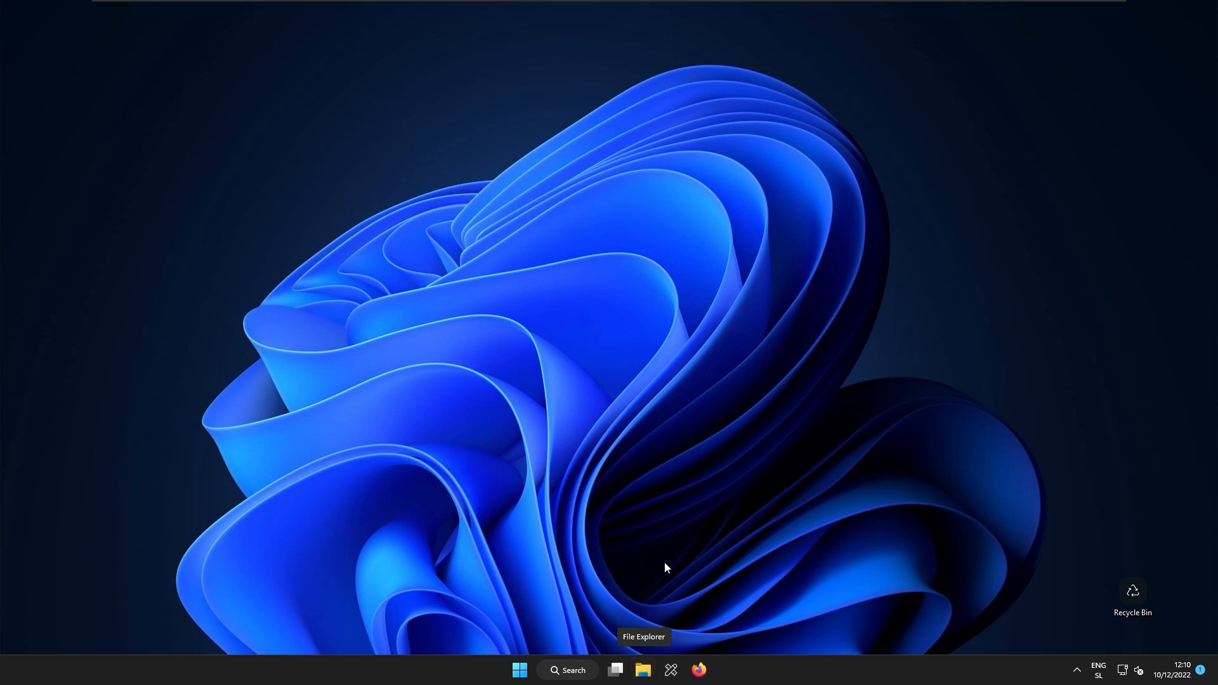
# Step: Open the File Explorer taskbar shortcut's Change Icon dialog and browse for an icon file
pyautogui.rightClick(643, 670)
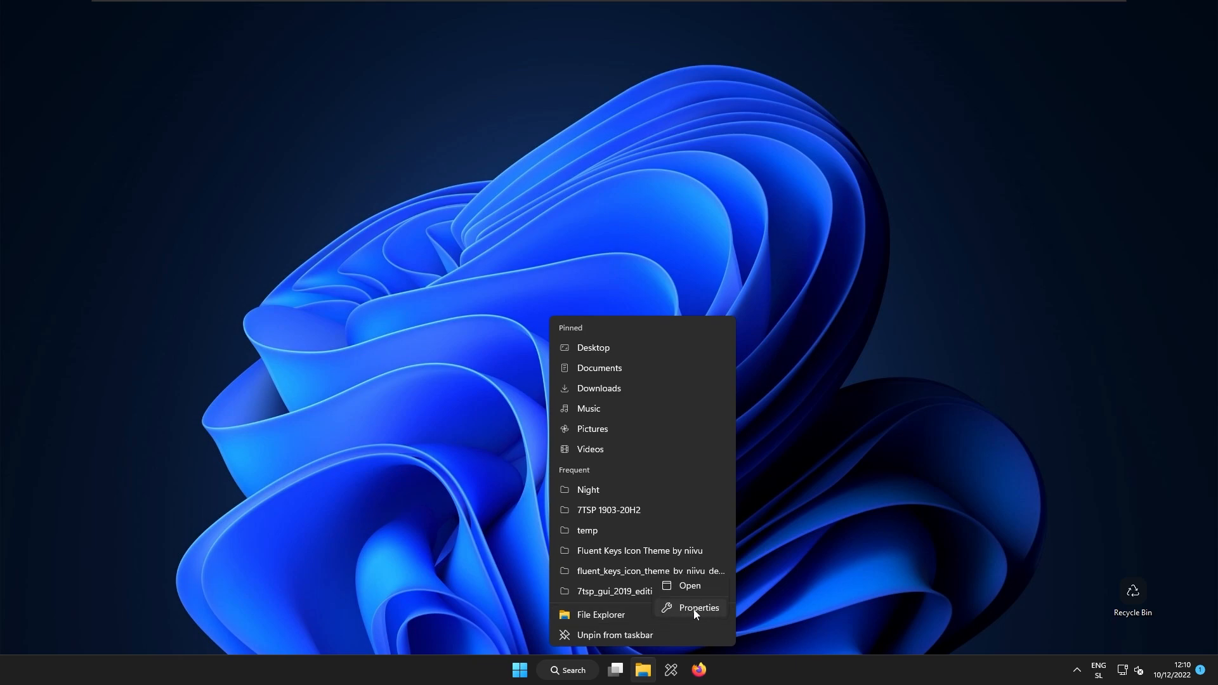
pyautogui.click(698, 608)
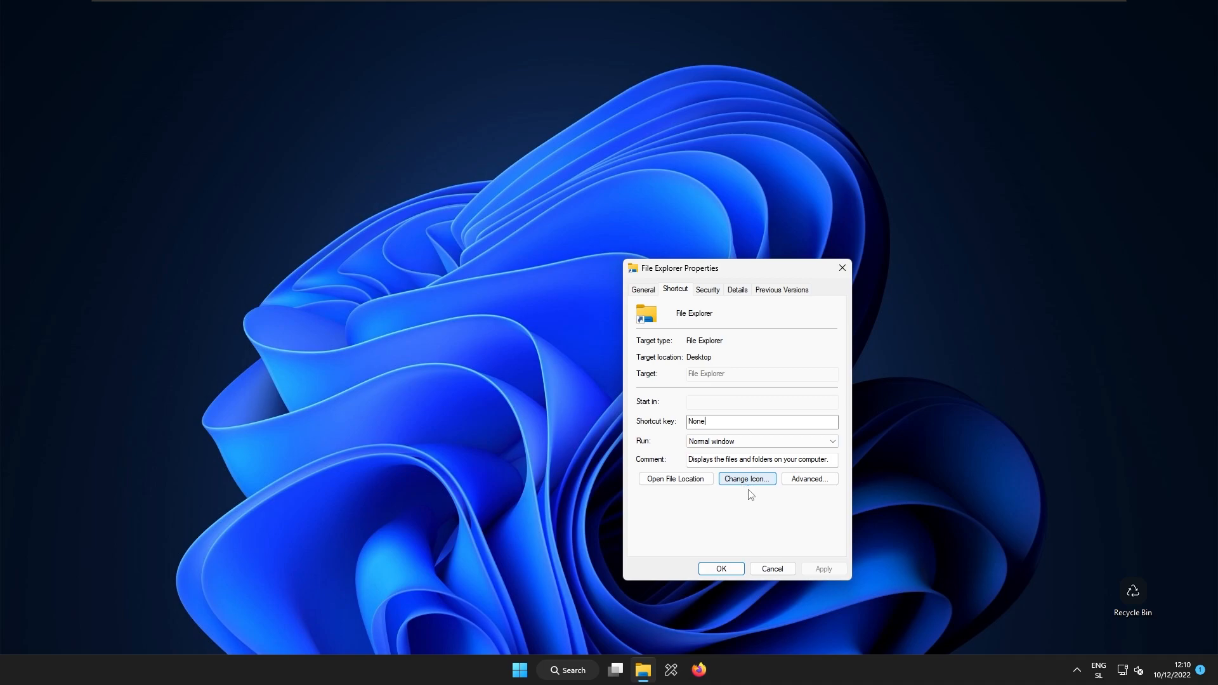
pyautogui.click(747, 479)
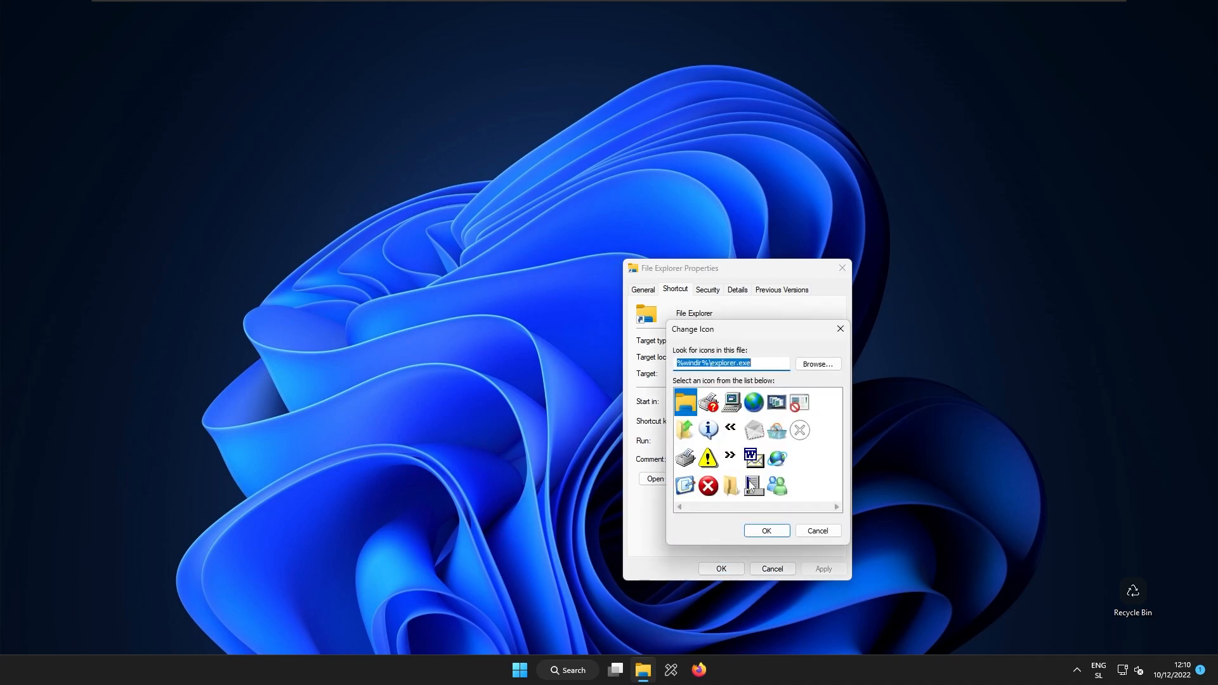
pyautogui.click(816, 364)
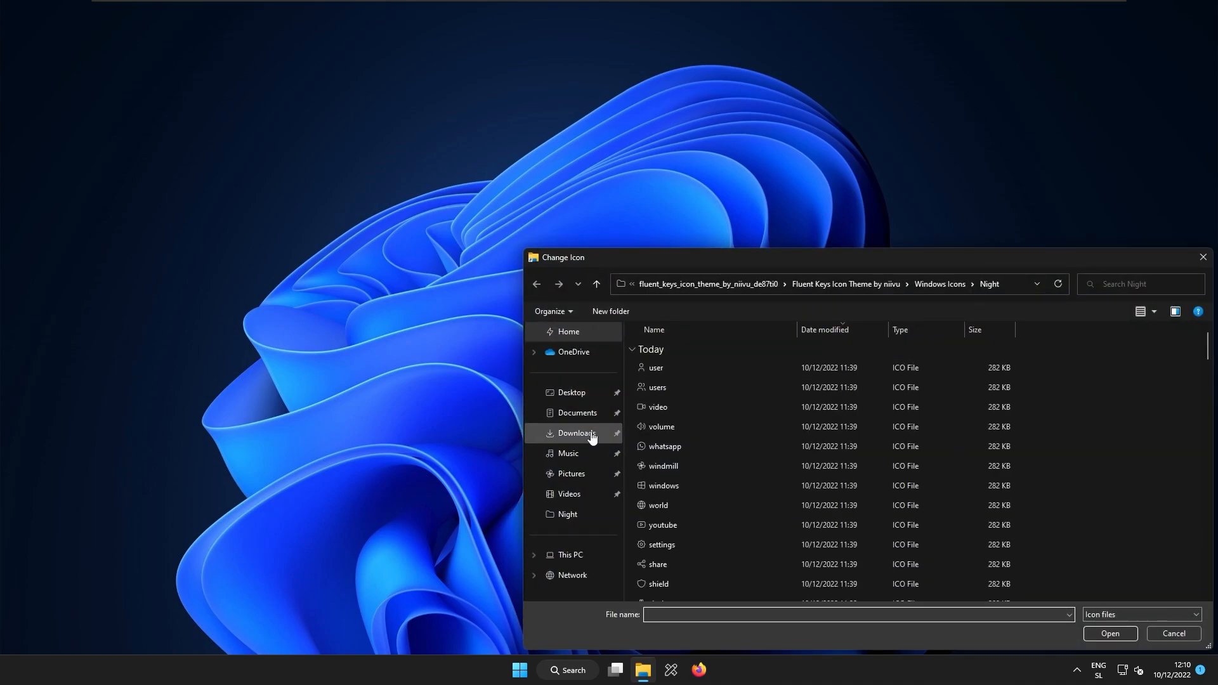
# Step: Pick the desktop icon from the Fluent Keys Night icon folder in Downloads
pyautogui.click(576, 433)
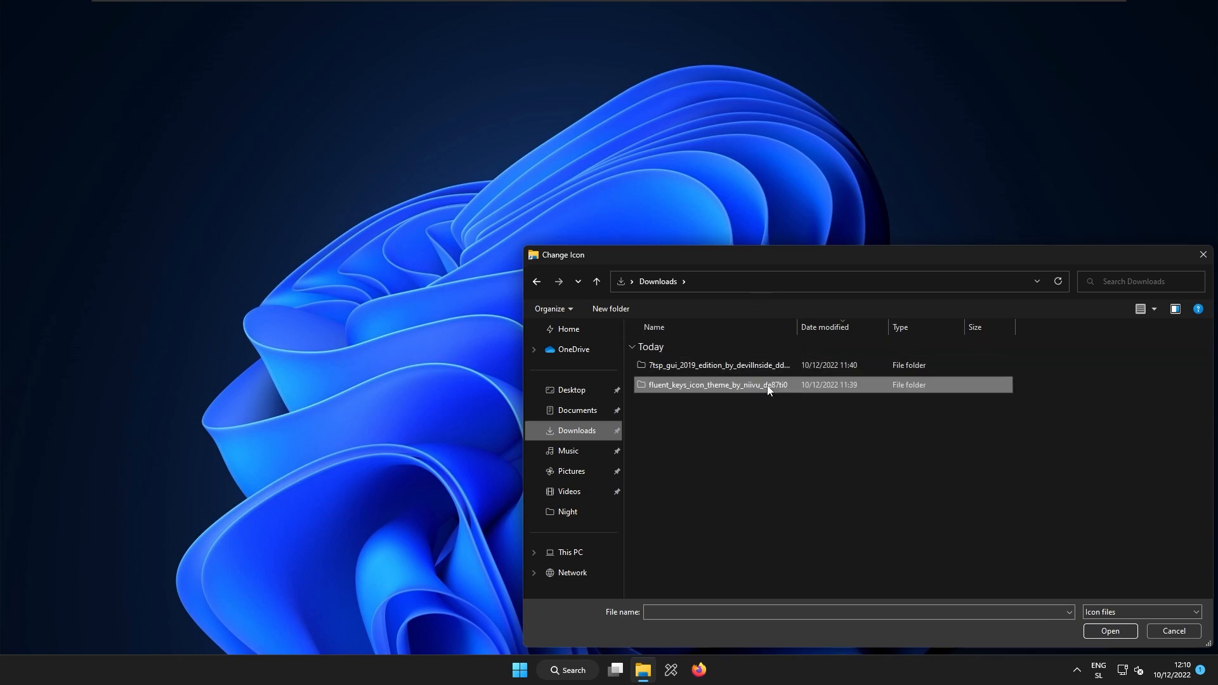
pyautogui.doubleClick(706, 384)
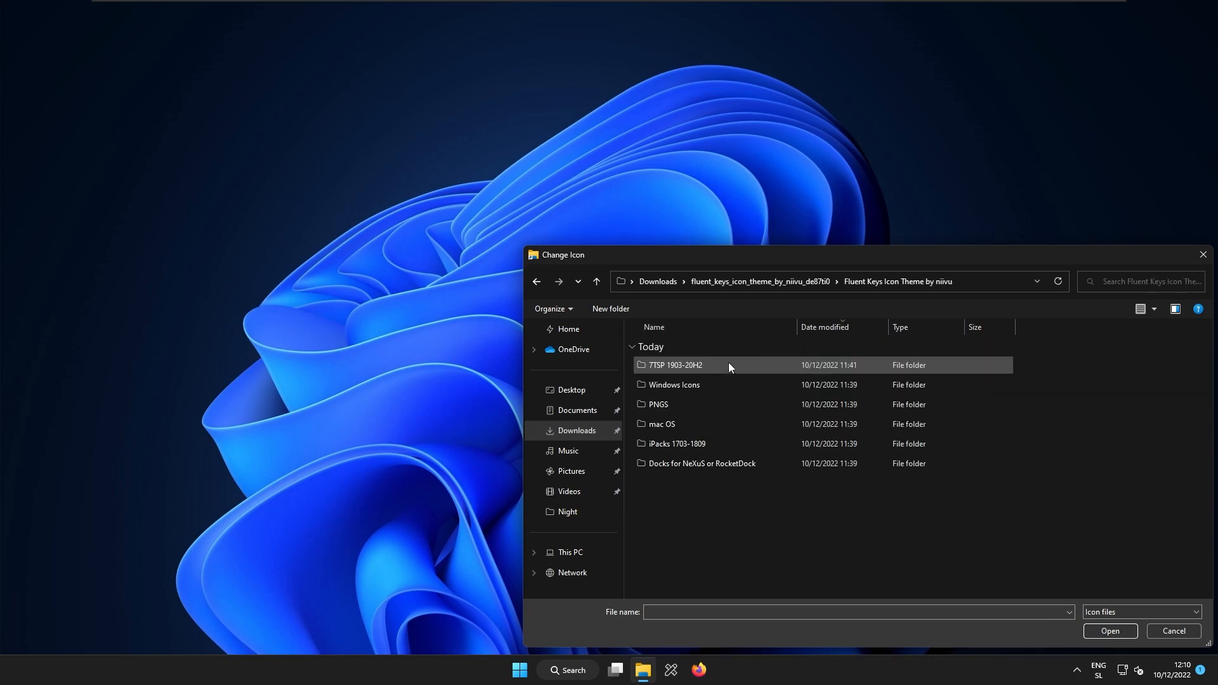
pyautogui.doubleClick(674, 385)
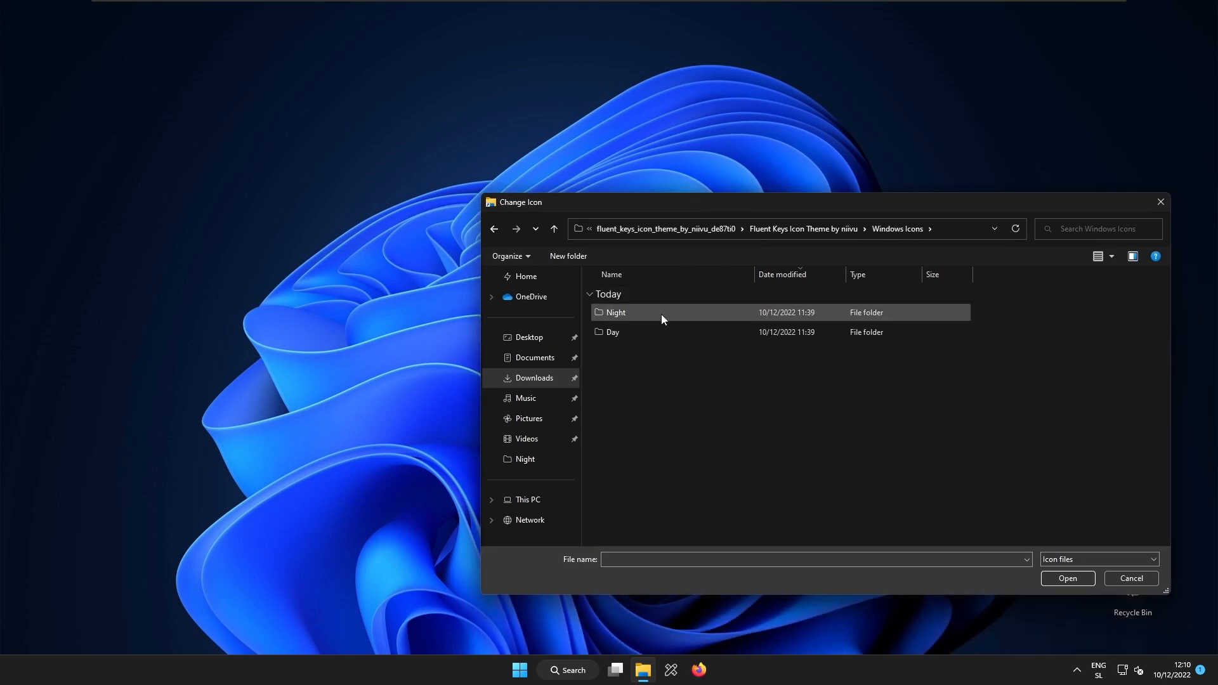
pyautogui.moveTo(662, 313)
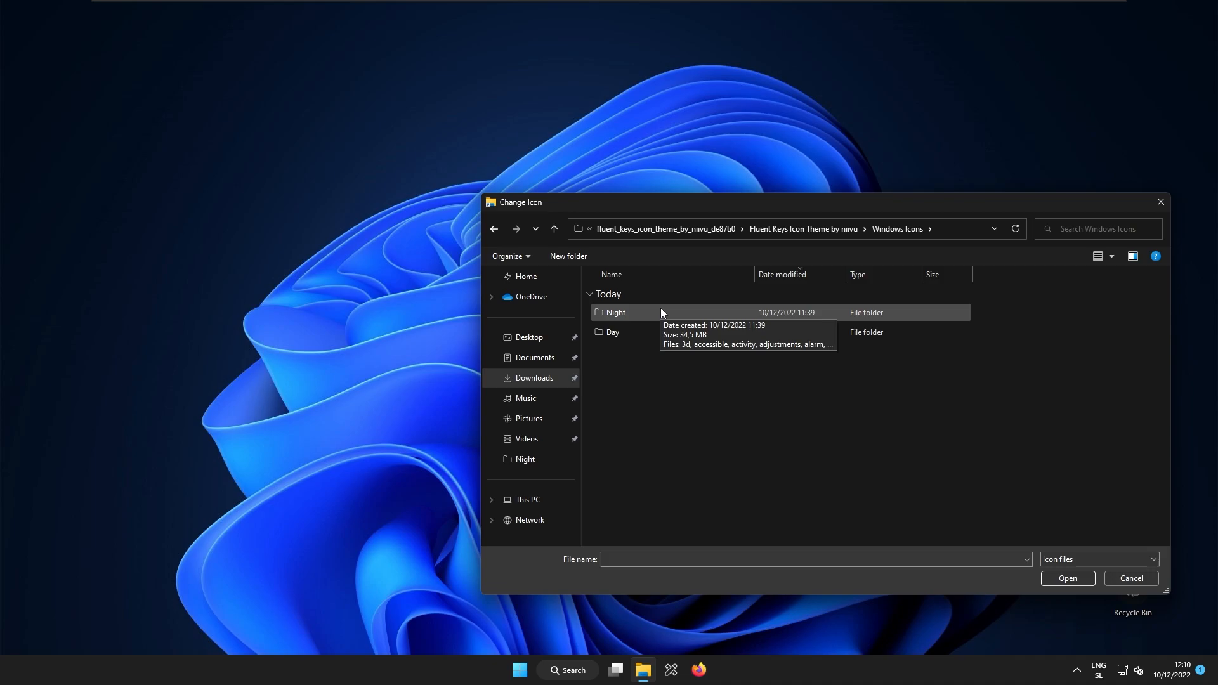
pyautogui.moveTo(663, 326)
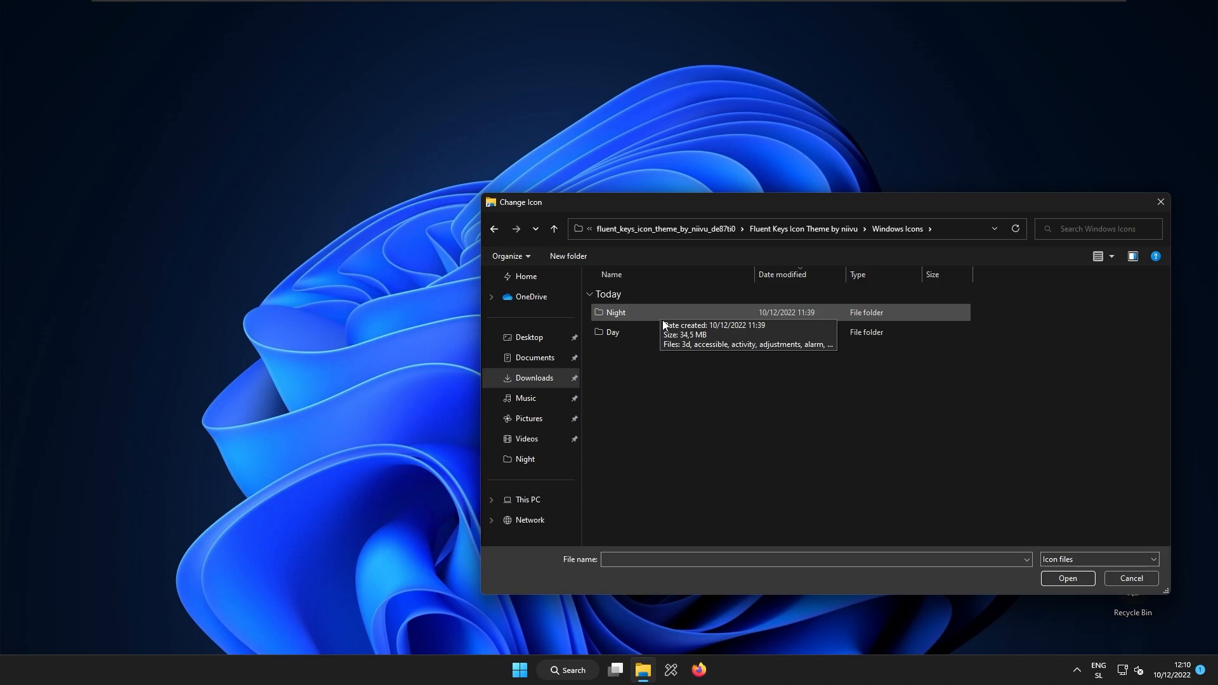
pyautogui.moveTo(670, 323)
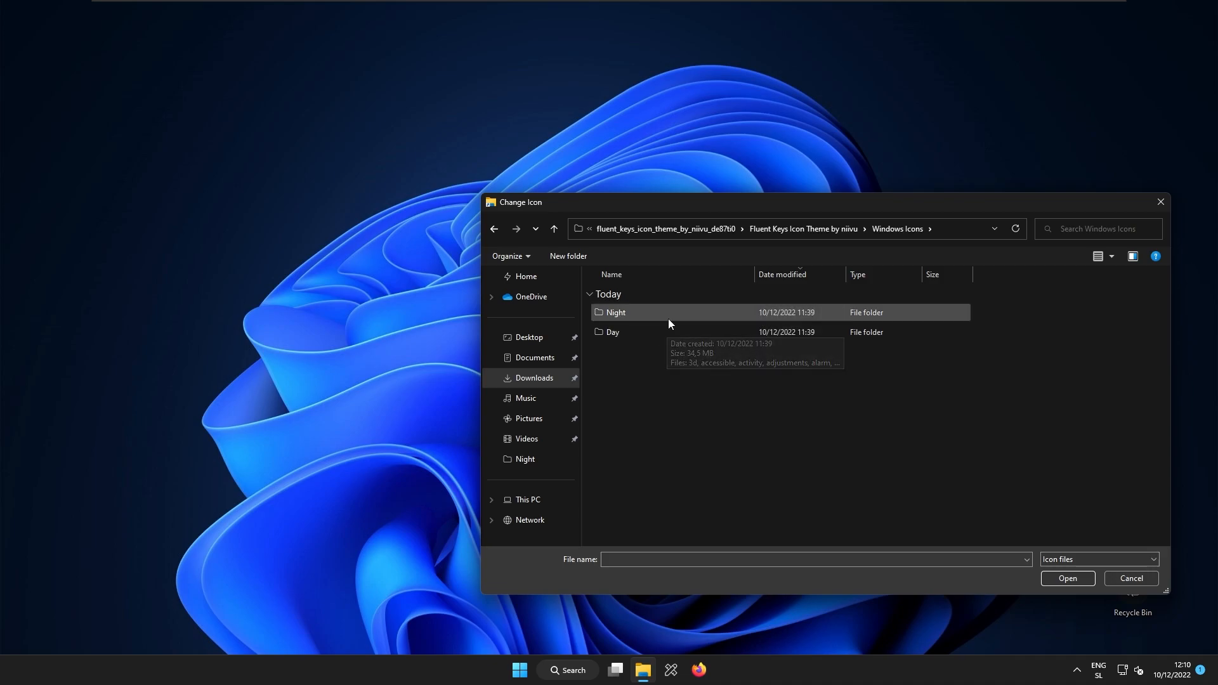
pyautogui.doubleClick(616, 312)
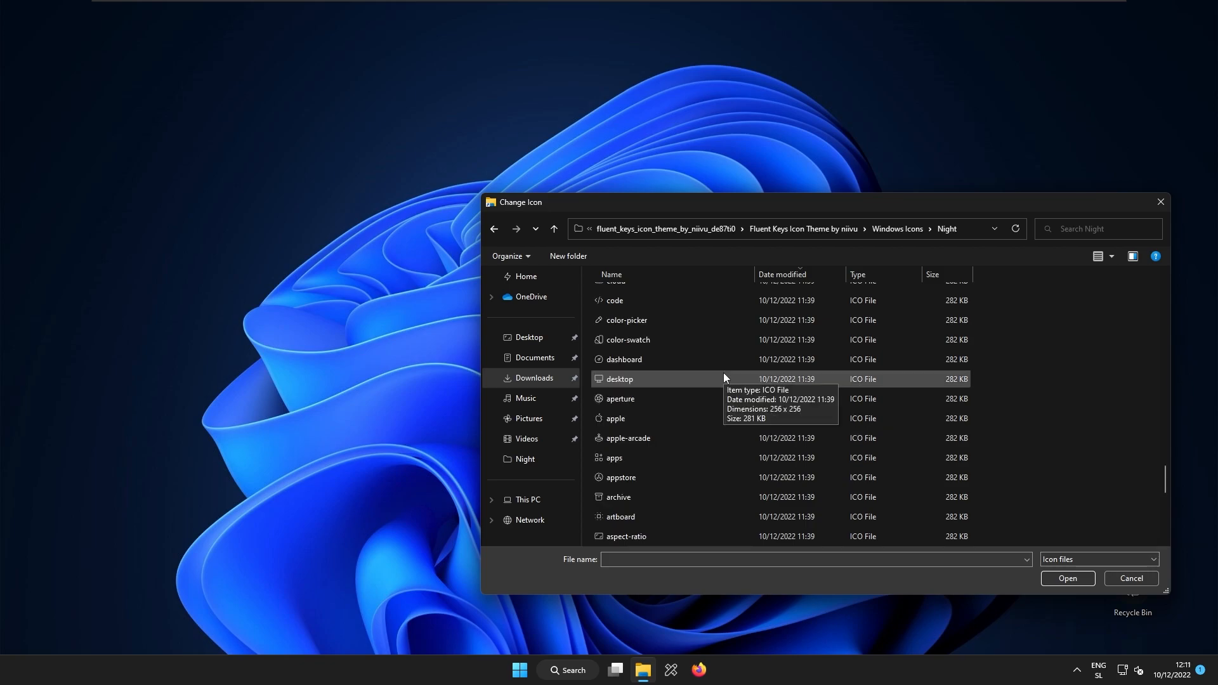
pyautogui.click(620, 380)
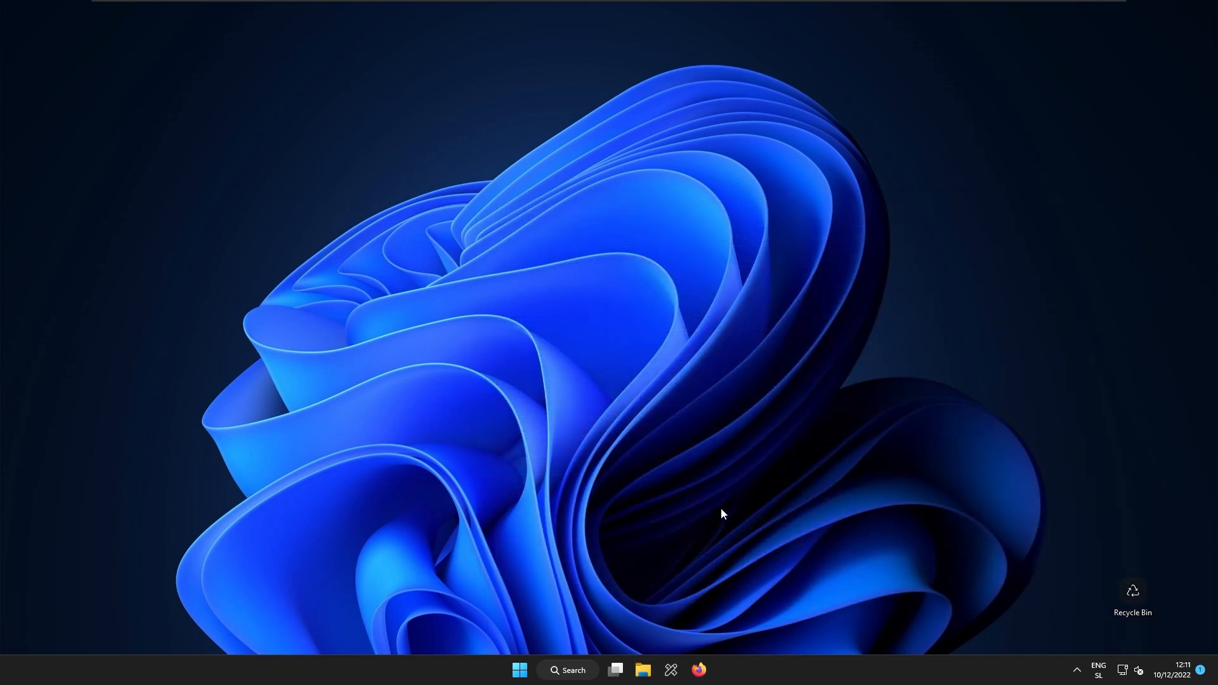
pyautogui.click(520, 670)
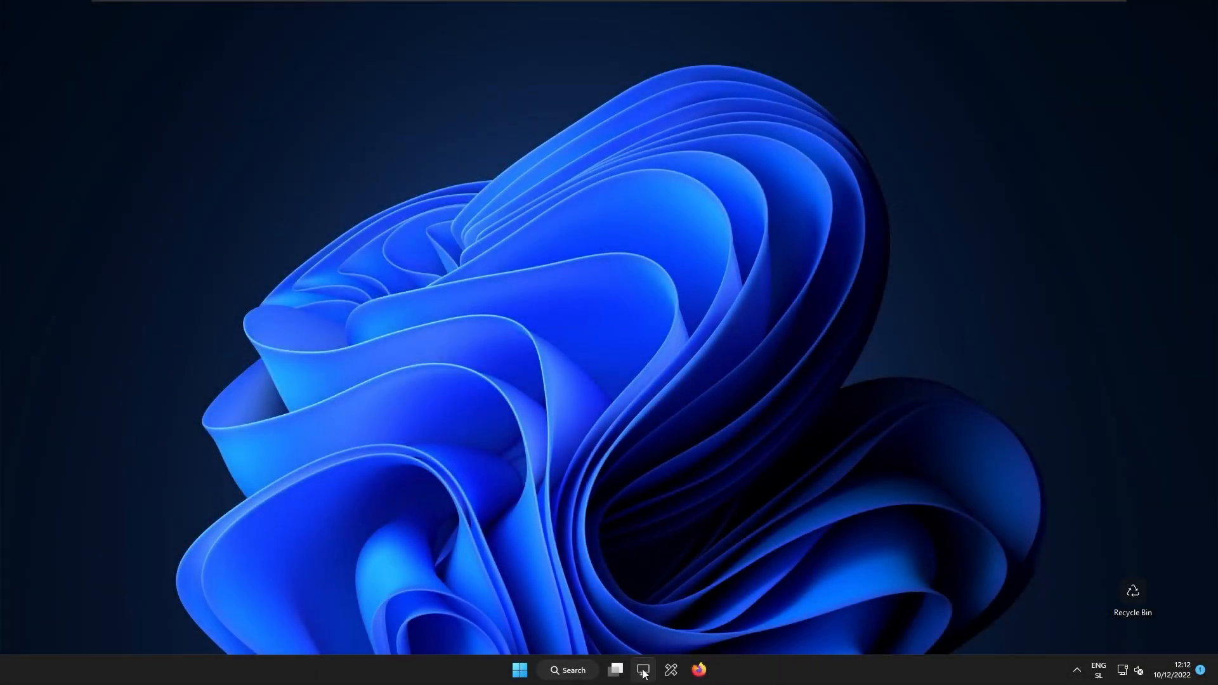
pyautogui.click(642, 670)
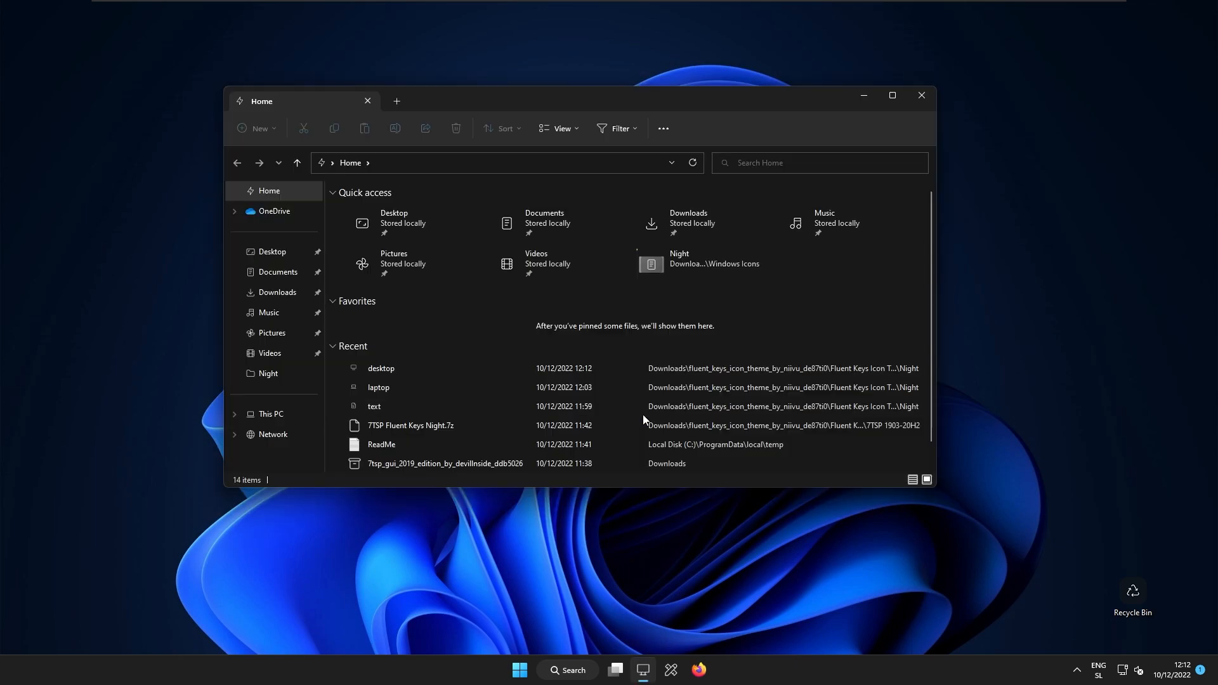
pyautogui.click(921, 96)
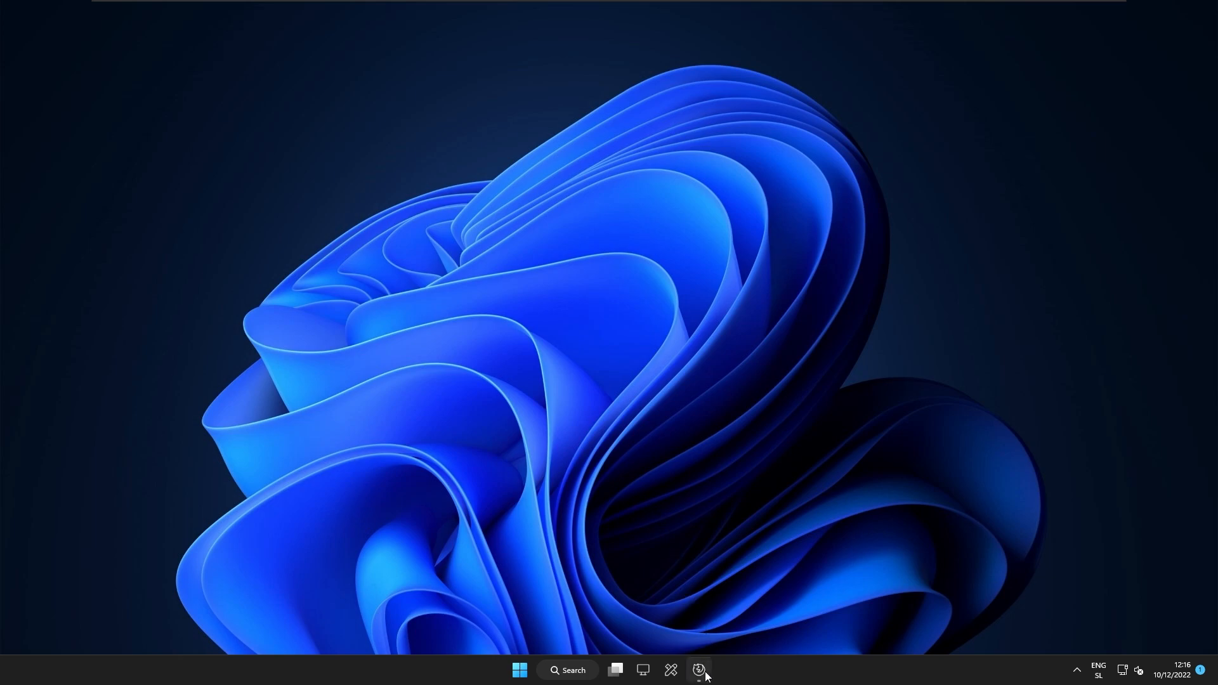
# Step: Visit startallback.com in Firefox and download the v3.5.6 installer
pyautogui.click(698, 670)
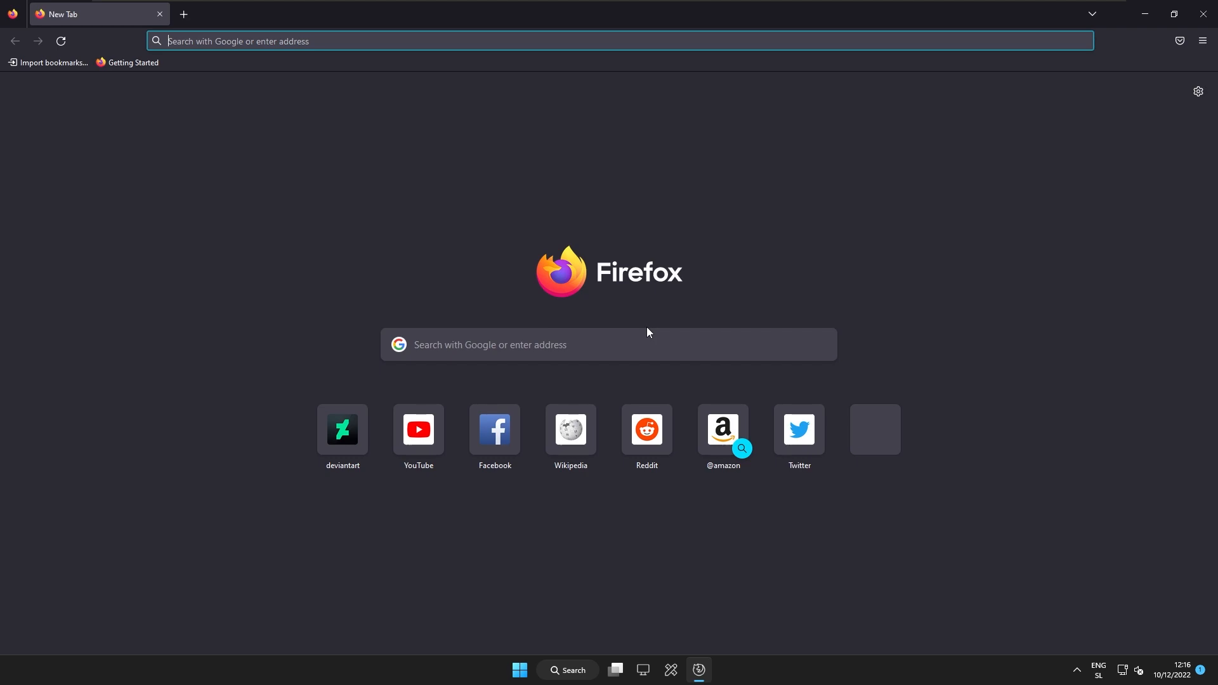
pyautogui.moveTo(648, 344)
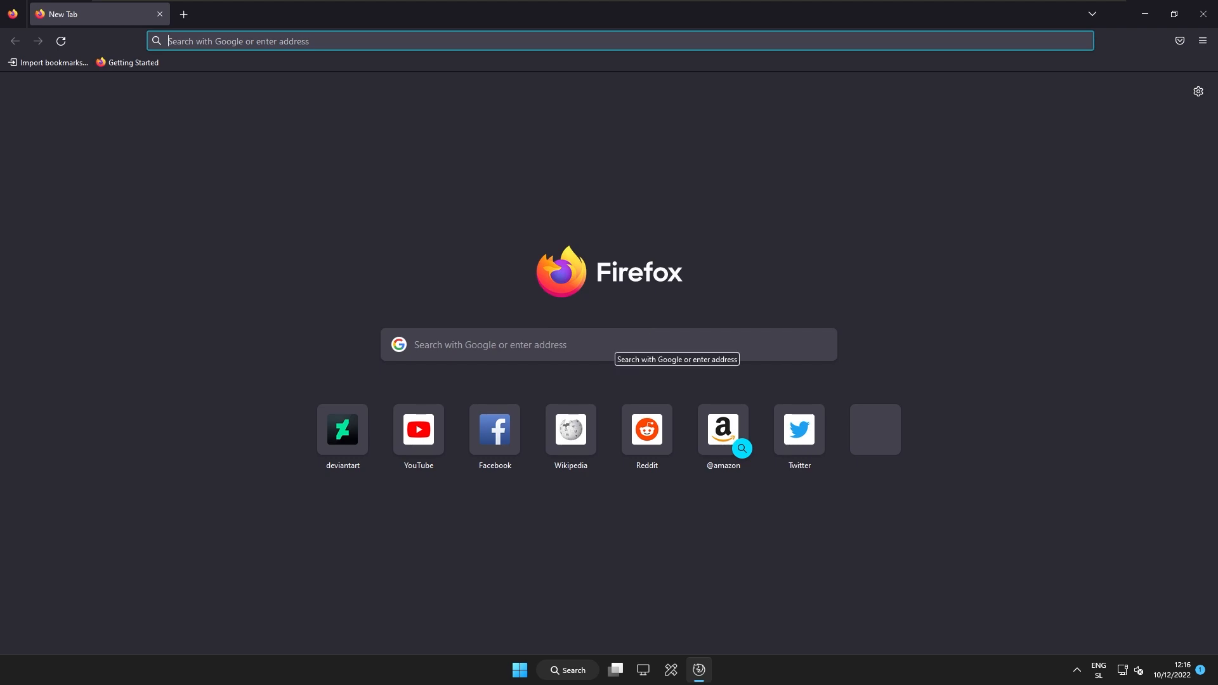
pyautogui.write('support.mozilla.org/')
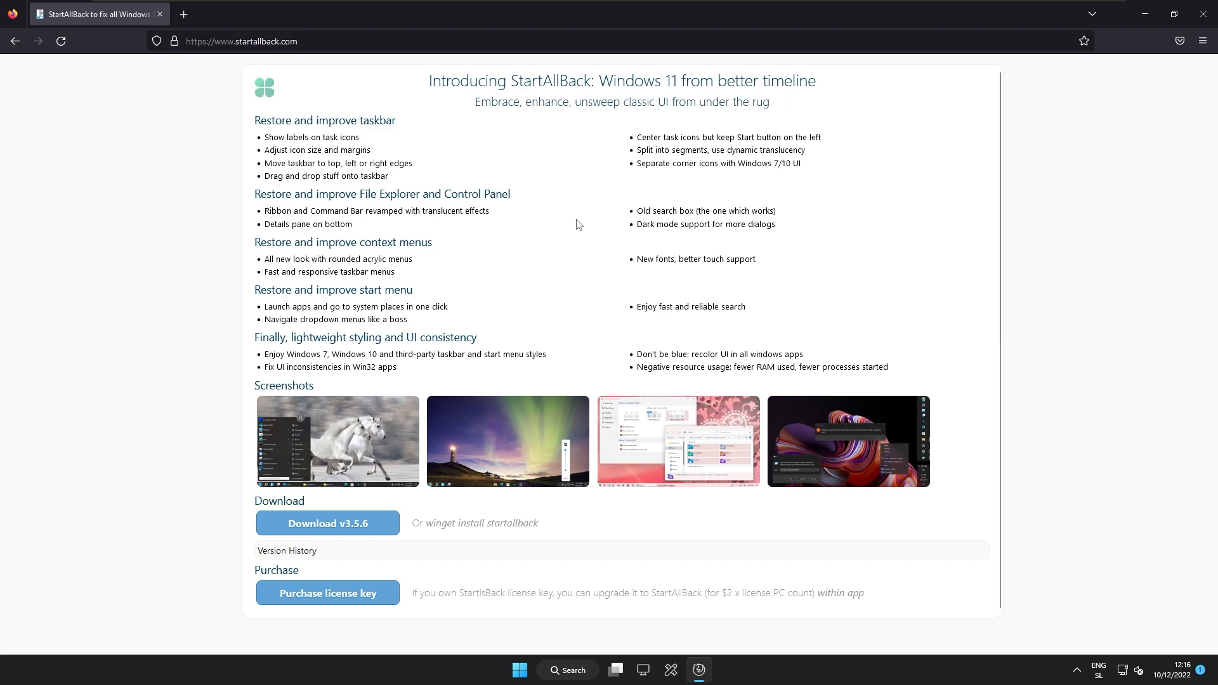
pyautogui.moveTo(558, 313)
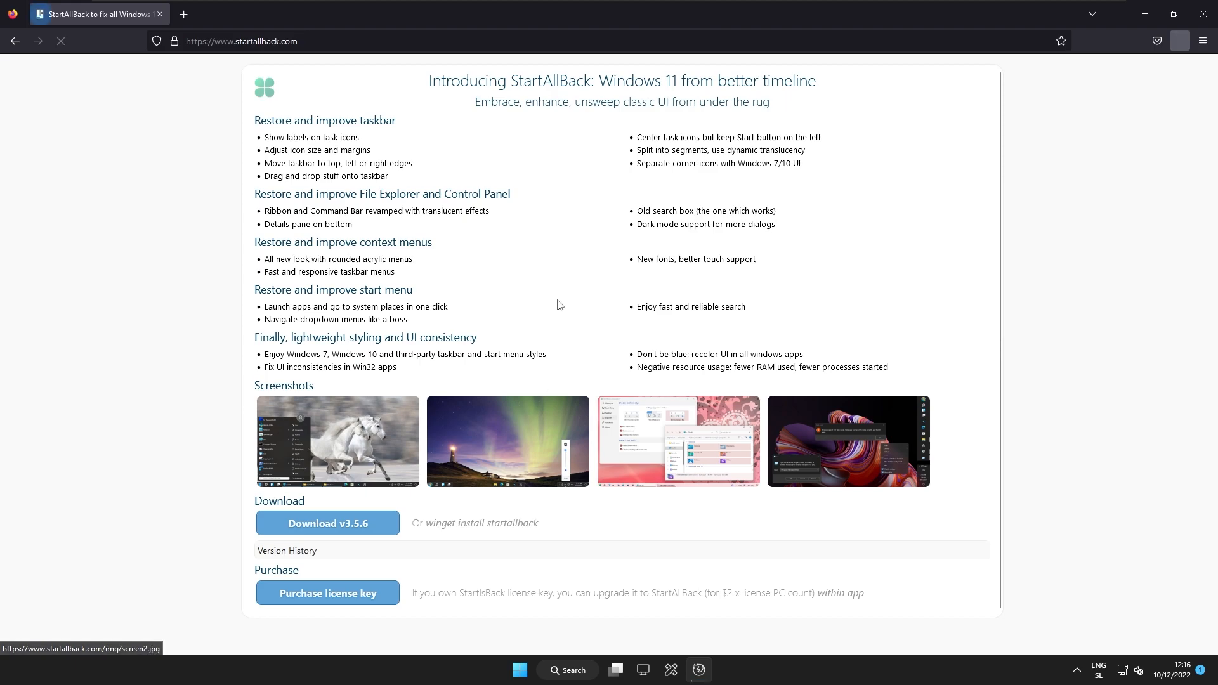
pyautogui.click(328, 523)
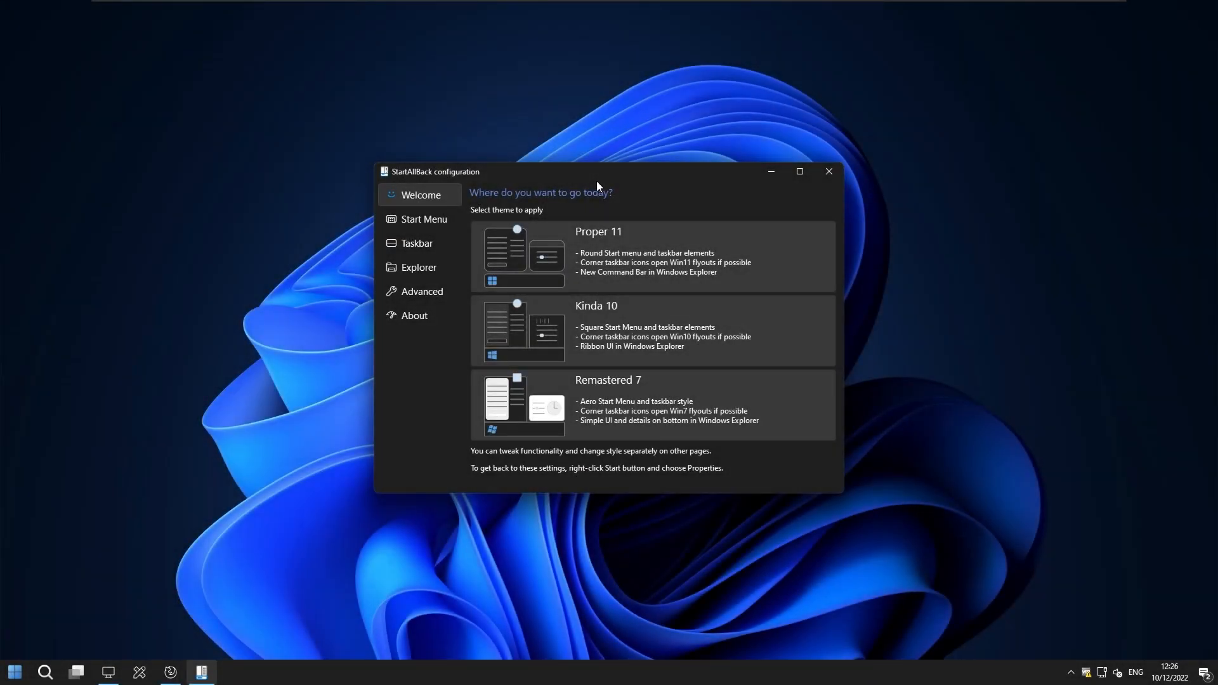
pyautogui.moveTo(443, 231)
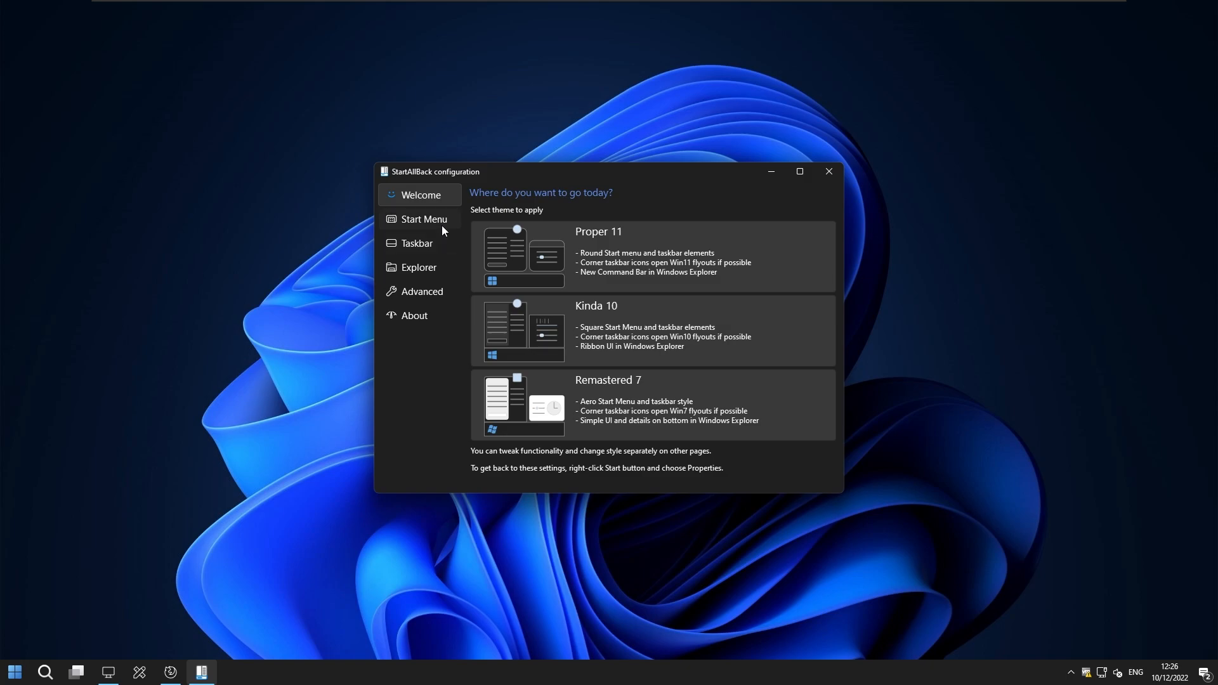
# Step: Switch the StartAllBack configuration to the Taskbar page with the enhanced classic taskbar on
pyautogui.click(417, 242)
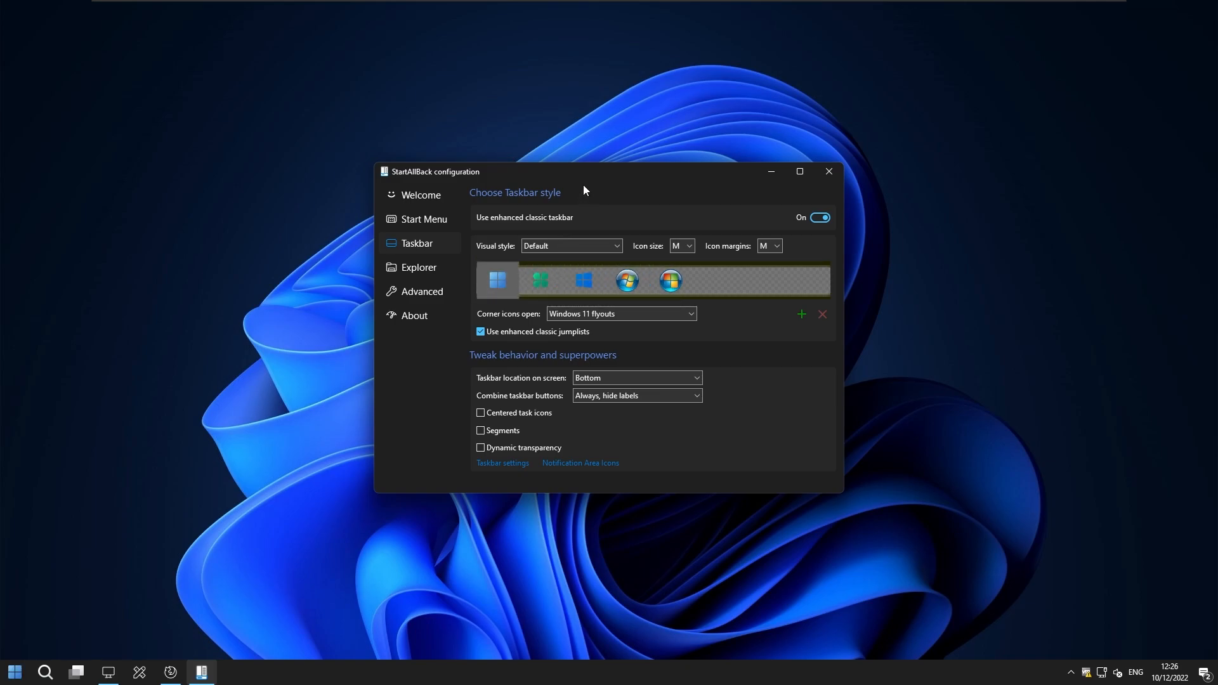
pyautogui.moveTo(201, 603)
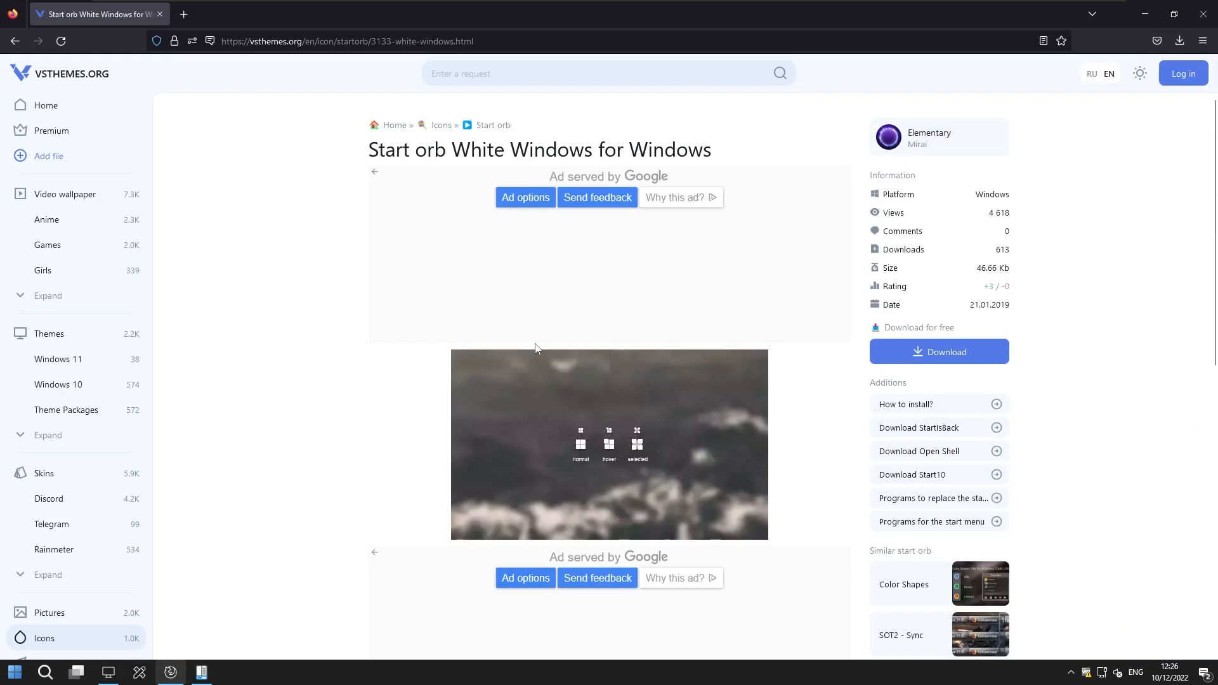
pyautogui.moveTo(314, 202)
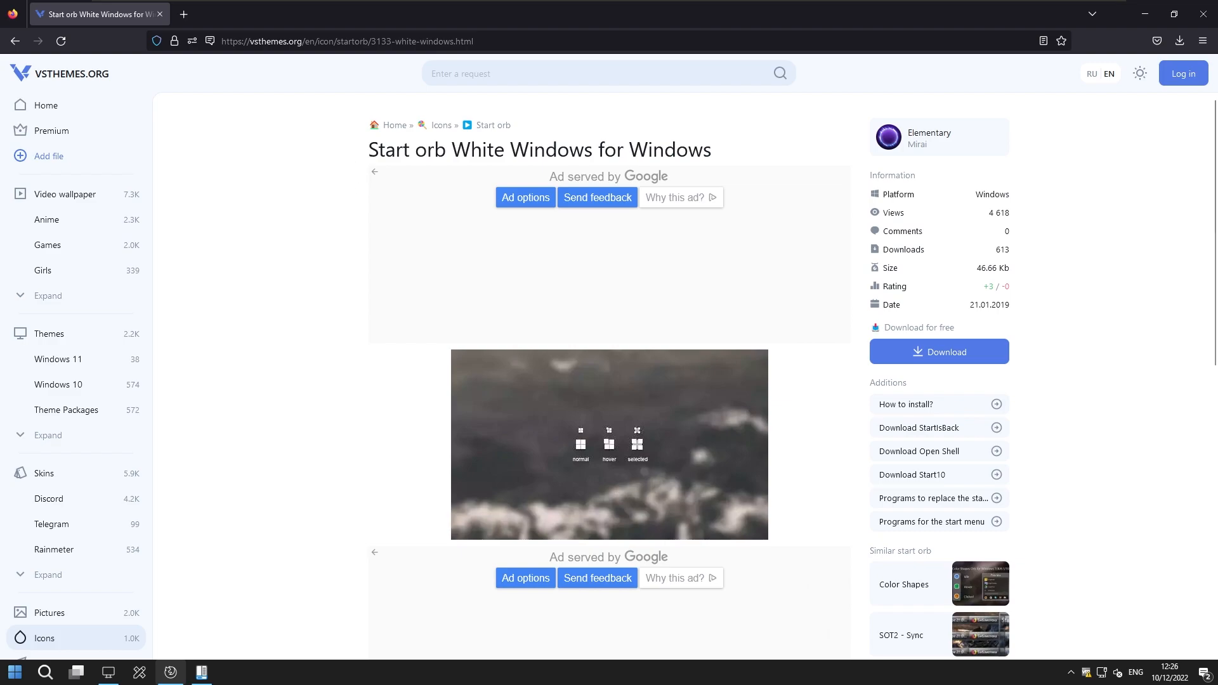
pyautogui.moveTo(845, 303)
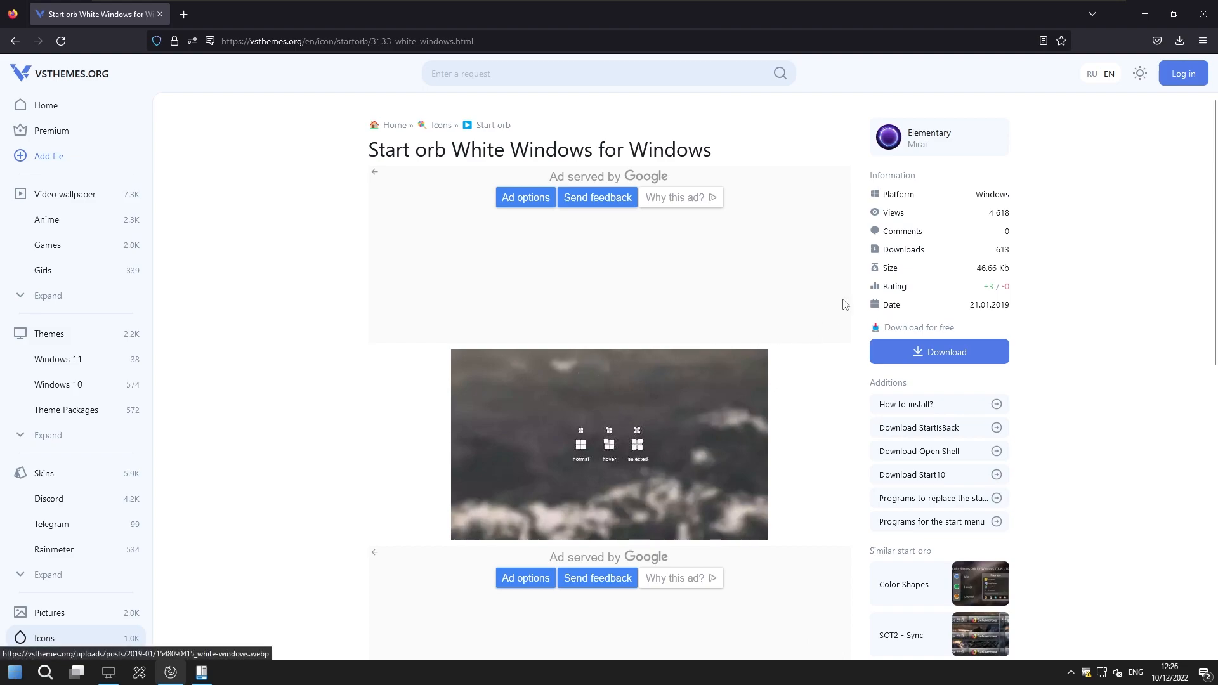
# Step: Download the White Windows start orb zip from VSThemes and extract it in Downloads
pyautogui.click(939, 352)
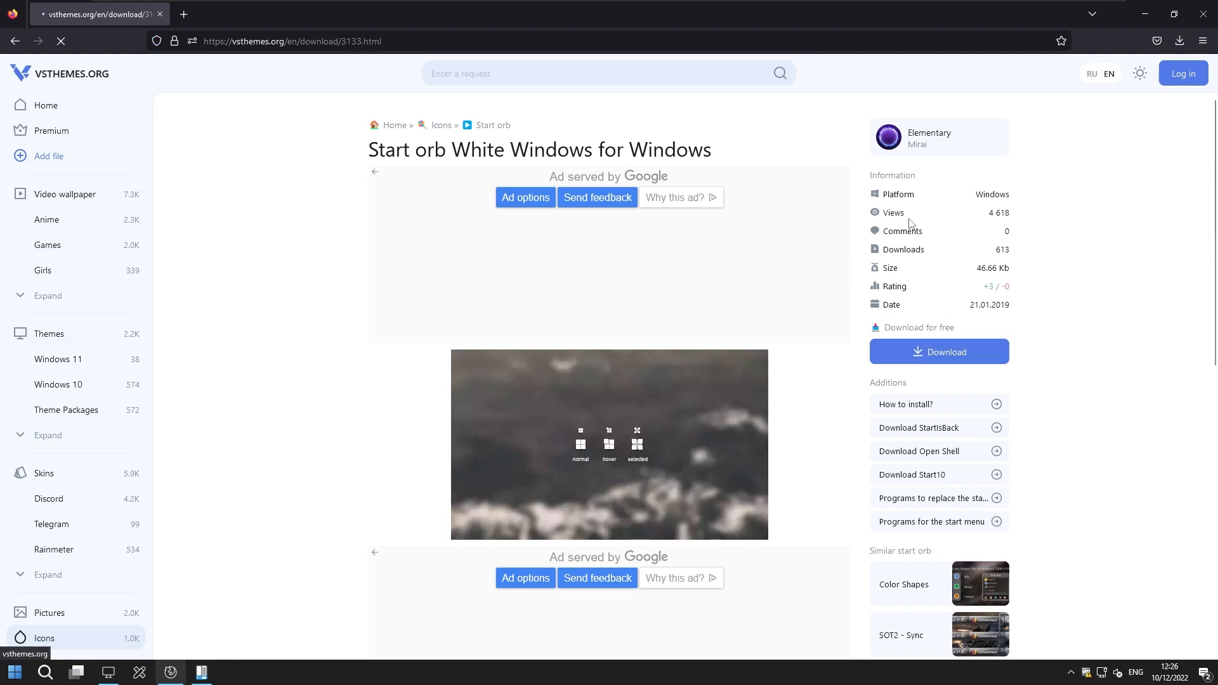
pyautogui.click(939, 352)
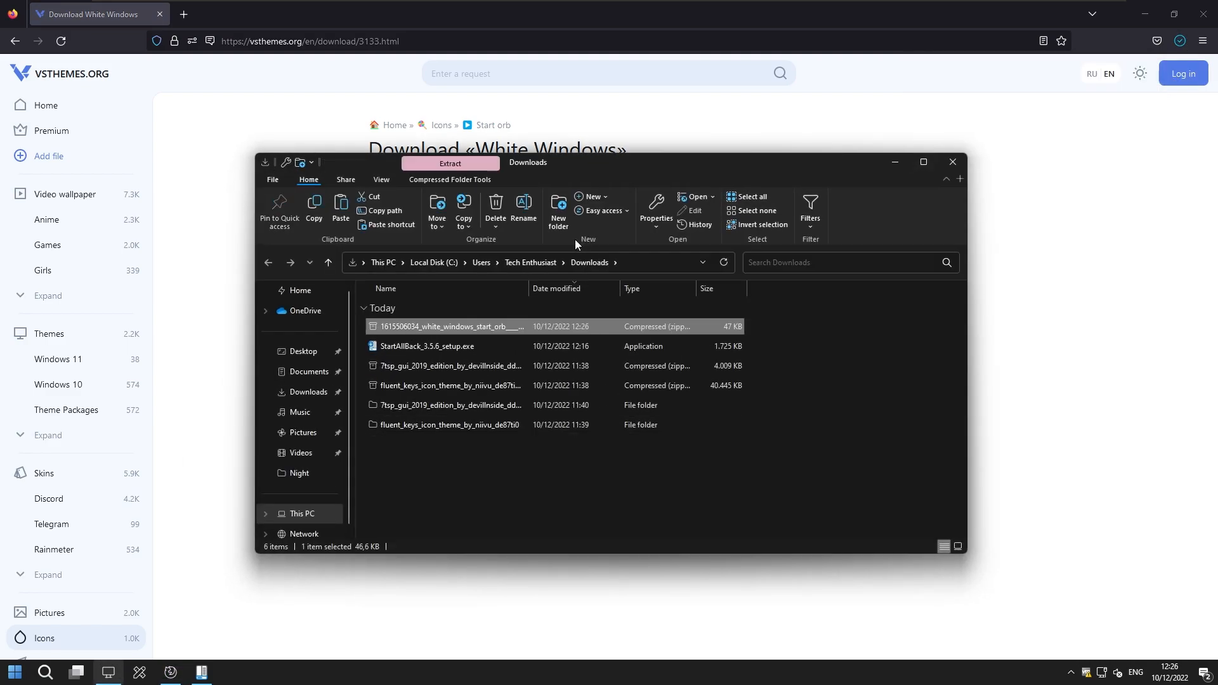
pyautogui.rightClick(447, 327)
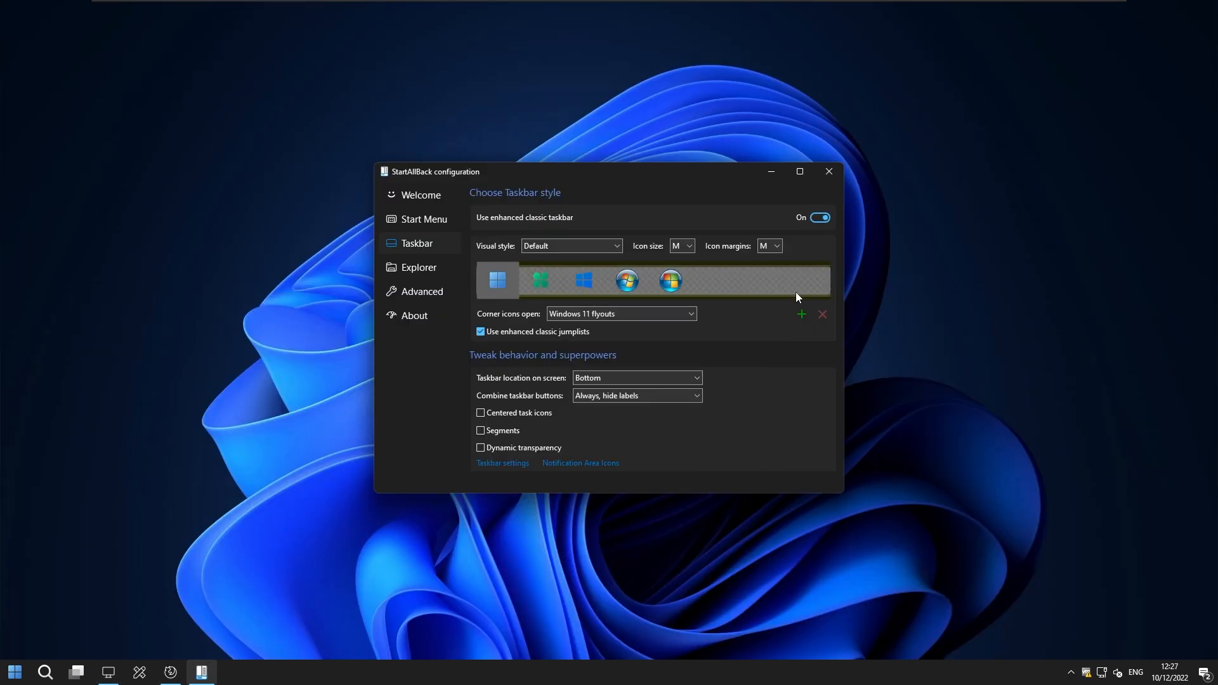
# Step: Set Normal-Win_wh.bmp from the white_windows_start_orb Normal folder as the Start button and close settings
pyautogui.click(800, 314)
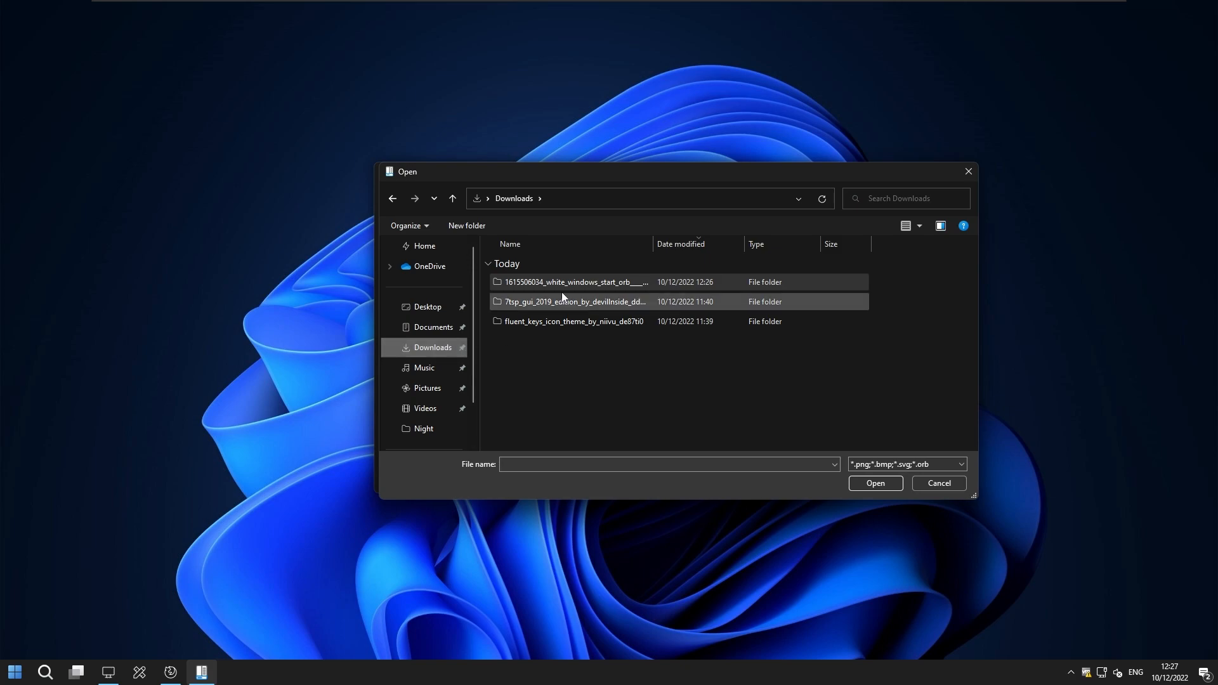
pyautogui.doubleClick(571, 282)
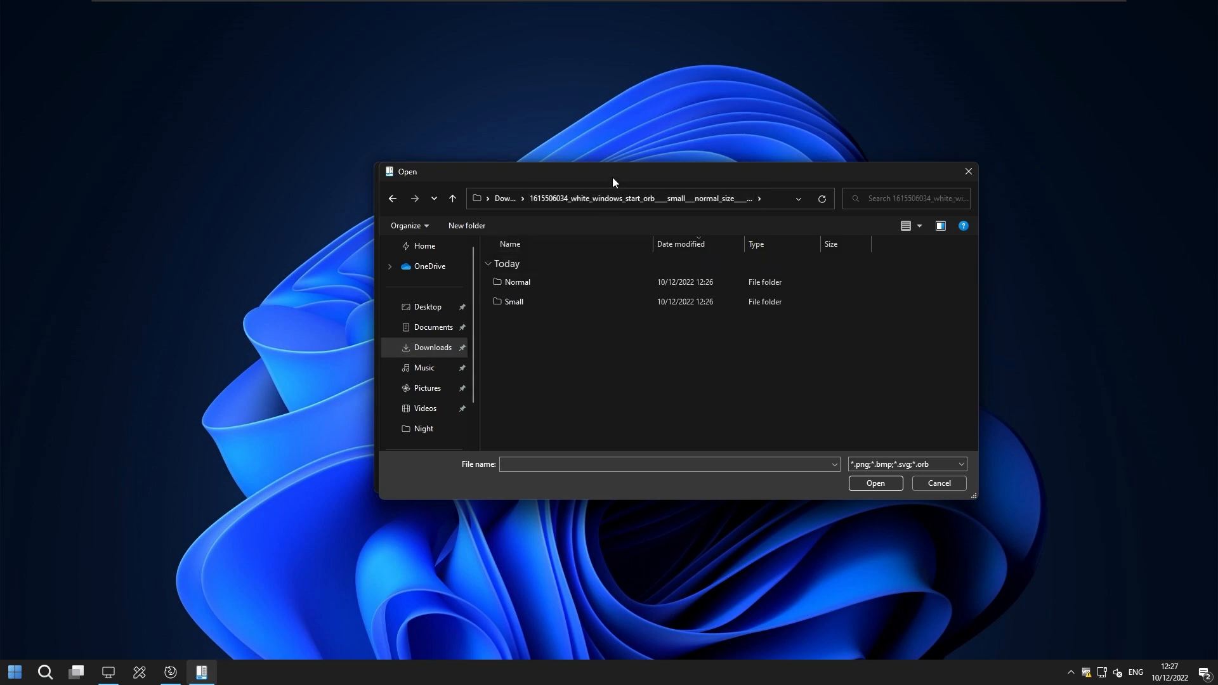
pyautogui.doubleClick(517, 282)
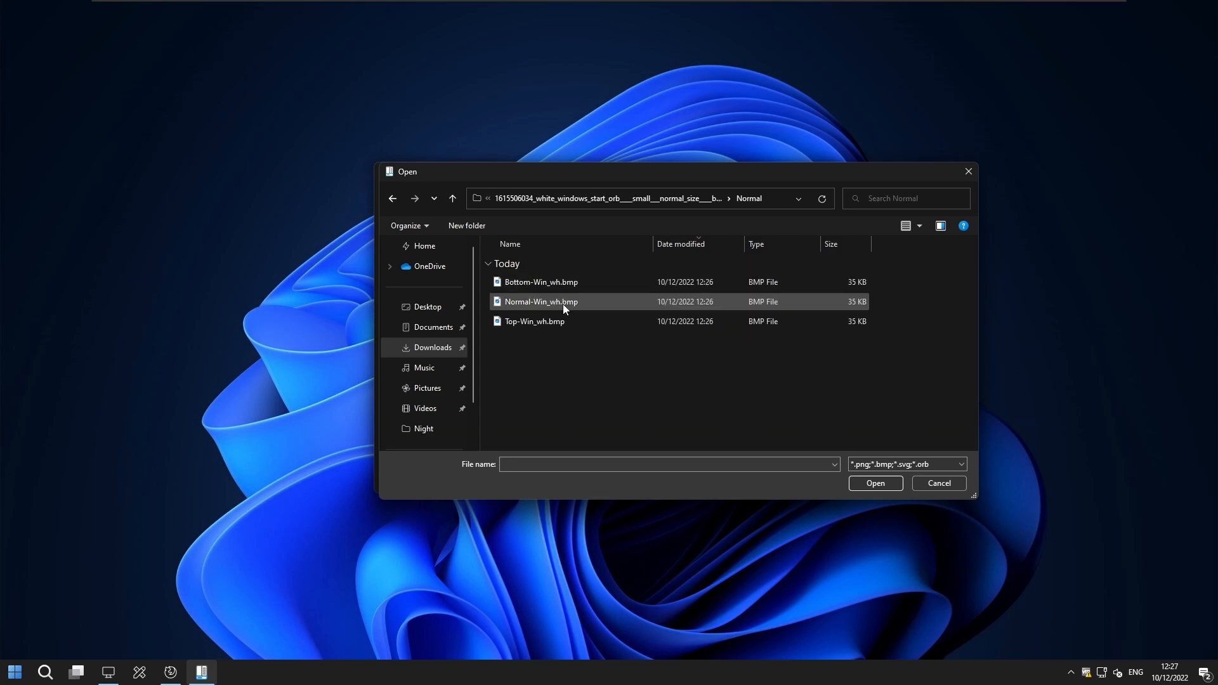
pyautogui.click(541, 302)
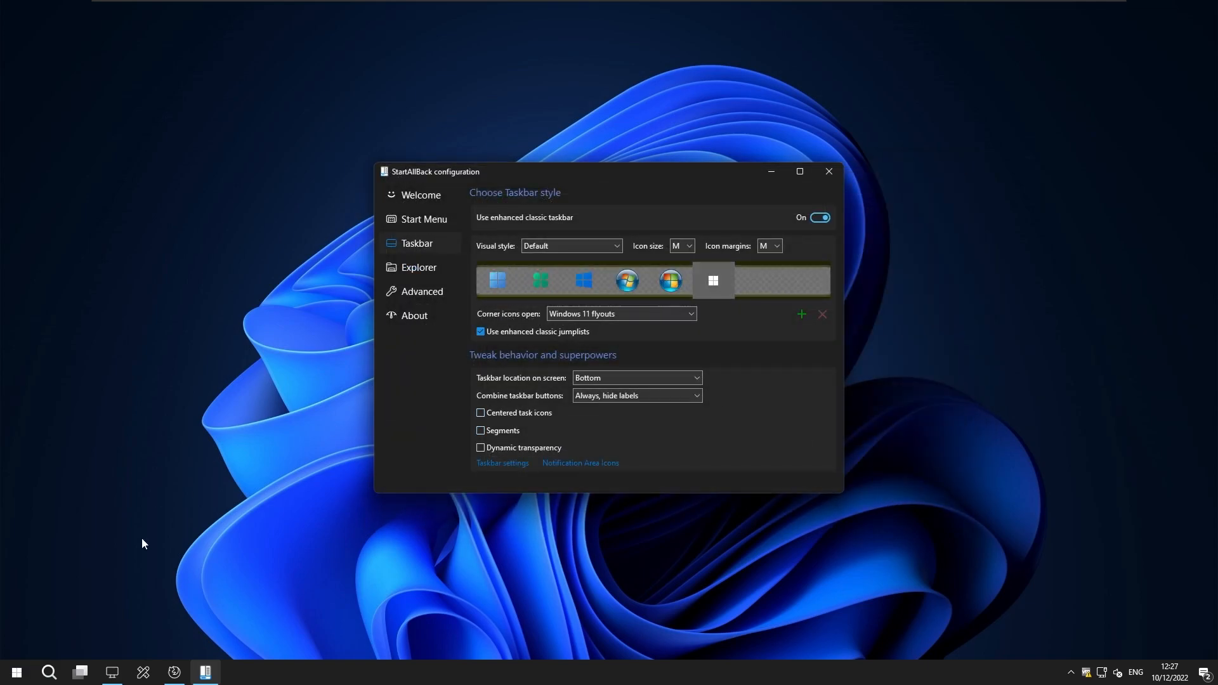
pyautogui.click(15, 673)
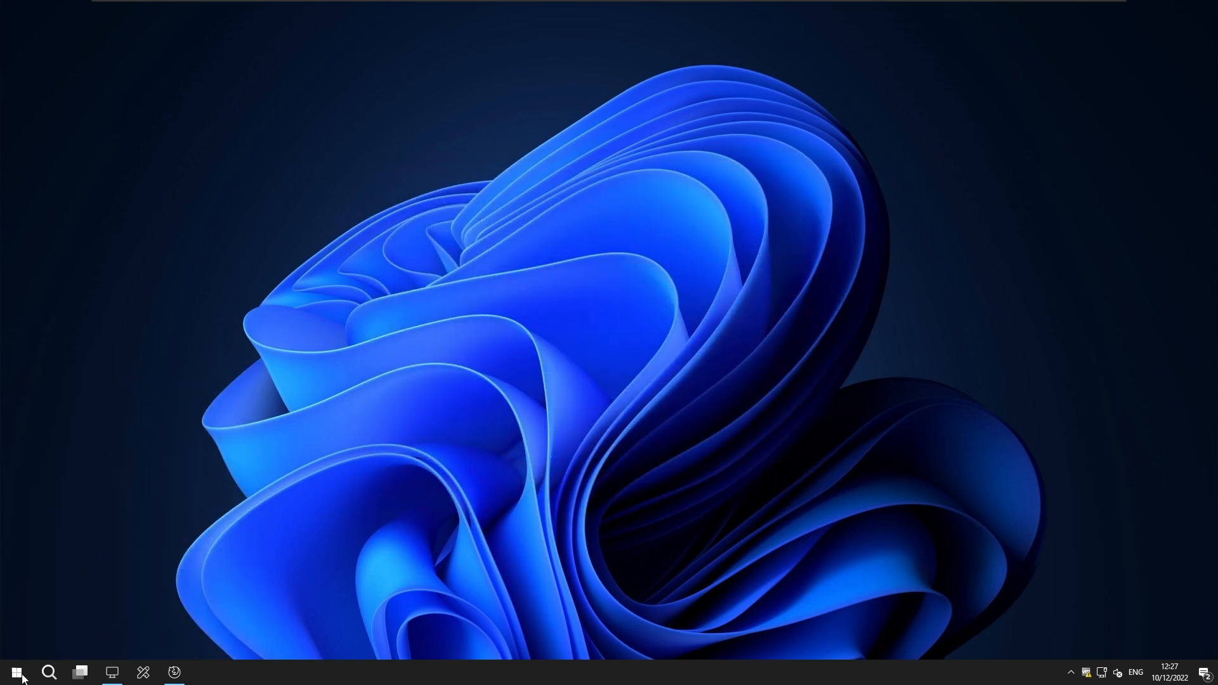
pyautogui.moveTo(392, 552)
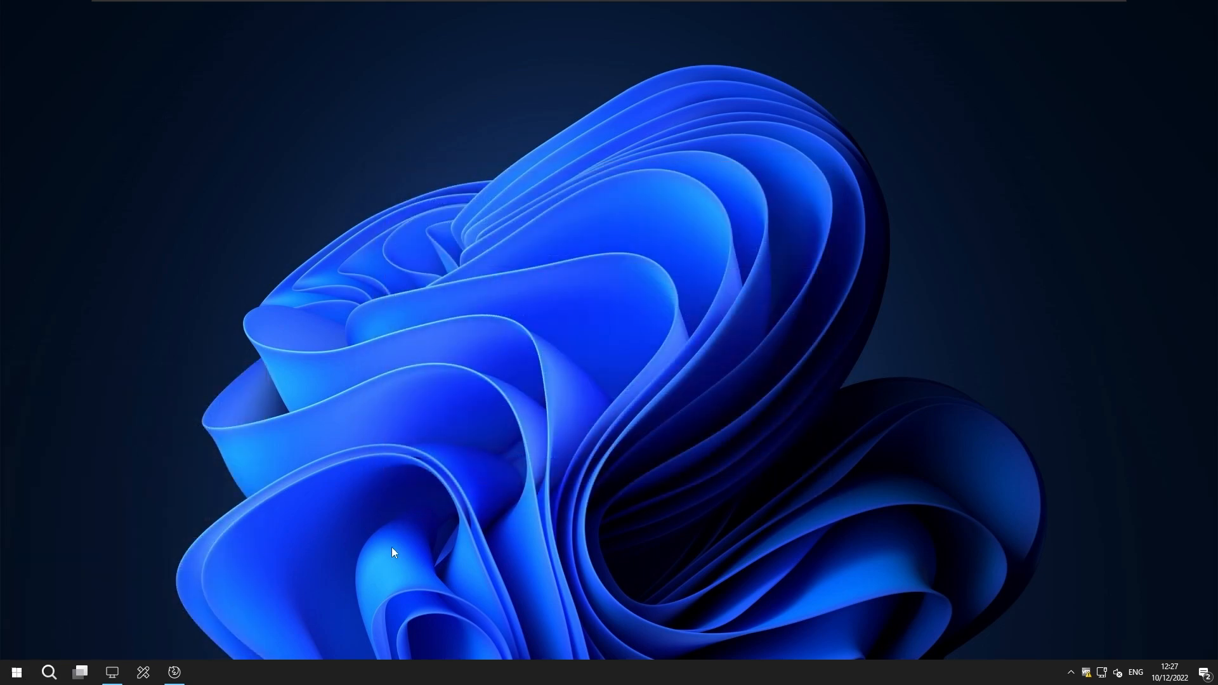
pyautogui.moveTo(681, 677)
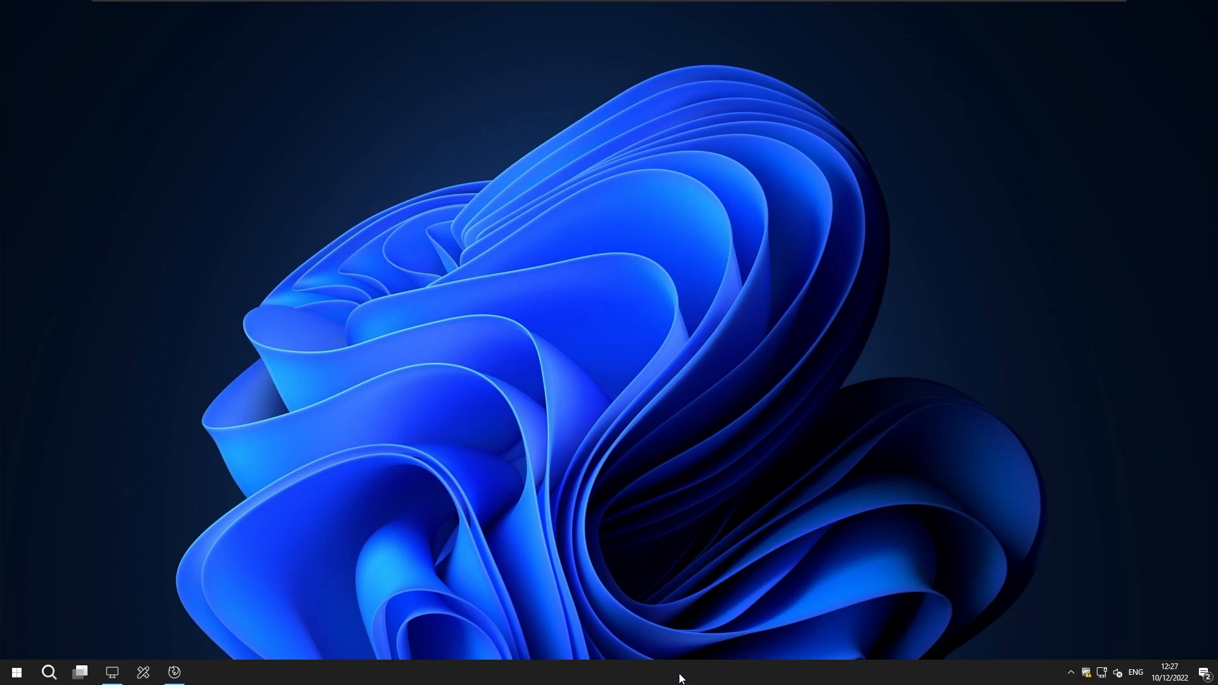
# Step: Center the task icons, enable dynamic transparency and set Segments to 'Just central segment'
pyautogui.rightClick(680, 678)
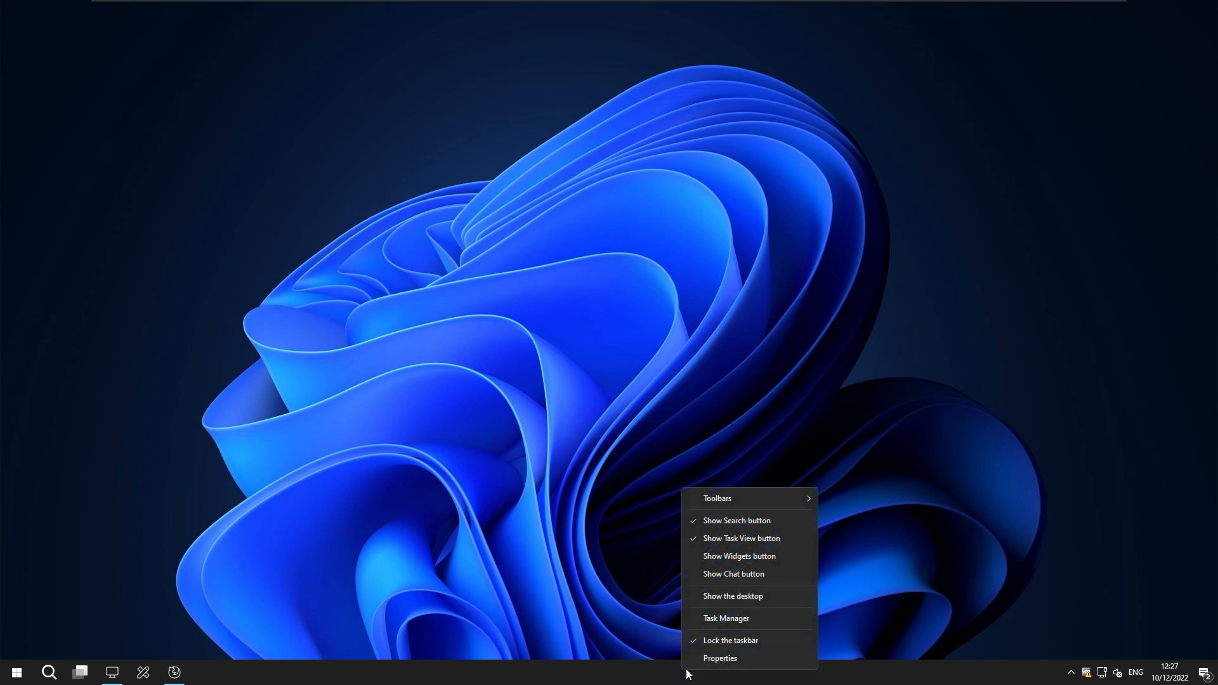
pyautogui.click(719, 659)
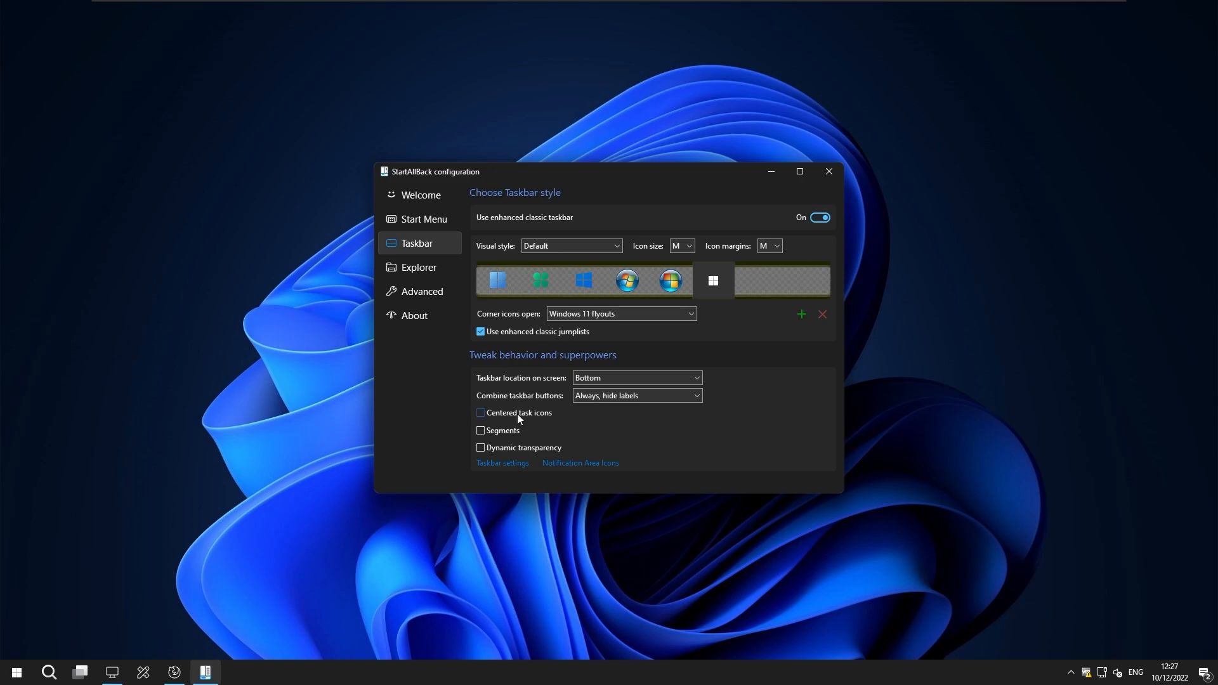
pyautogui.click(480, 412)
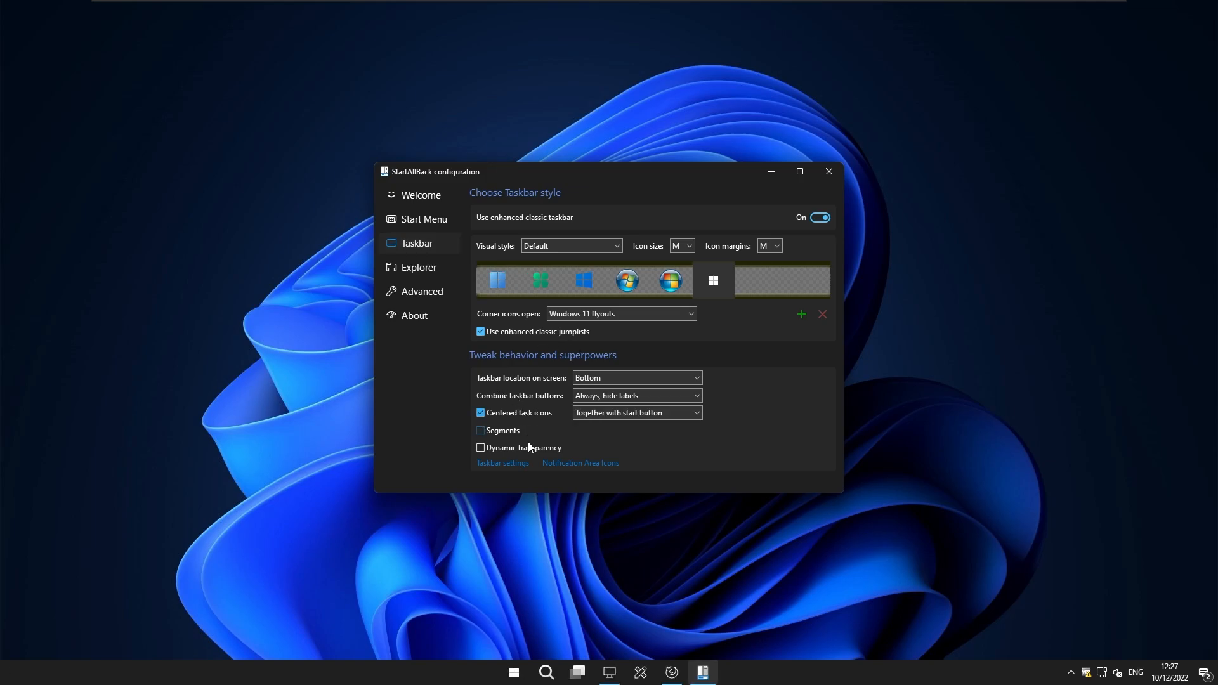
pyautogui.click(480, 448)
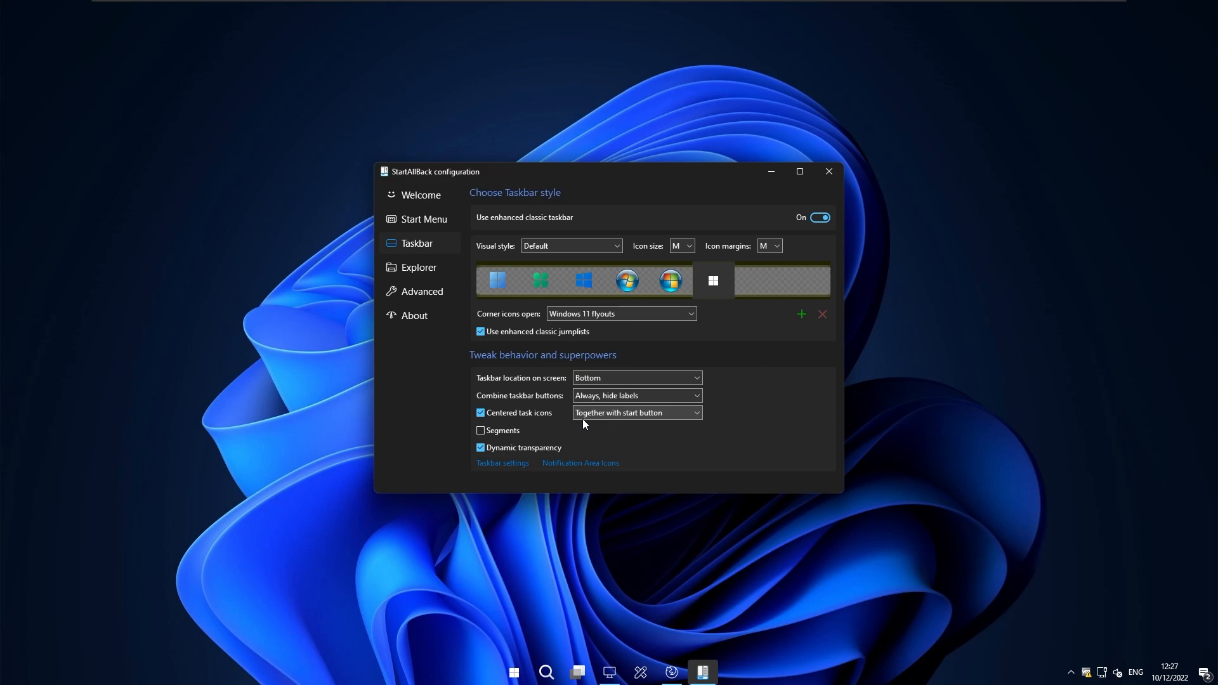
pyautogui.click(479, 430)
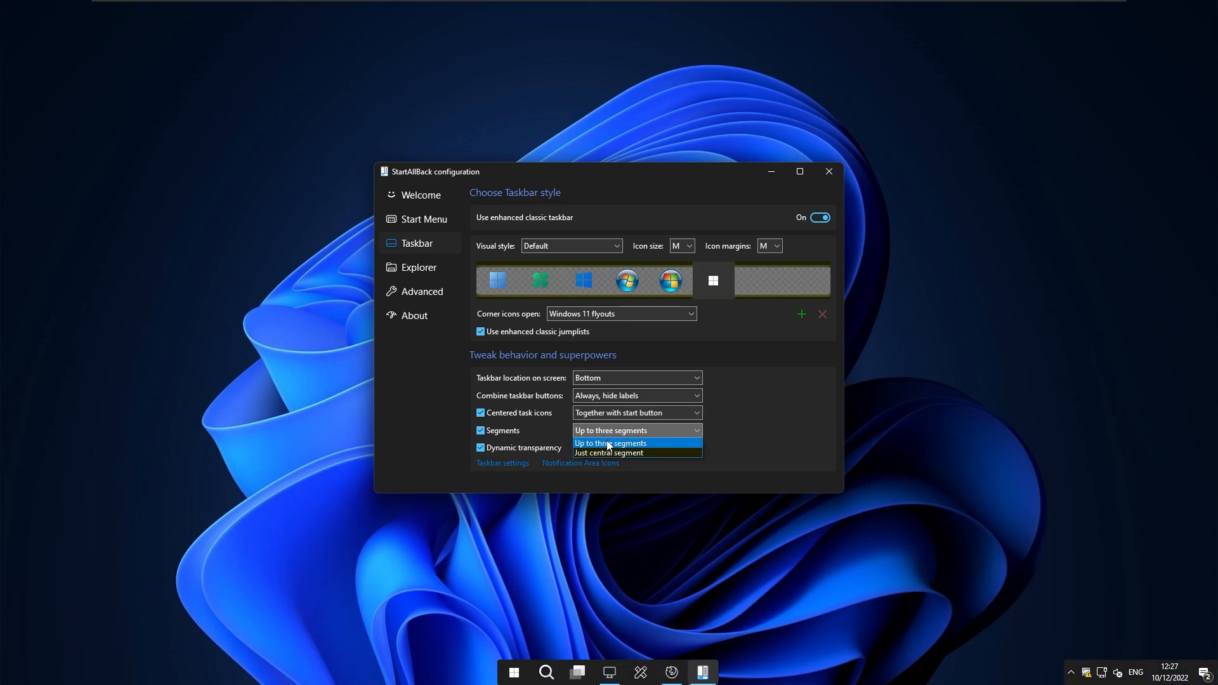
pyautogui.click(609, 453)
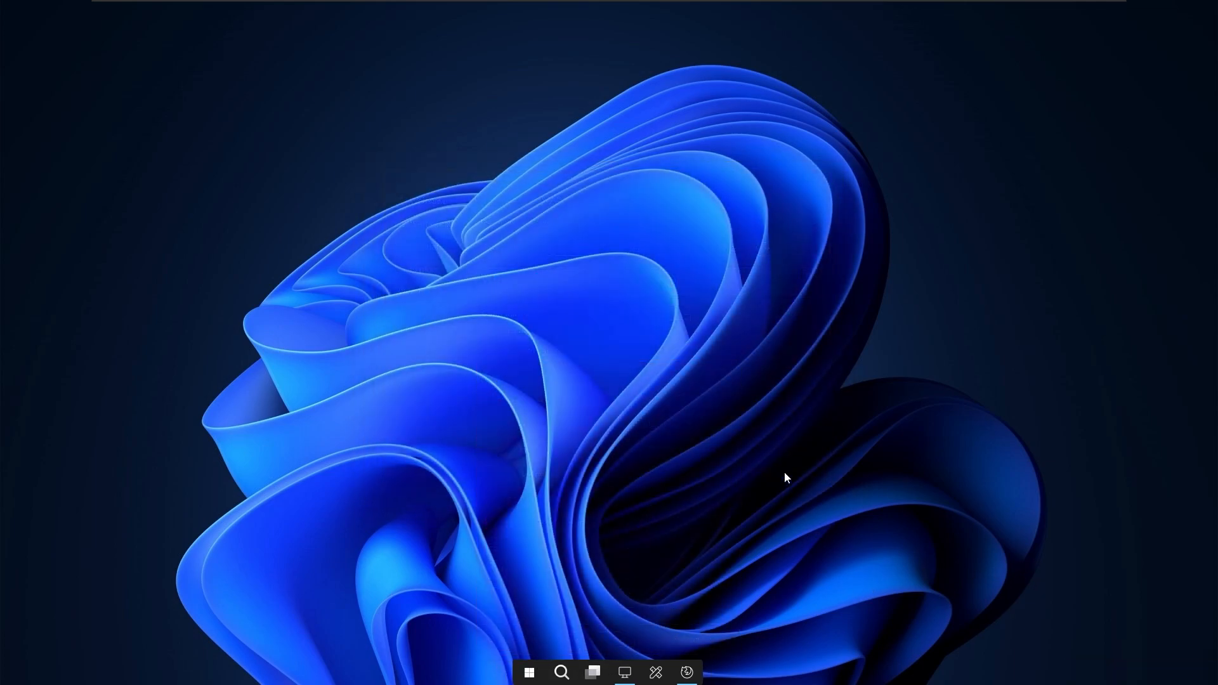
pyautogui.moveTo(598, 528)
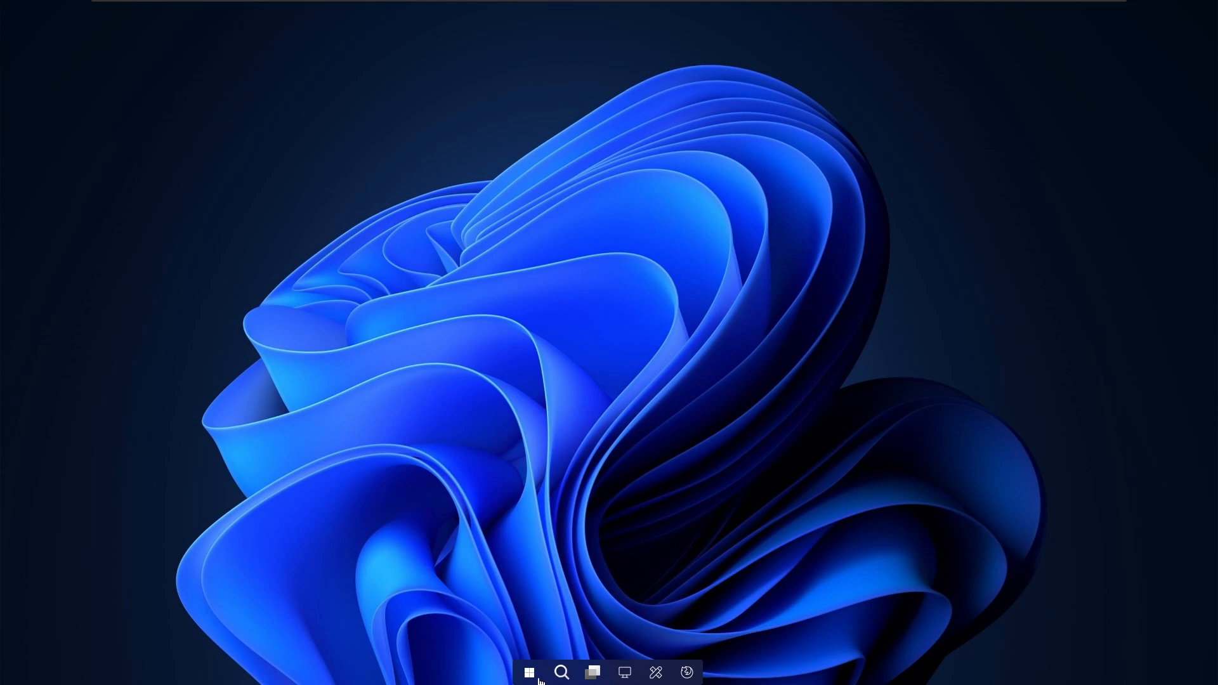
# Step: On the Advanced page, drag the custom taskbar coloring slider fully left for full transparency
pyautogui.click(530, 672)
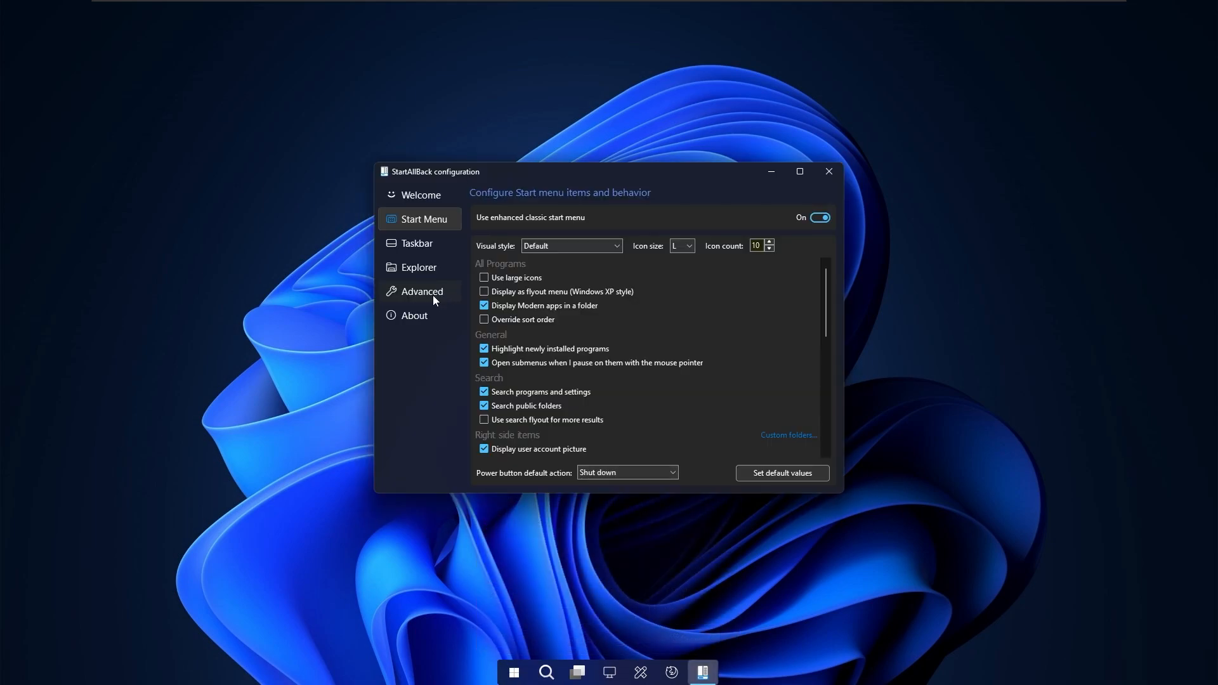
pyautogui.click(422, 291)
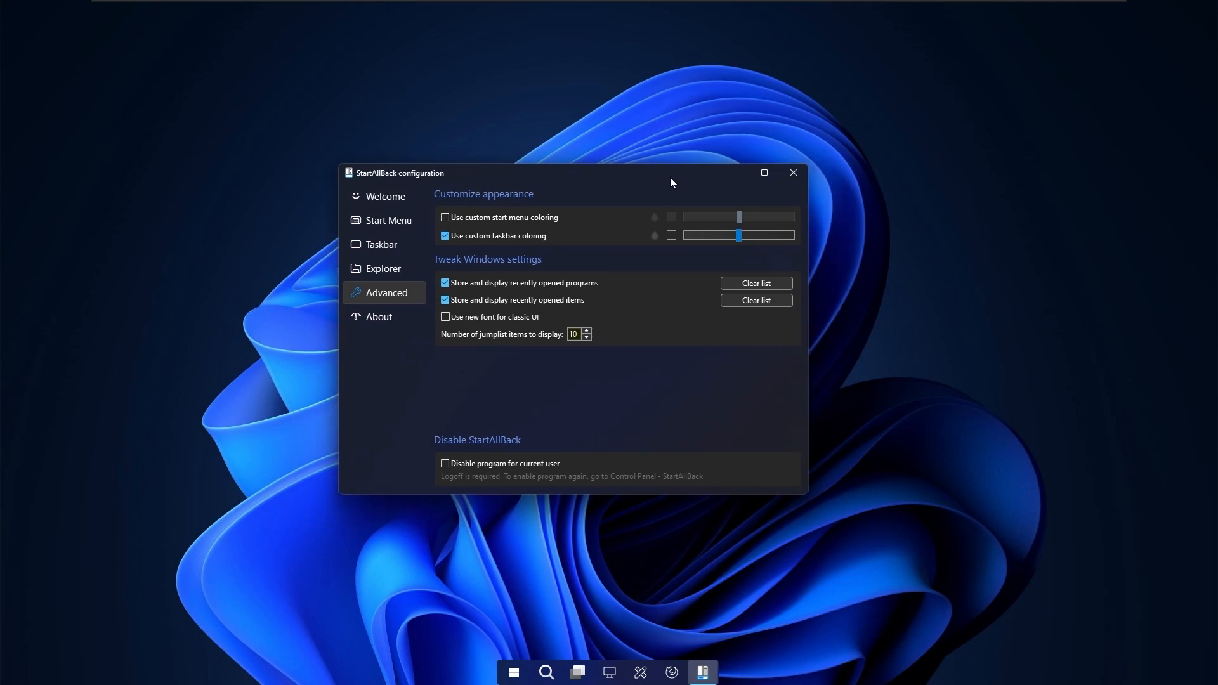
pyautogui.moveTo(736, 236); pyautogui.dragTo(736, 236)
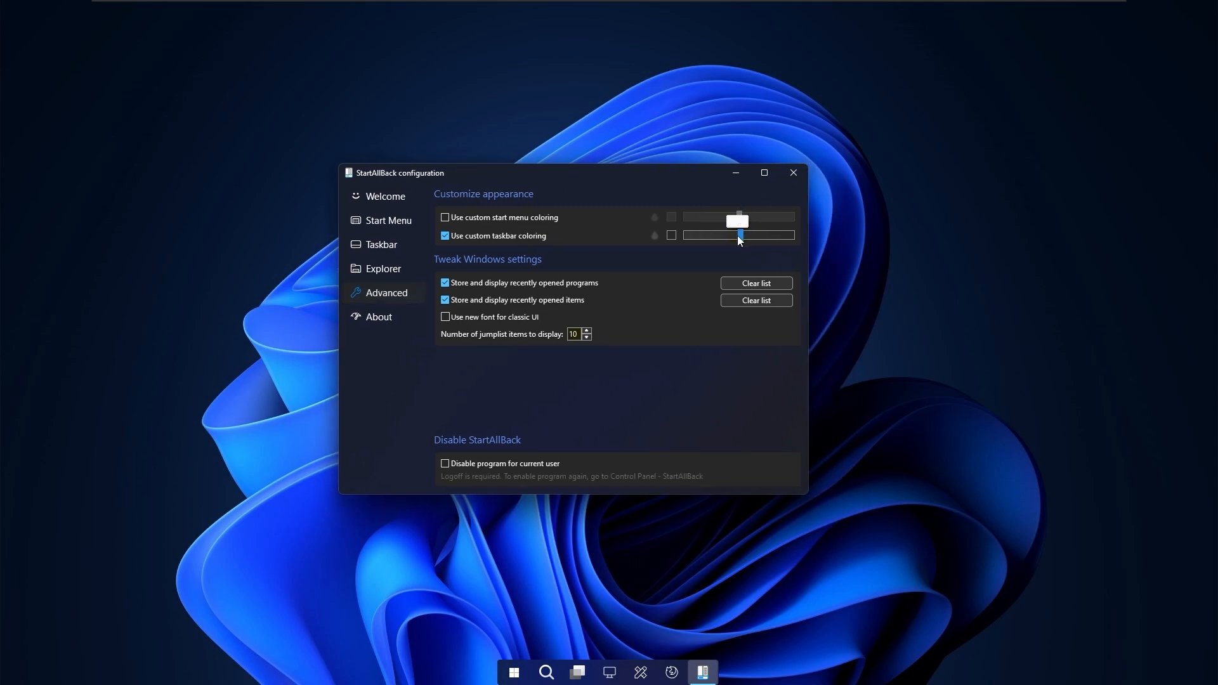
pyautogui.moveTo(738, 236); pyautogui.dragTo(684, 236)
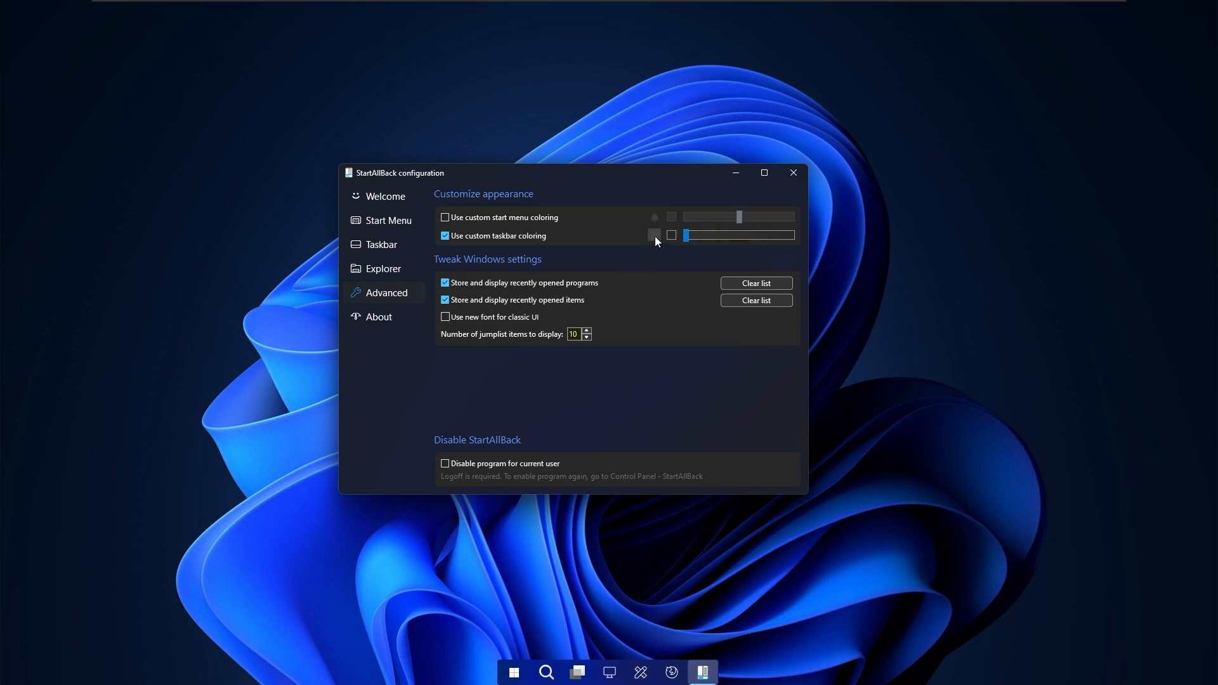
pyautogui.click(655, 236)
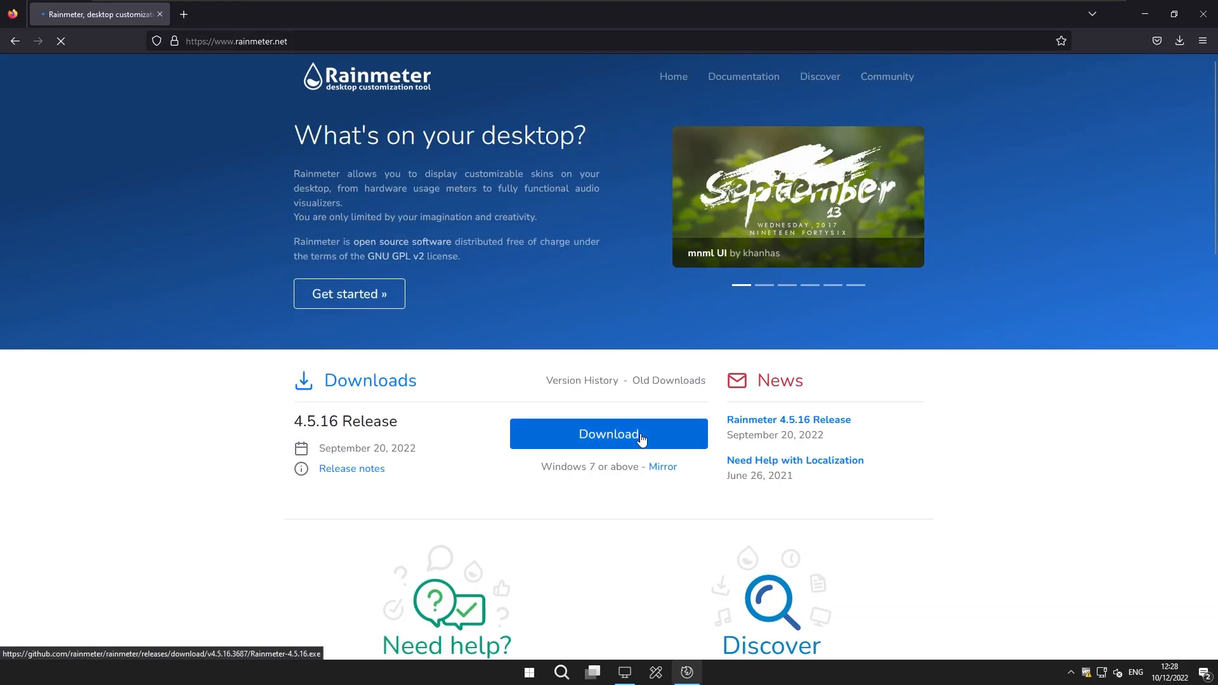
# Step: Download Rainmeter 4.5.16 from rainmeter.net and search 'jax c' for JaxCore
pyautogui.click(236, 40)
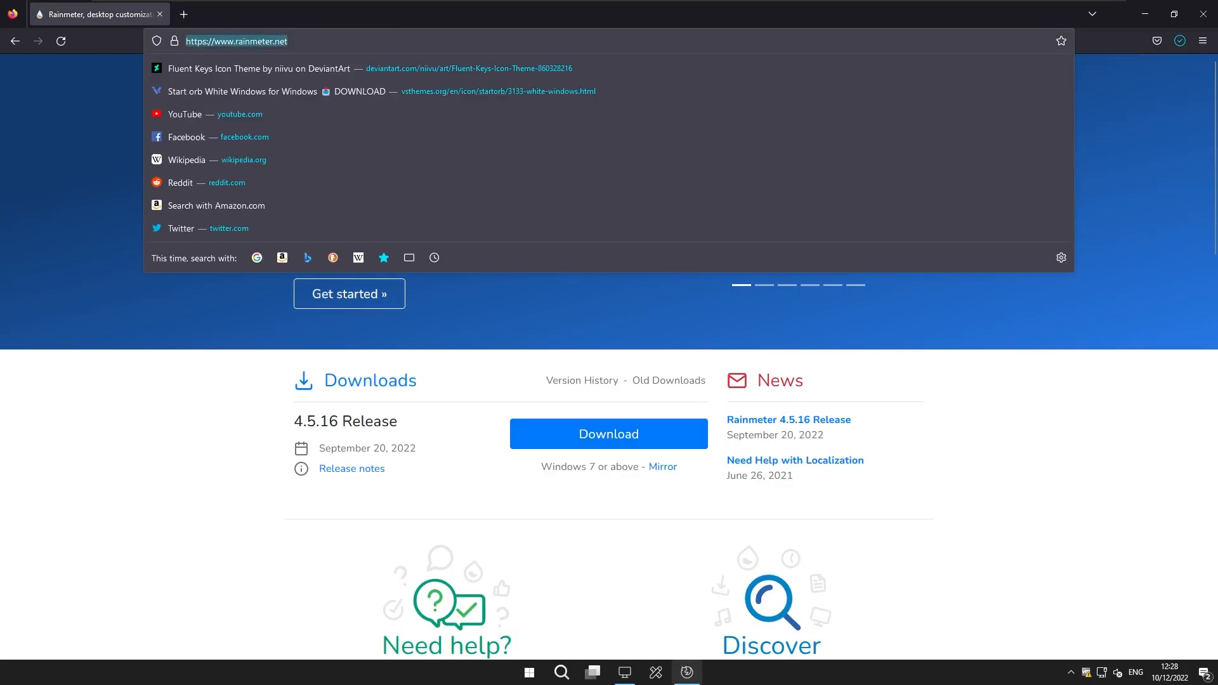
pyautogui.click(608, 434)
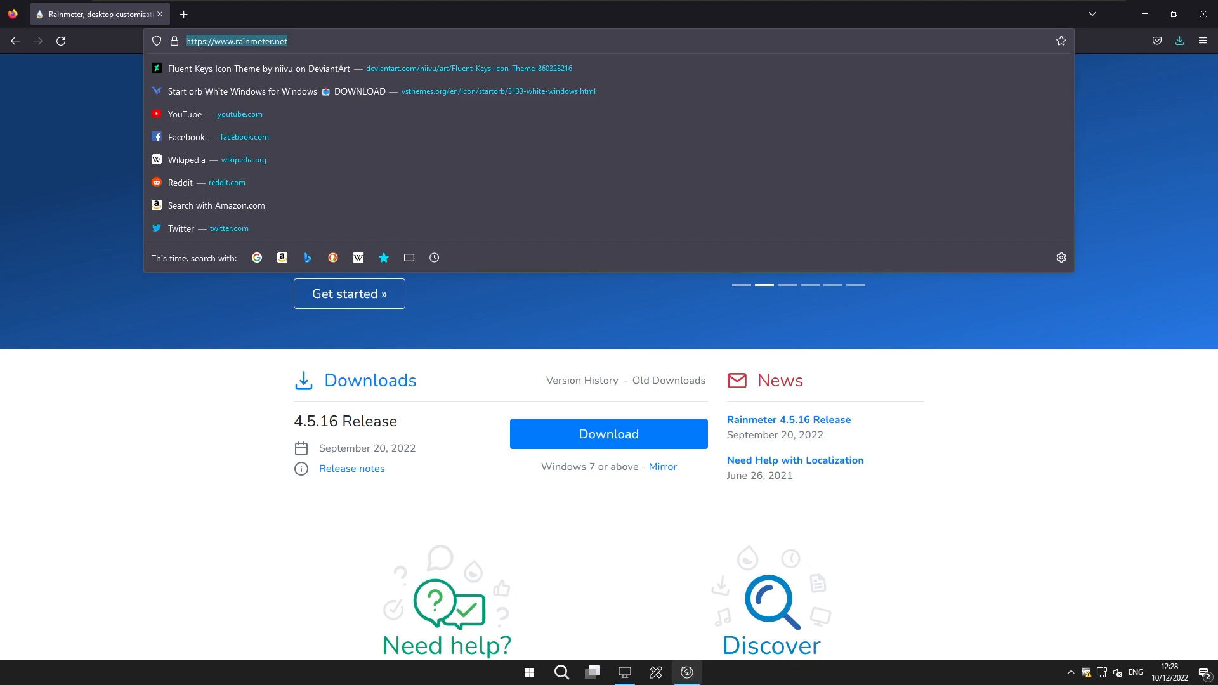
pyautogui.write('jax c')
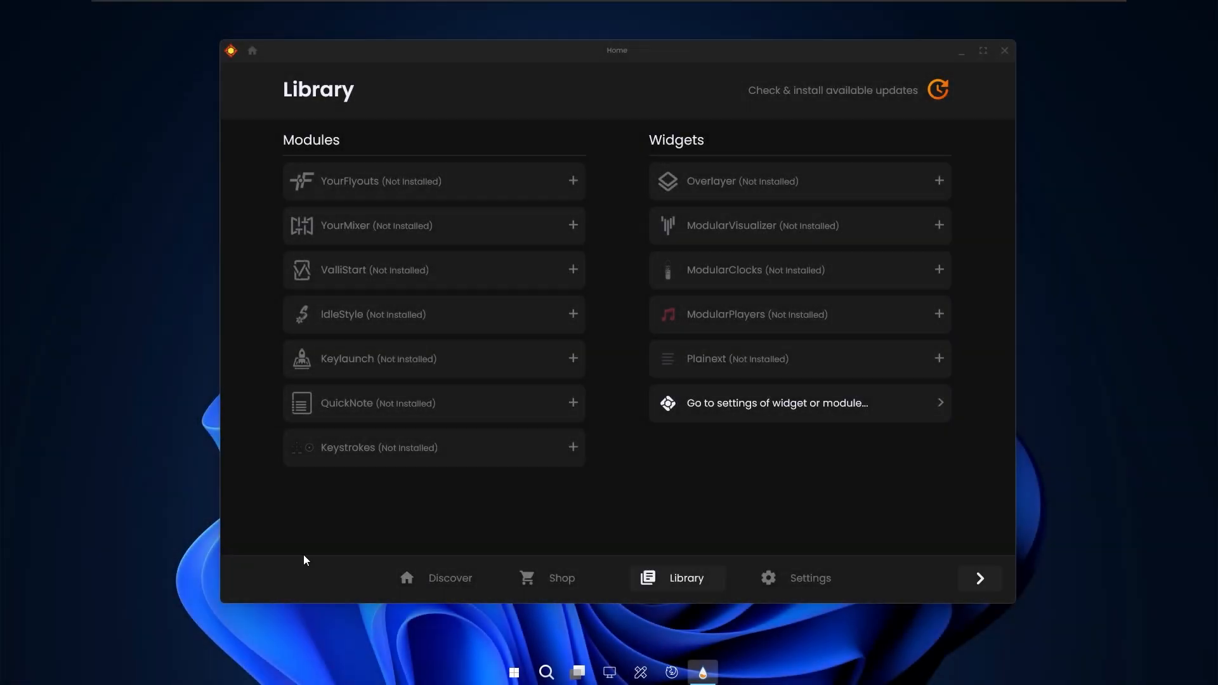
pyautogui.moveTo(691, 562)
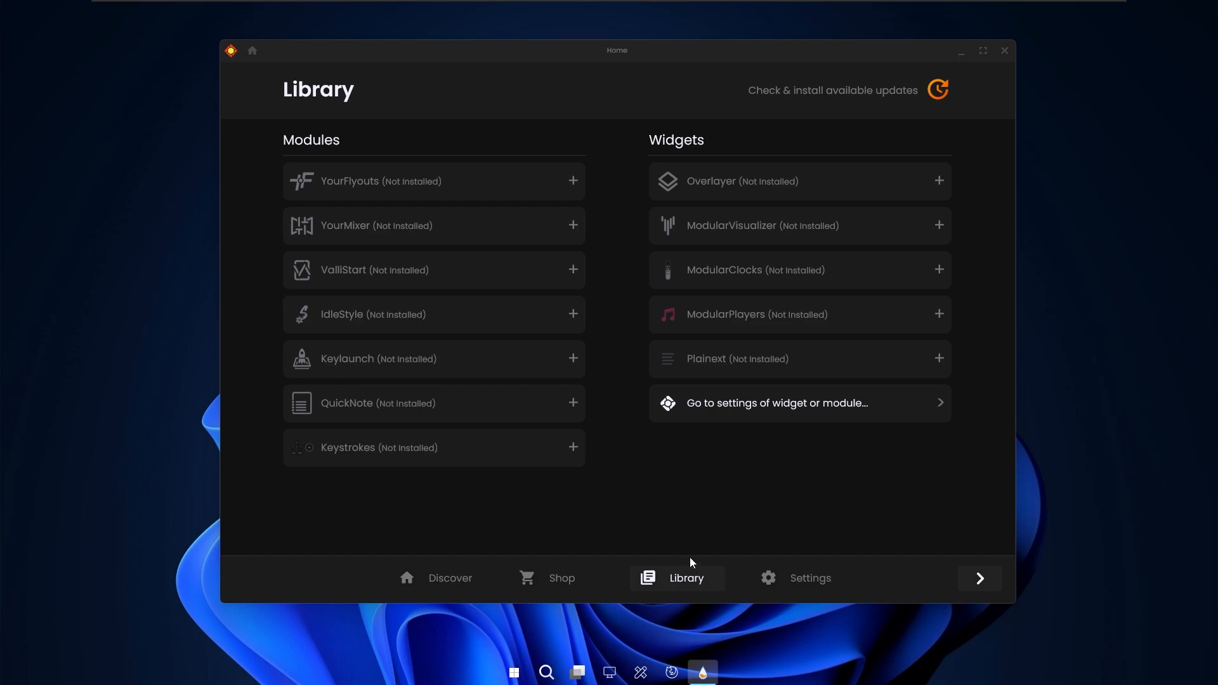
pyautogui.moveTo(826, 285)
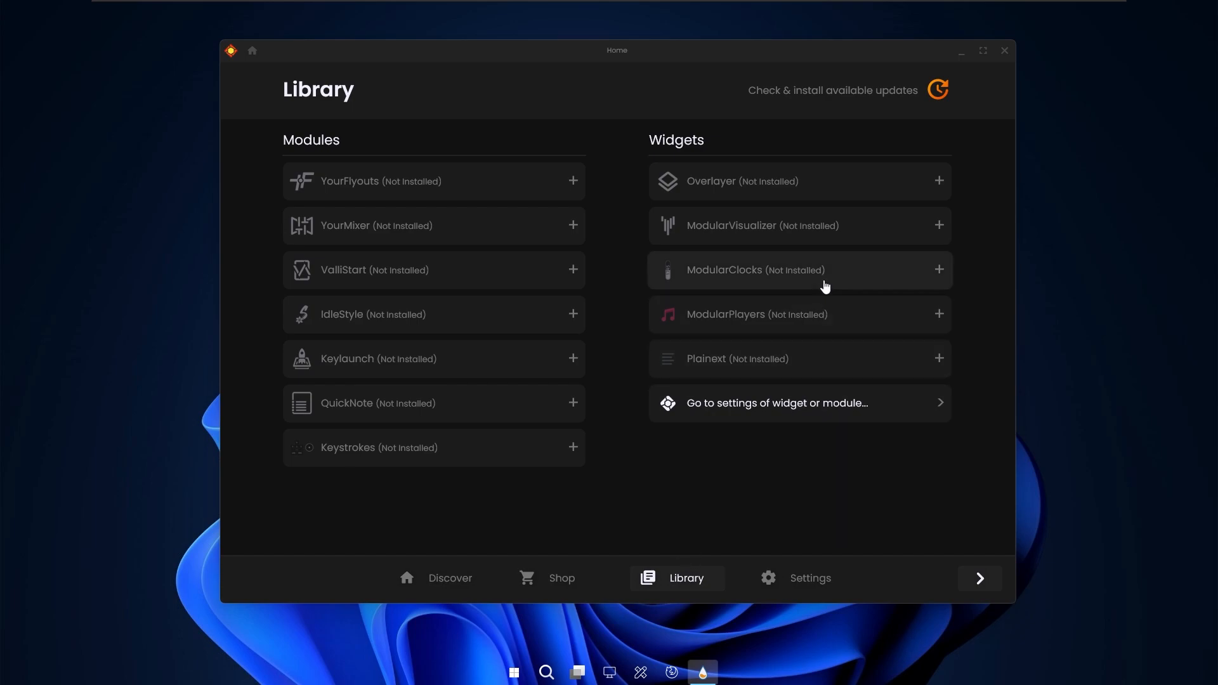
# Step: Install ModularClocks from the JaxCore Library and review its General options, leaving the clock on the desktop
pyautogui.click(798, 269)
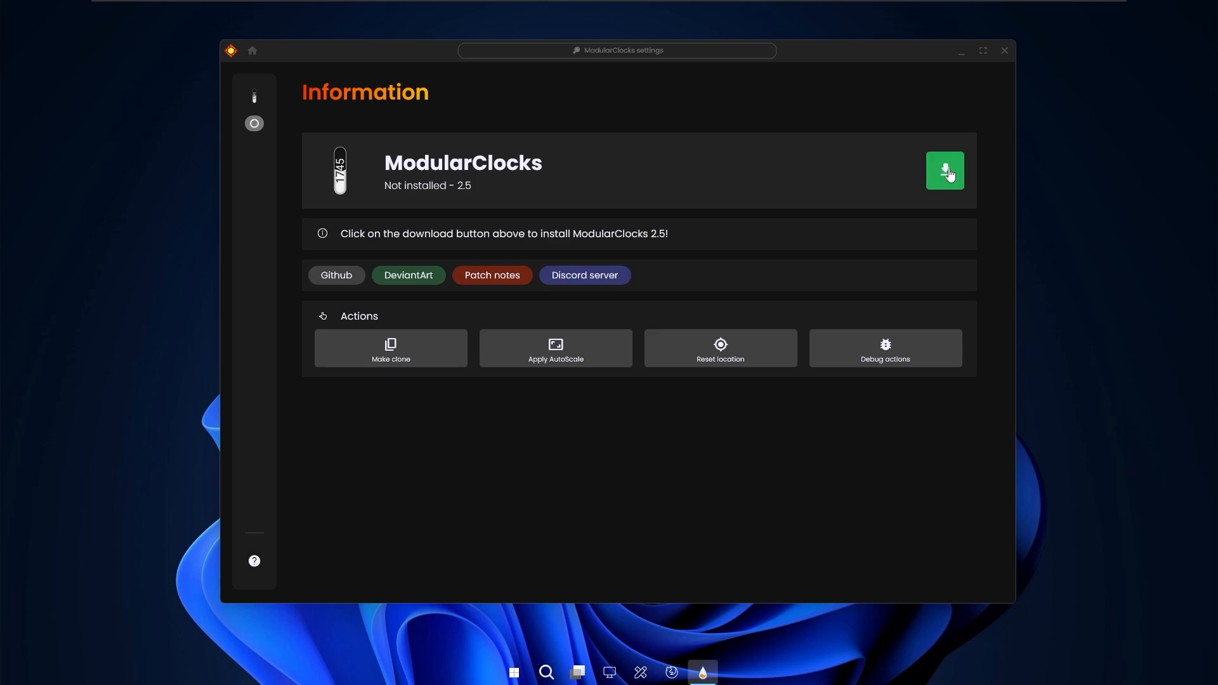
pyautogui.click(944, 172)
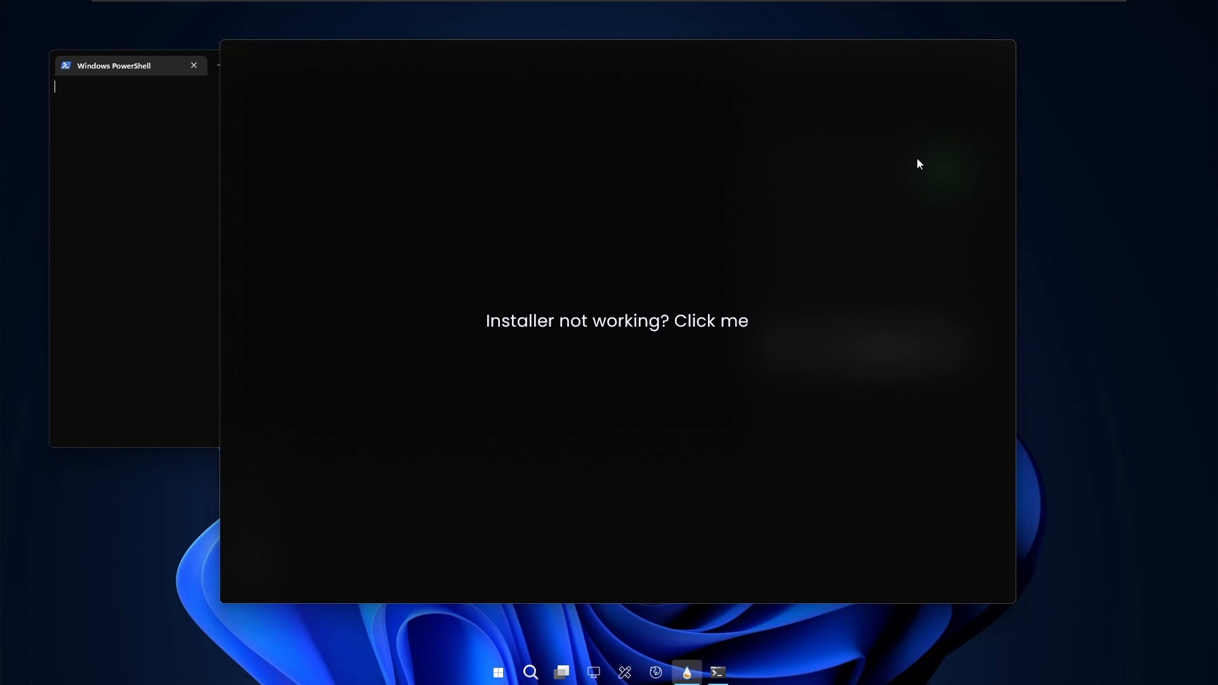
pyautogui.click(616, 320)
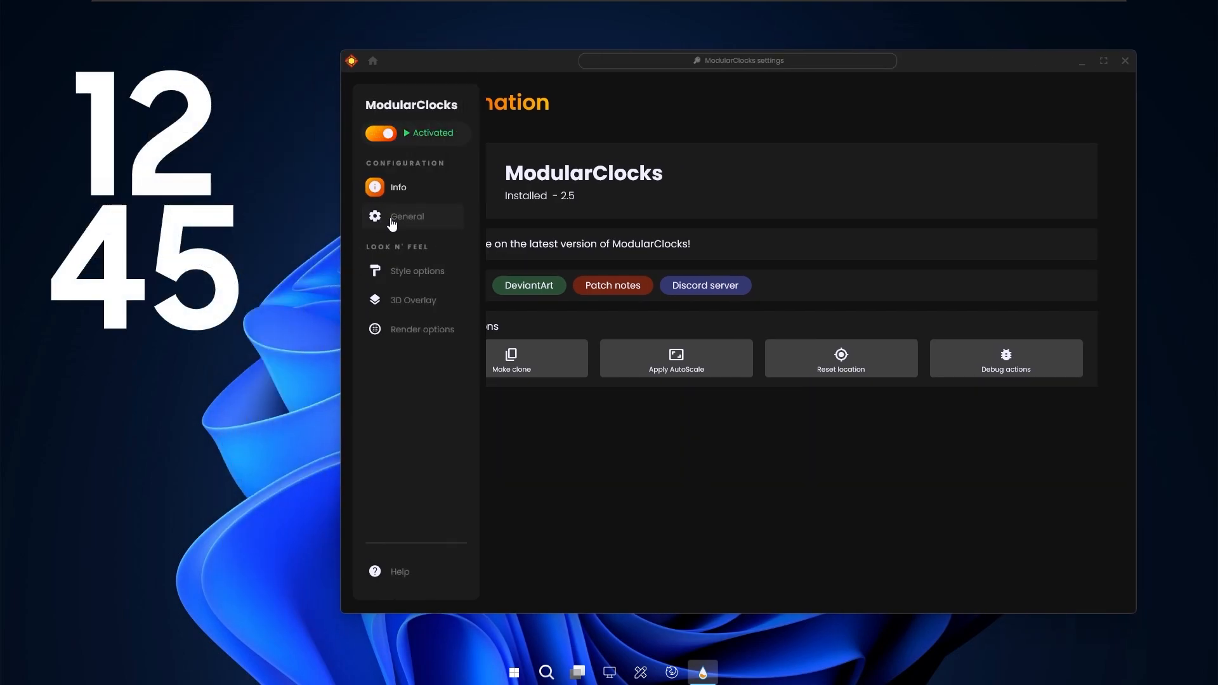
pyautogui.click(406, 216)
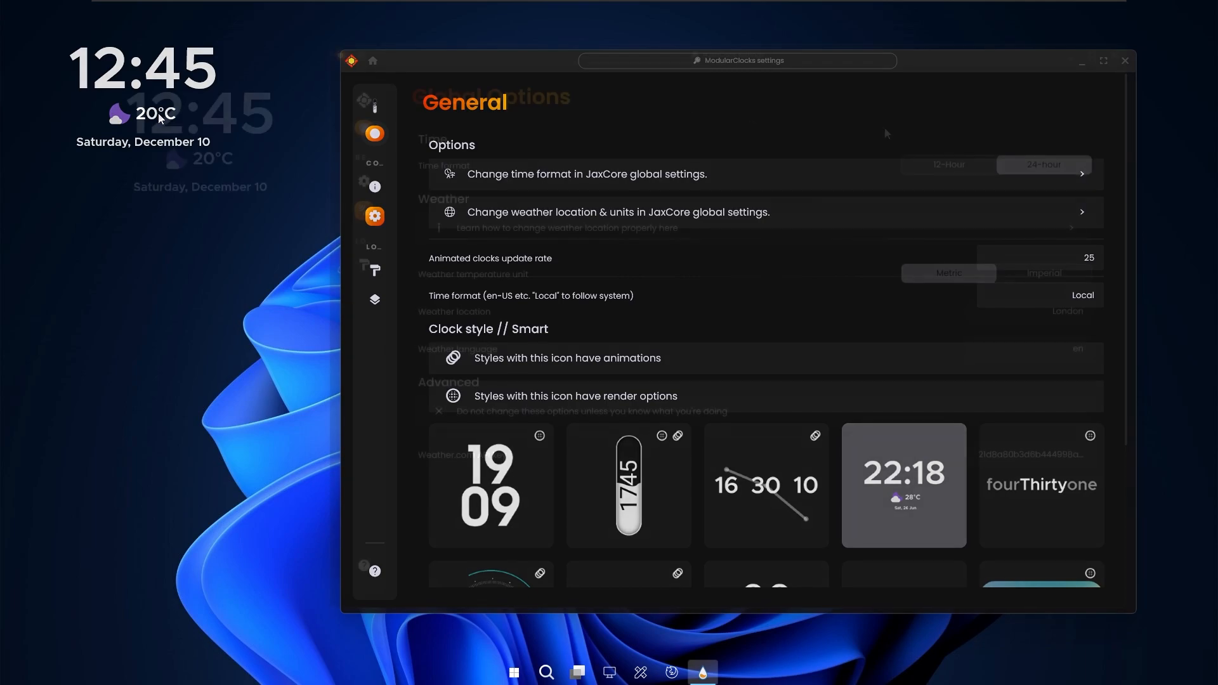
pyautogui.click(1123, 61)
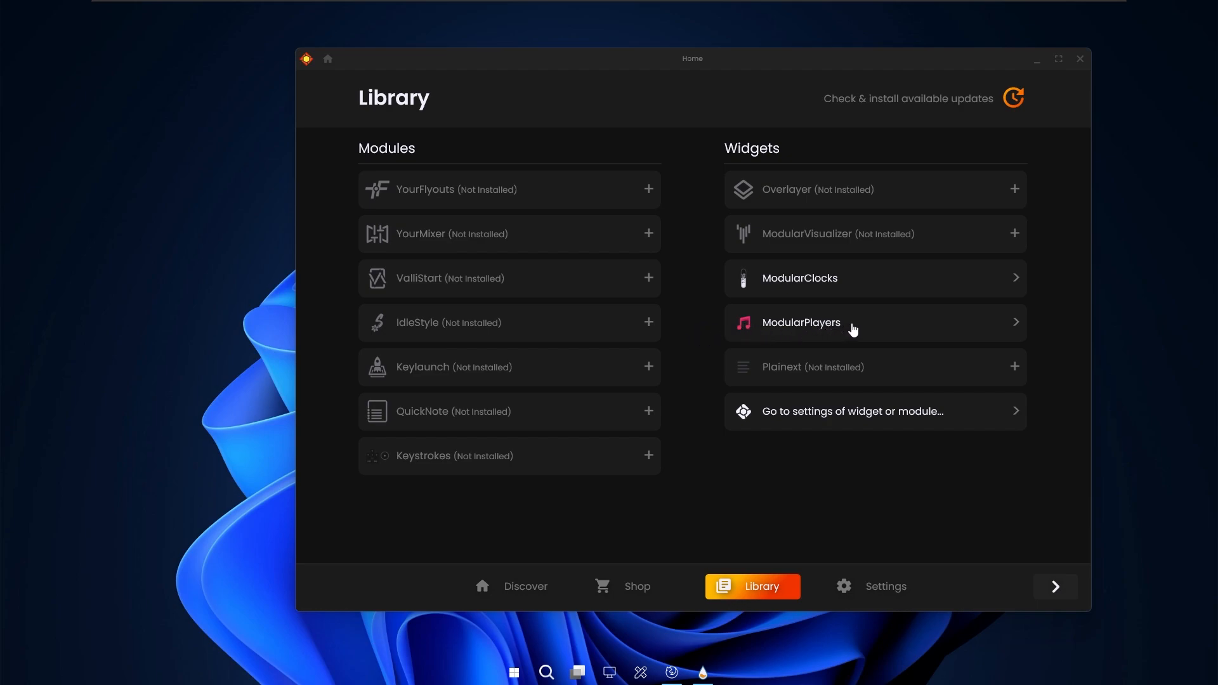
pyautogui.moveTo(871, 329)
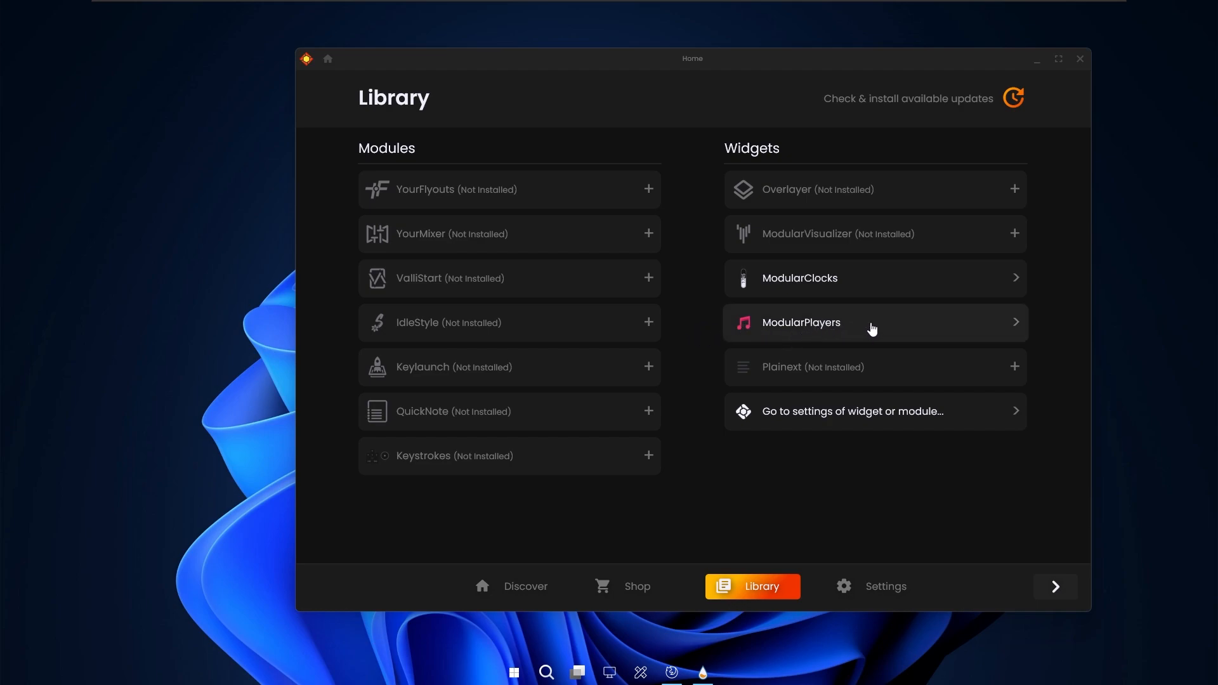
pyautogui.moveTo(908, 324)
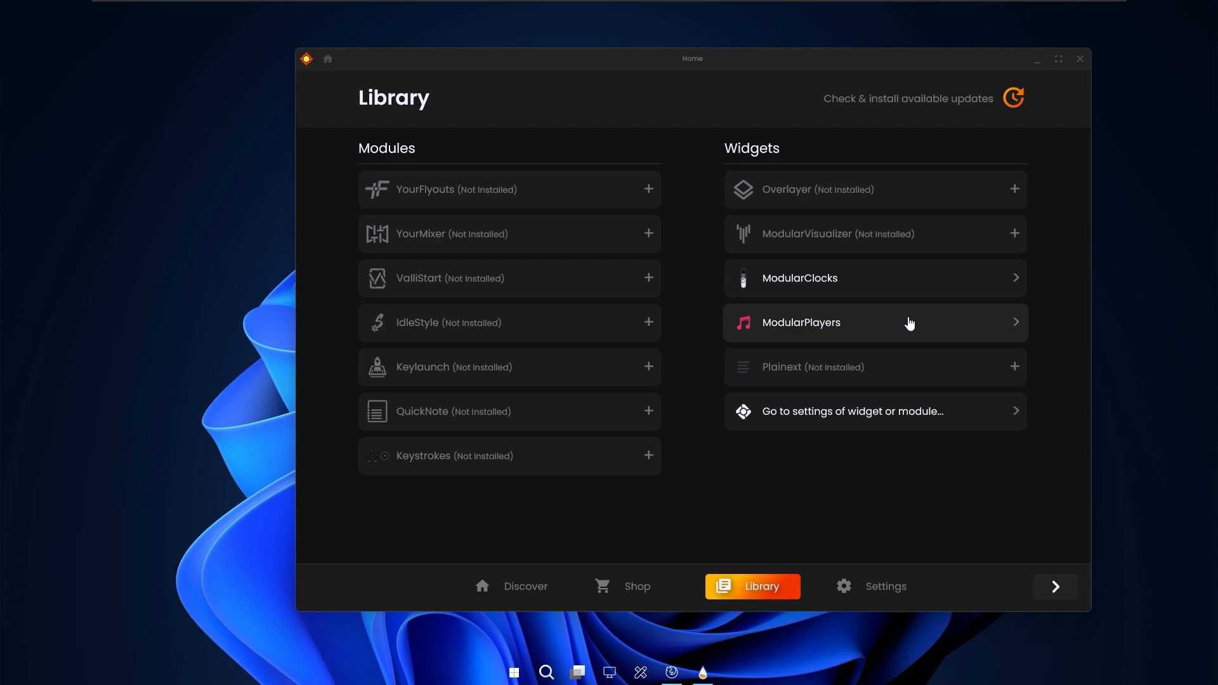
# Step: In ModularPlayers' General options, select the Win11 player style
pyautogui.click(801, 323)
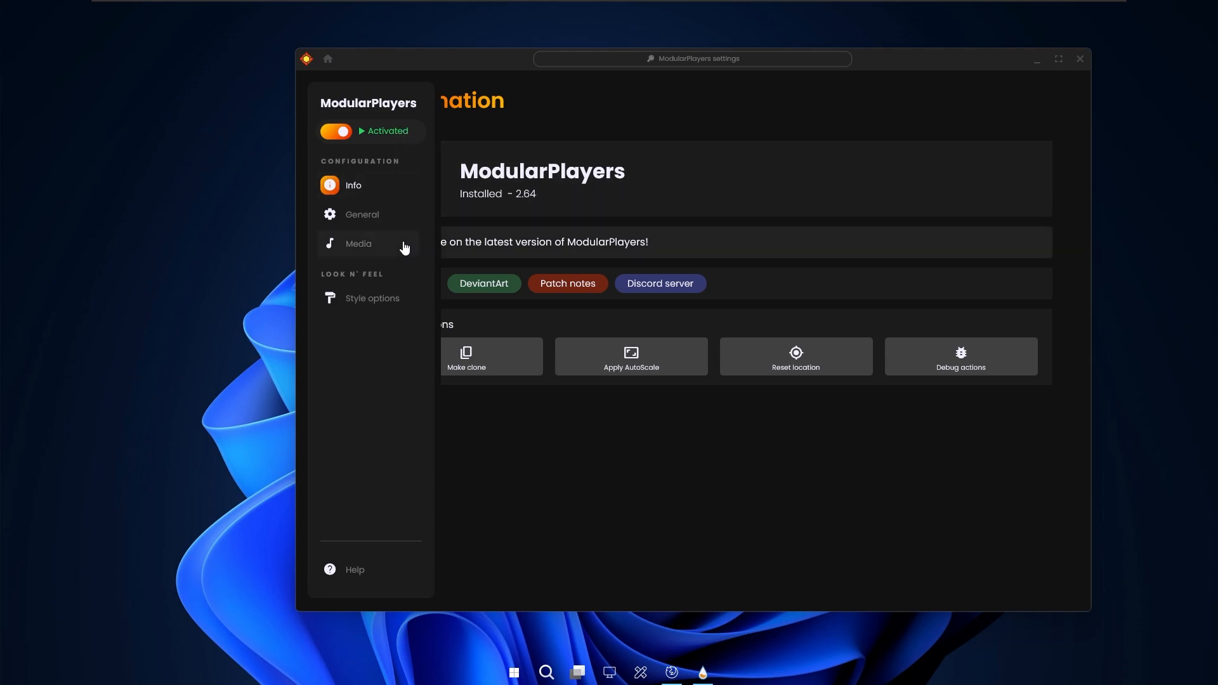
pyautogui.moveTo(692, 59); pyautogui.dragTo(754, 54)
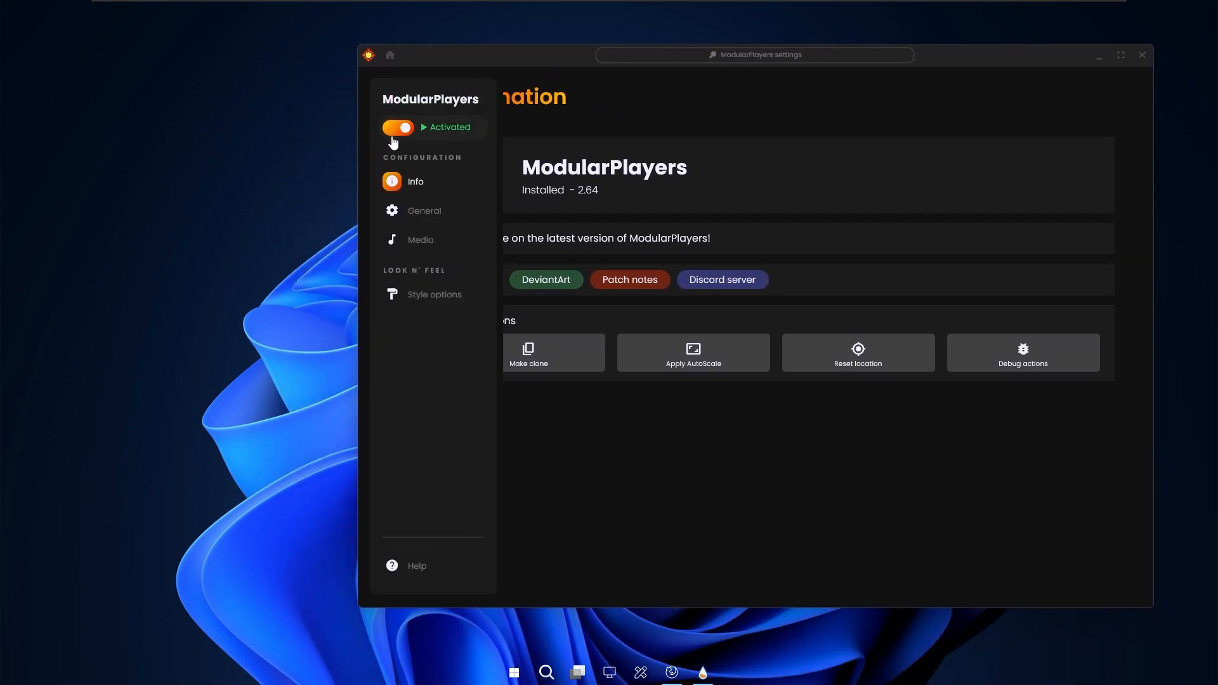
pyautogui.click(423, 211)
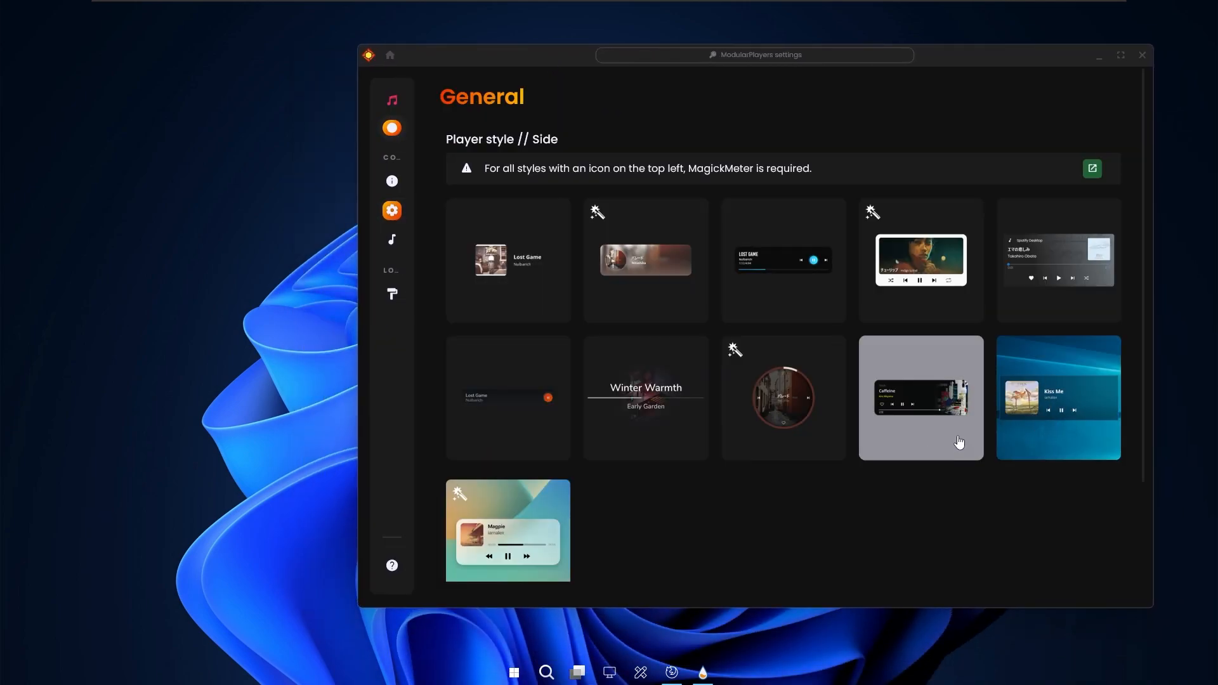
pyautogui.moveTo(1076, 442)
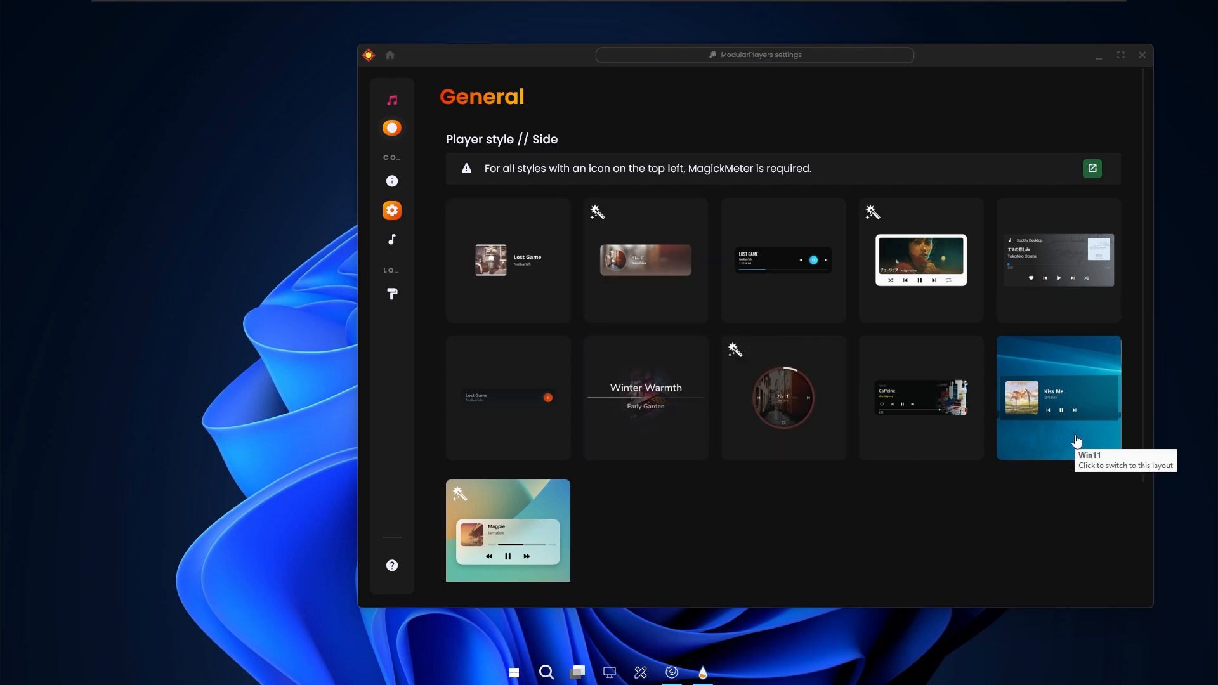
pyautogui.click(1059, 397)
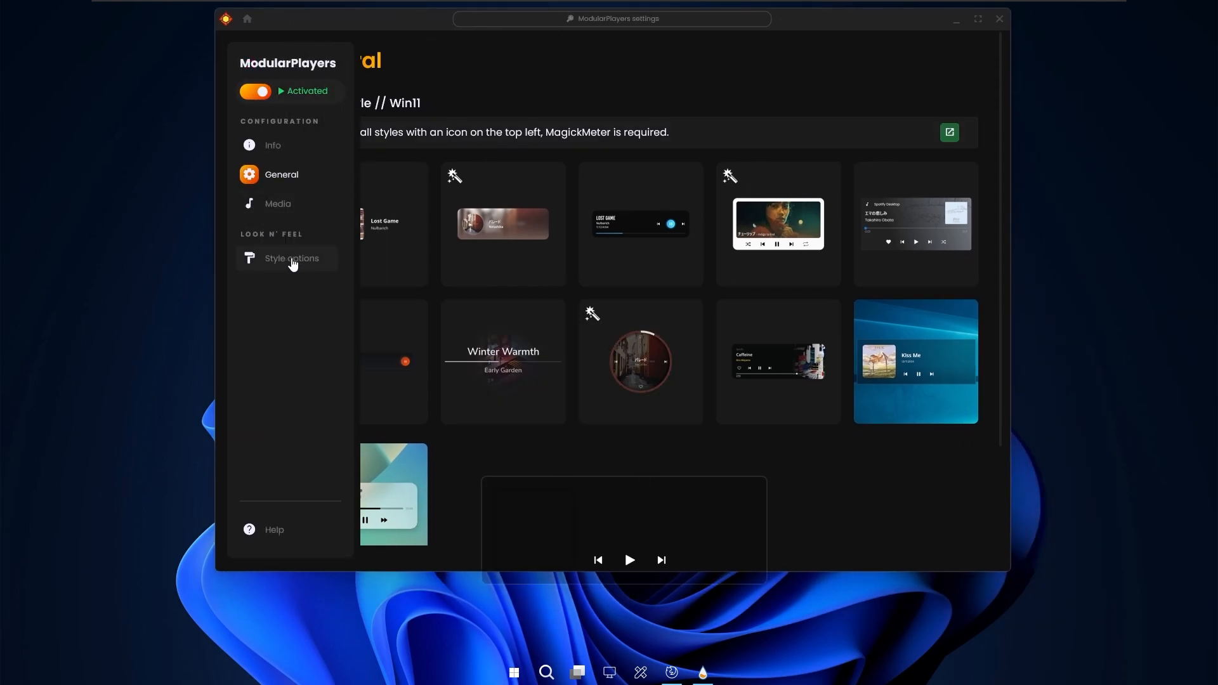
pyautogui.click(292, 258)
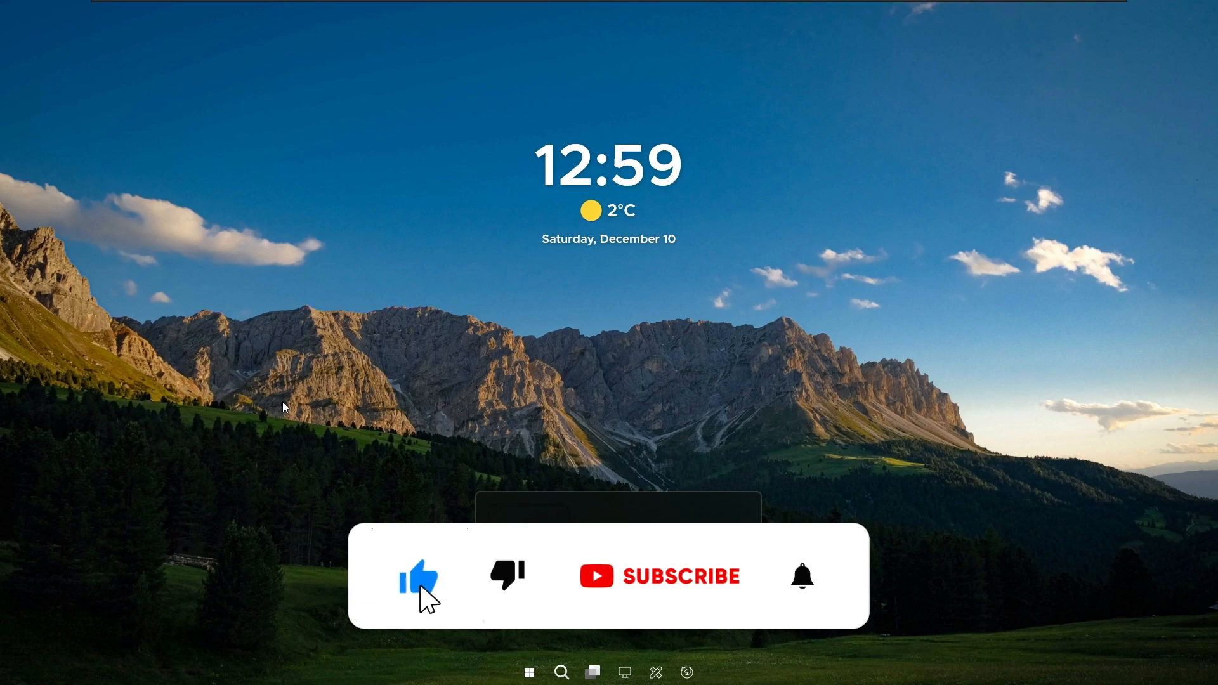
# Step: Close the remaining settings windows to show the finished mountain-wallpaper desktop with clock and dock
pyautogui.click(660, 576)
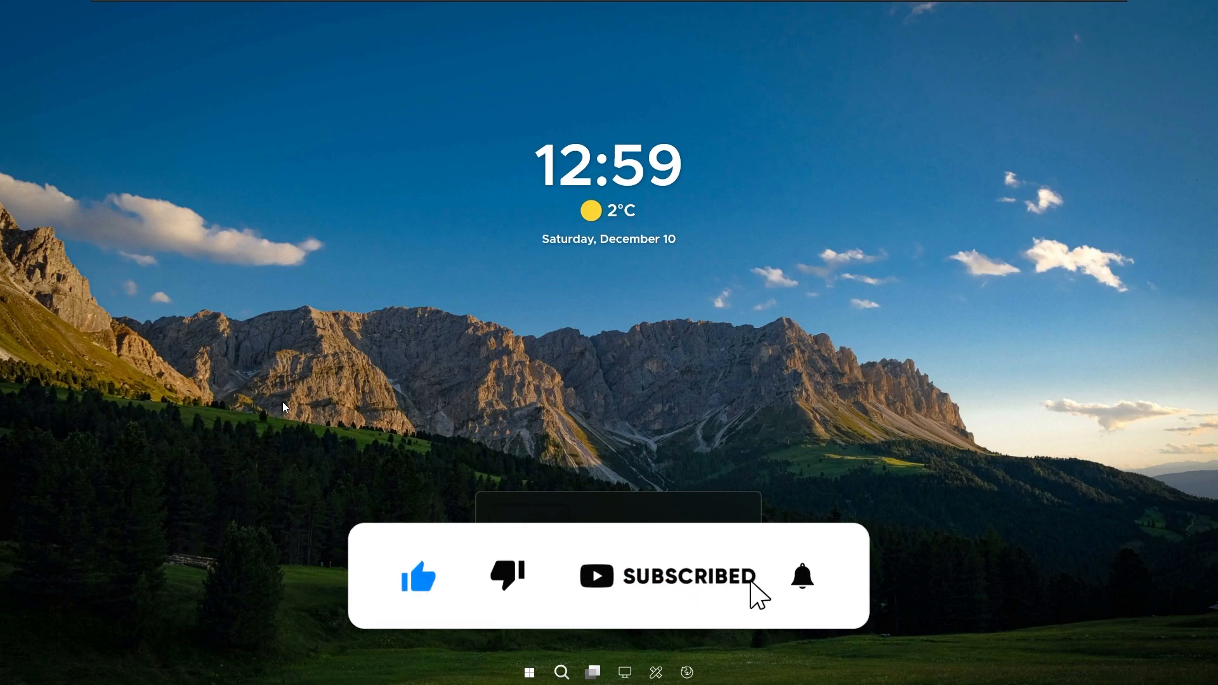
pyautogui.click(802, 576)
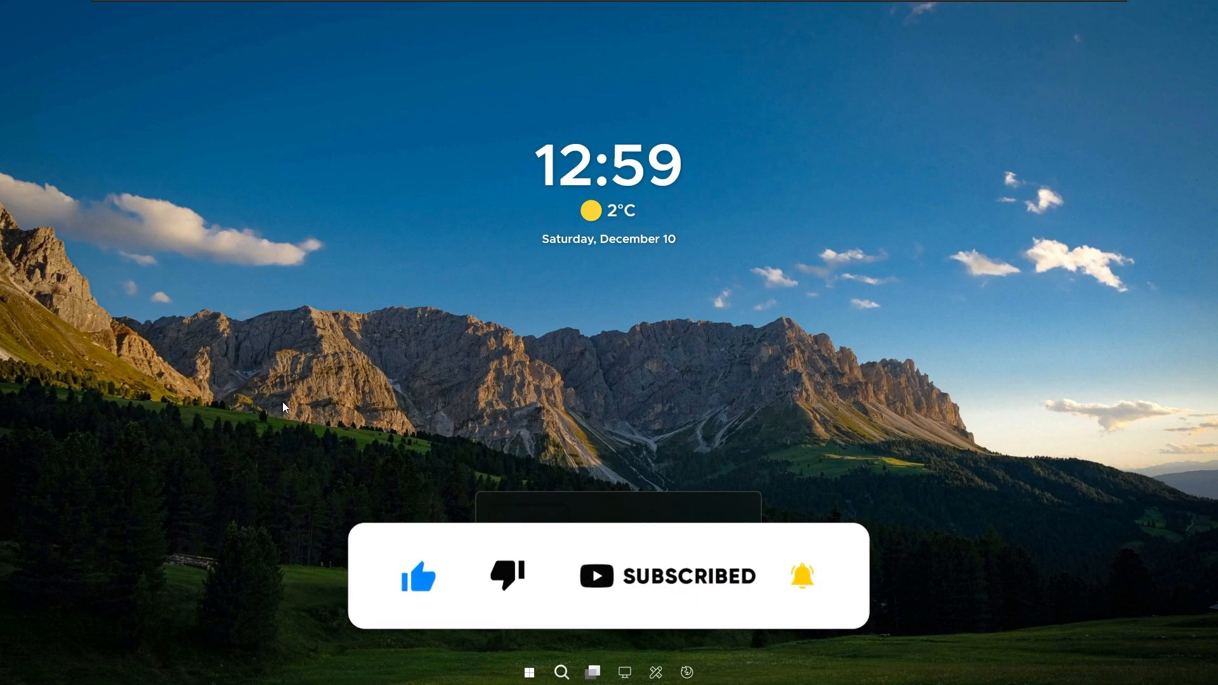